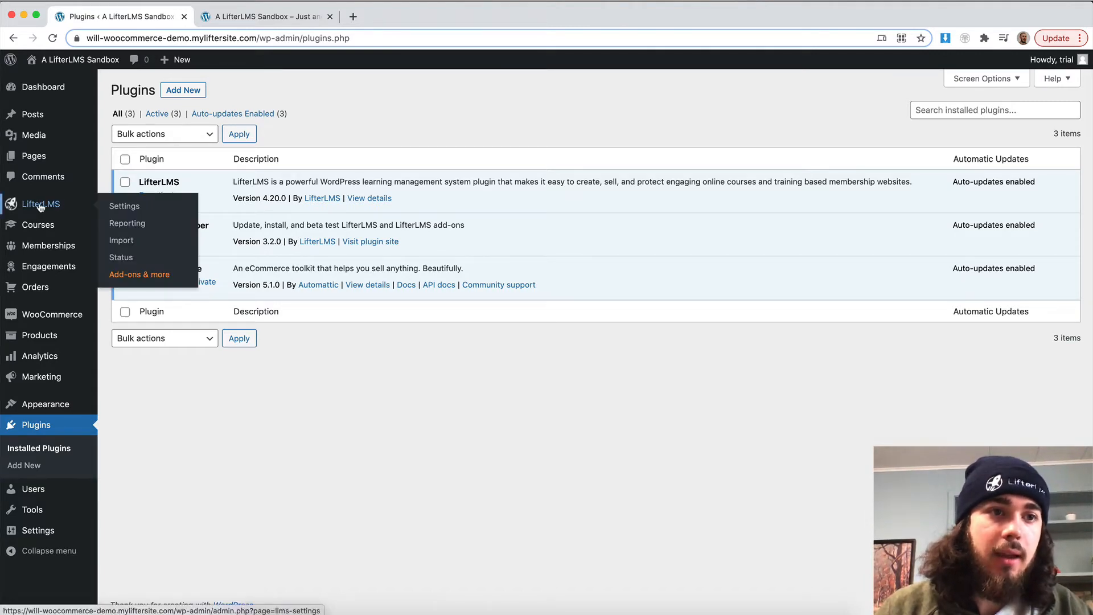
Install and activate the WooCommerce Extension from the LifterLMS Add-ons & more page
left_click(139, 274)
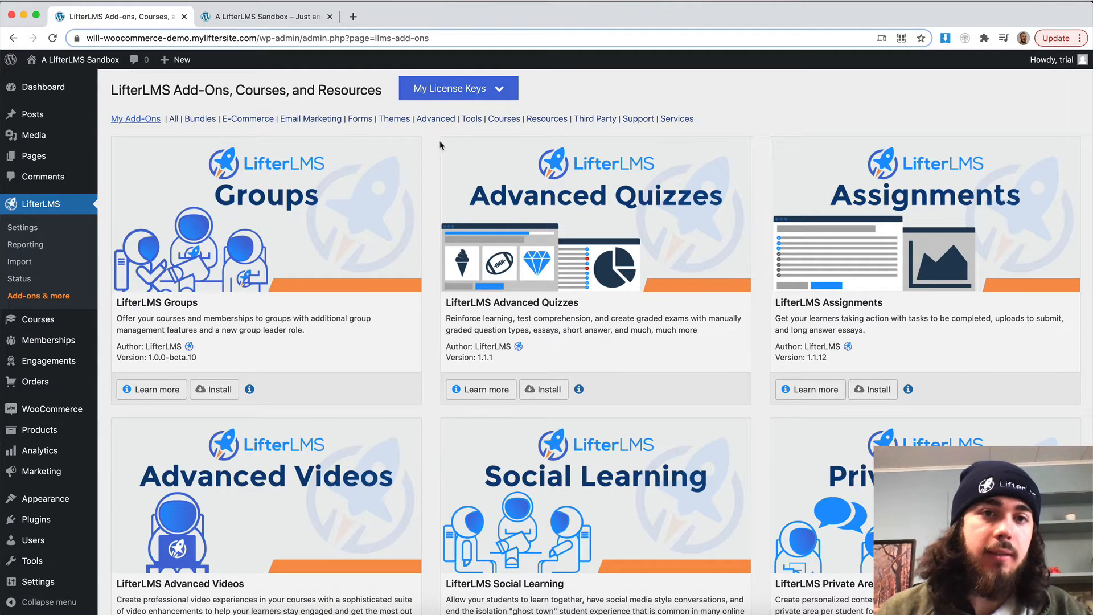
scroll("down", 3)
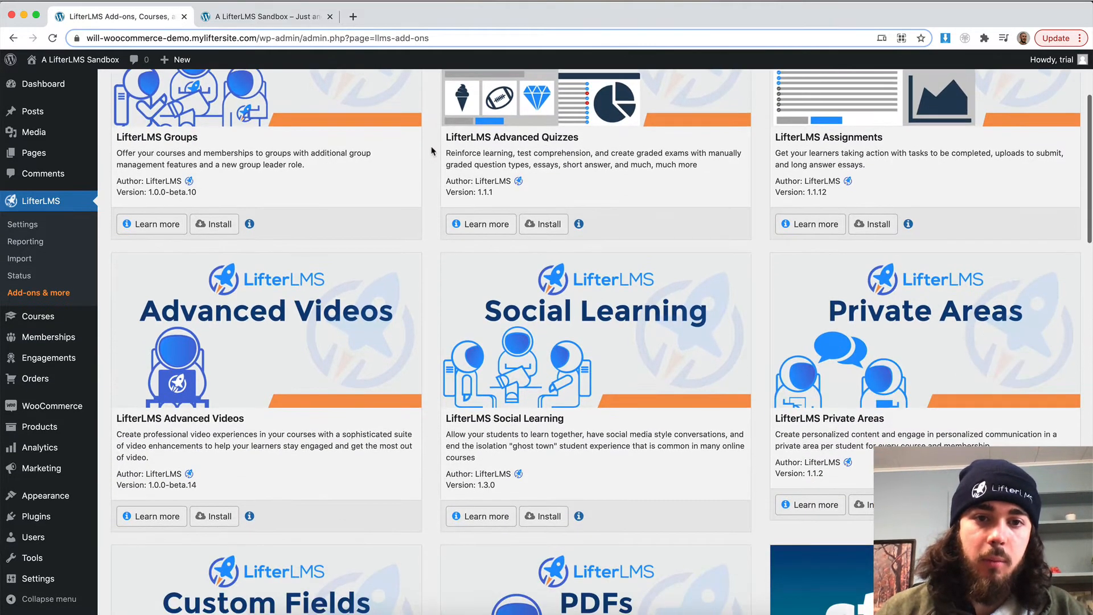
scroll("down", 3)
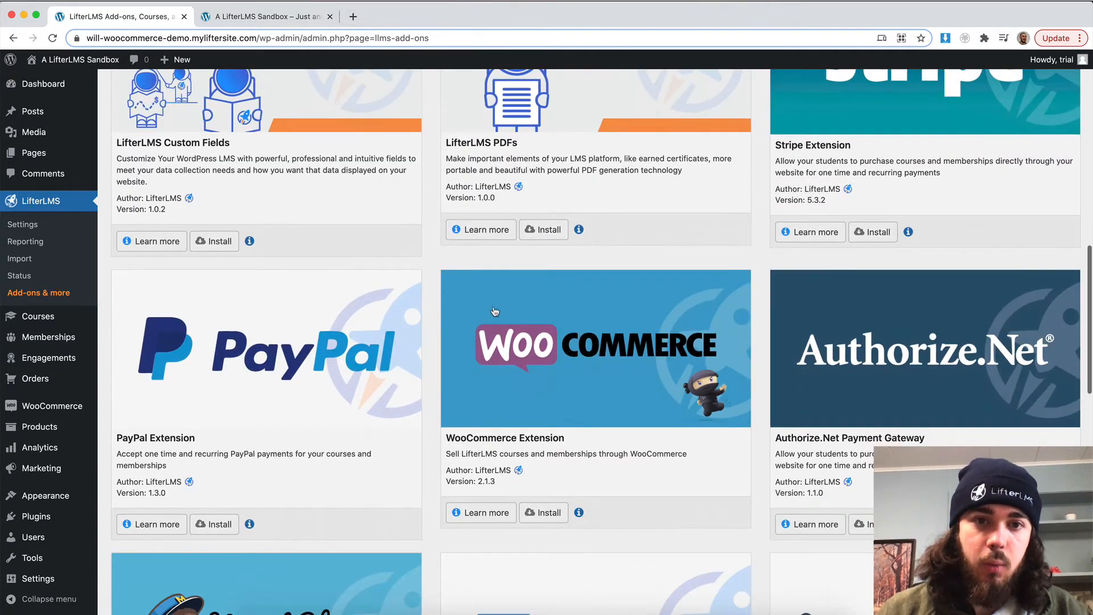
left_click(543, 512)
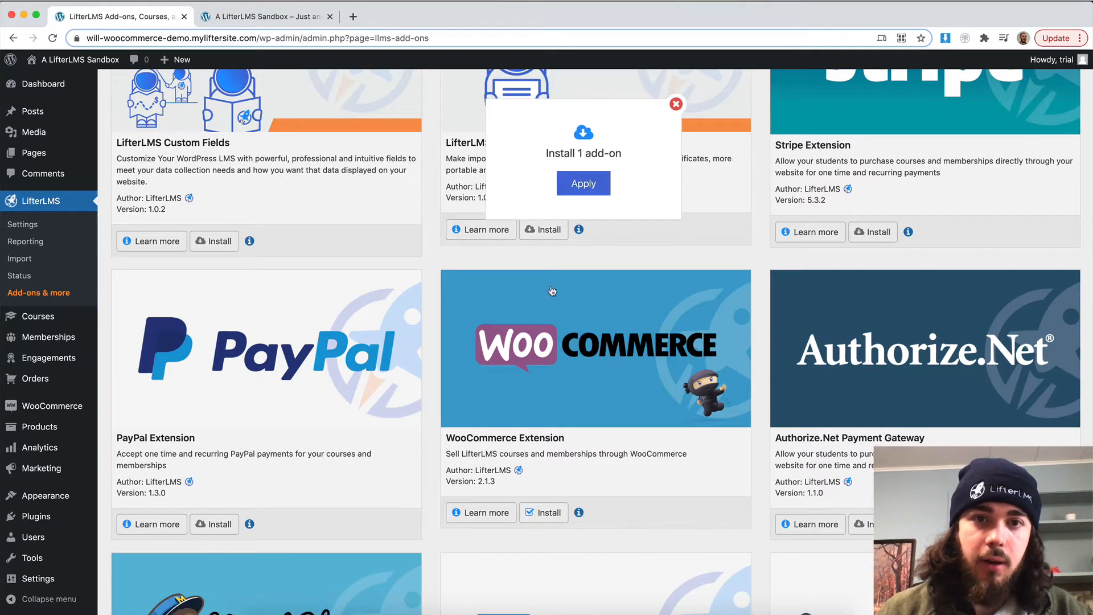
left_click(583, 183)
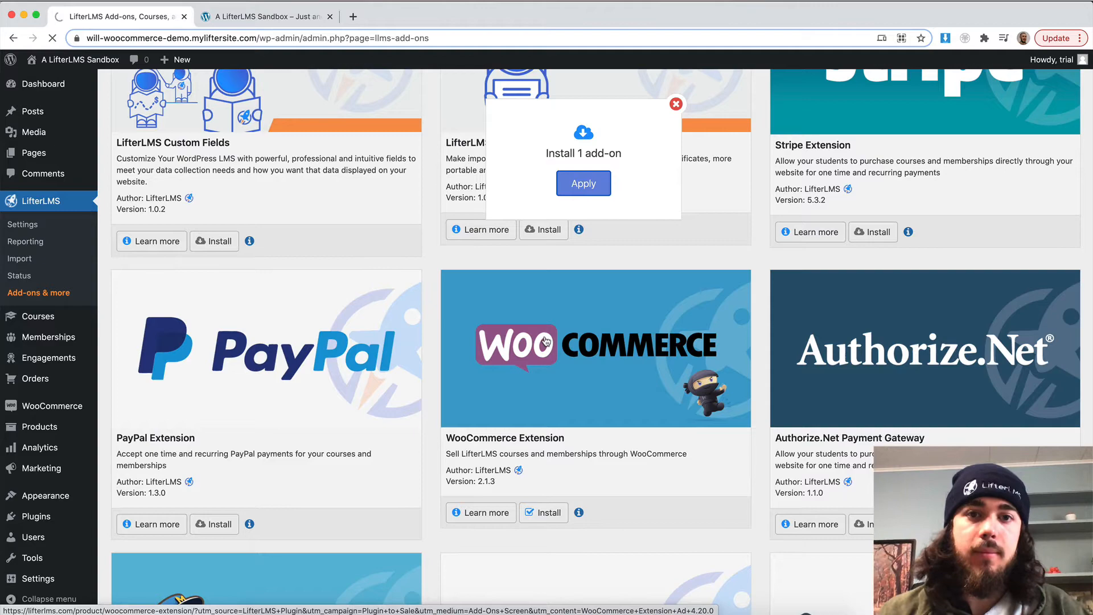
scroll("up", 3)
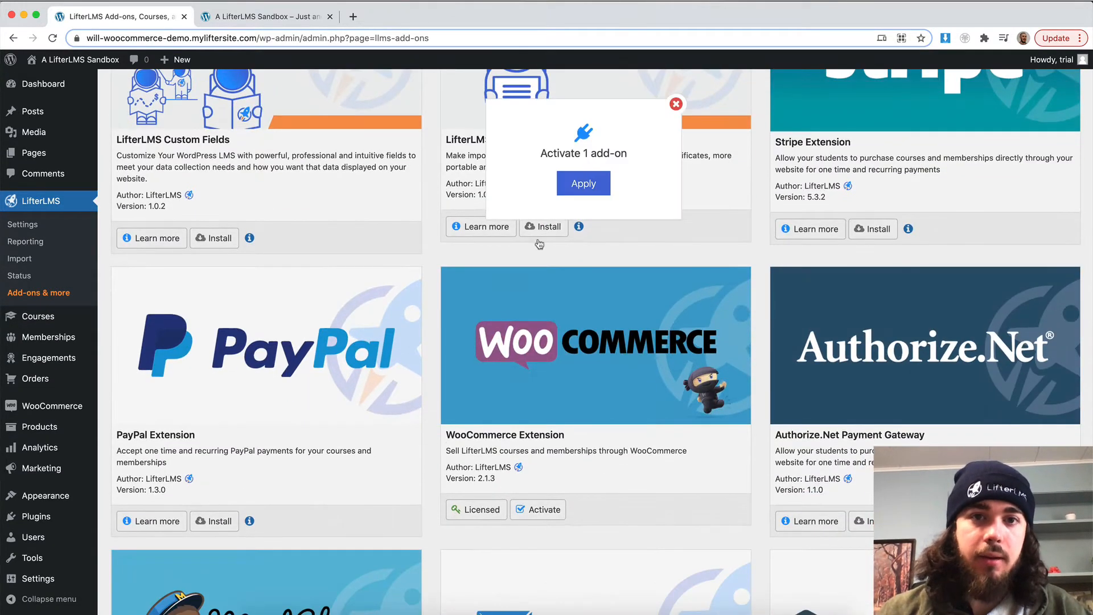
left_click(583, 183)
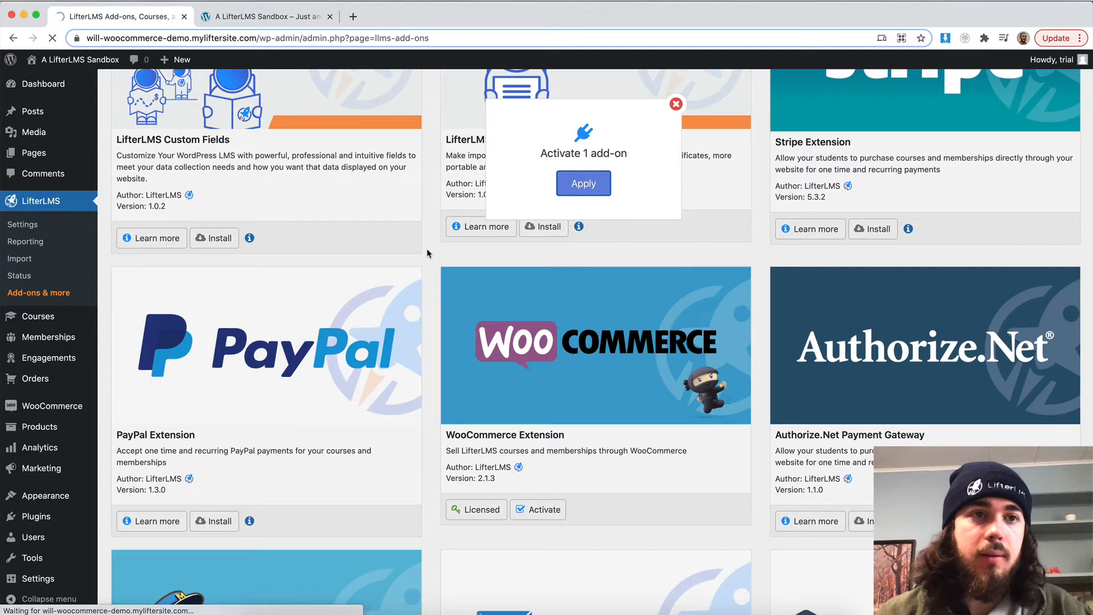
left_click(583, 183)
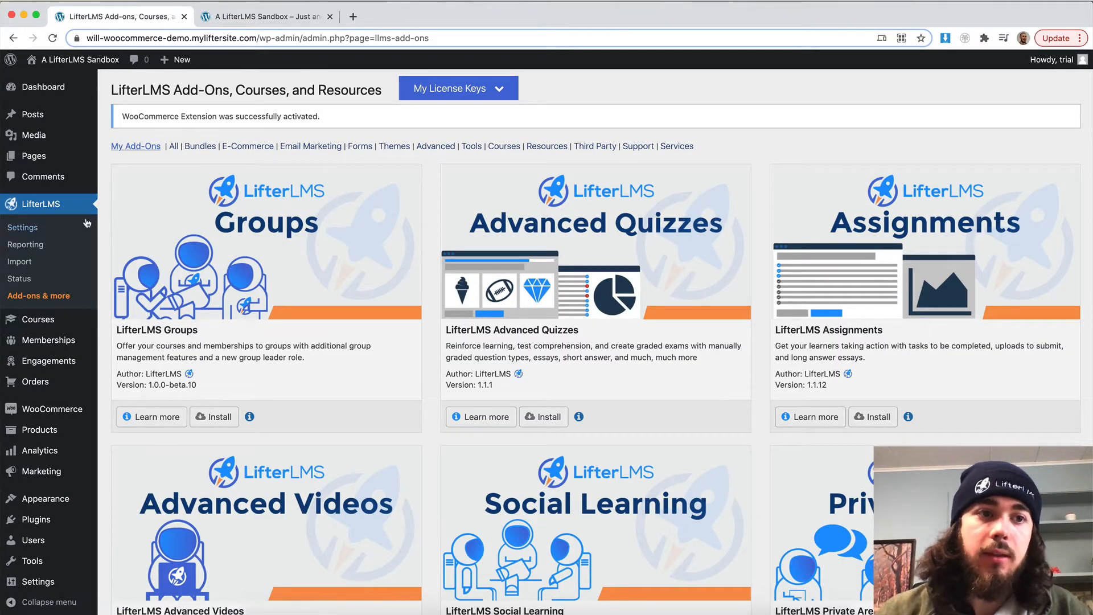
mouse_move(23, 227)
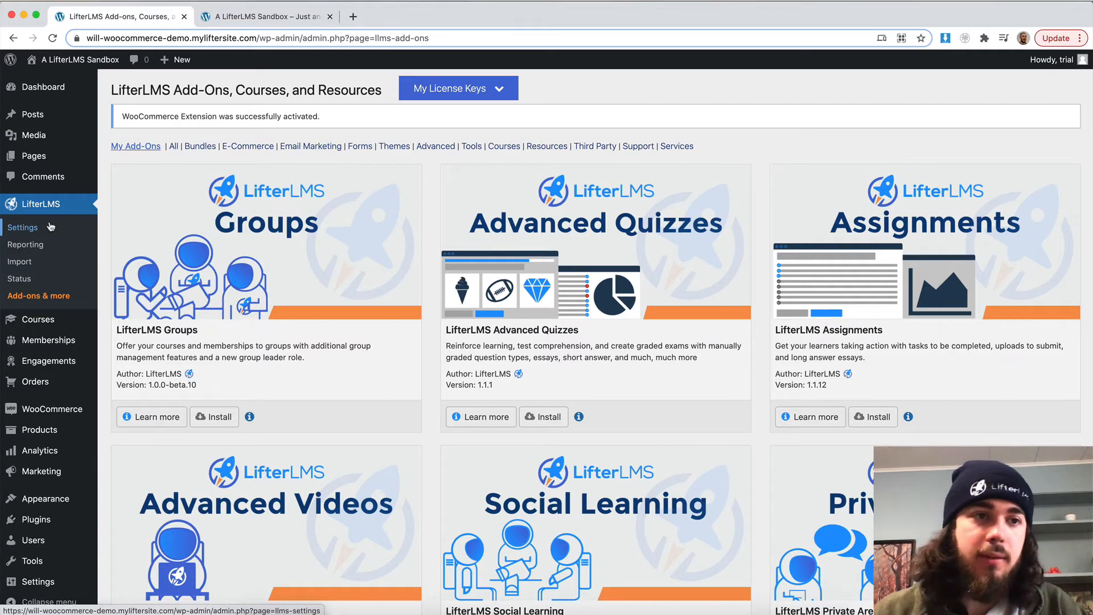
Enable the WooCommerce integration under LifterLMS Settings > Integrations and save changes
left_click(23, 227)
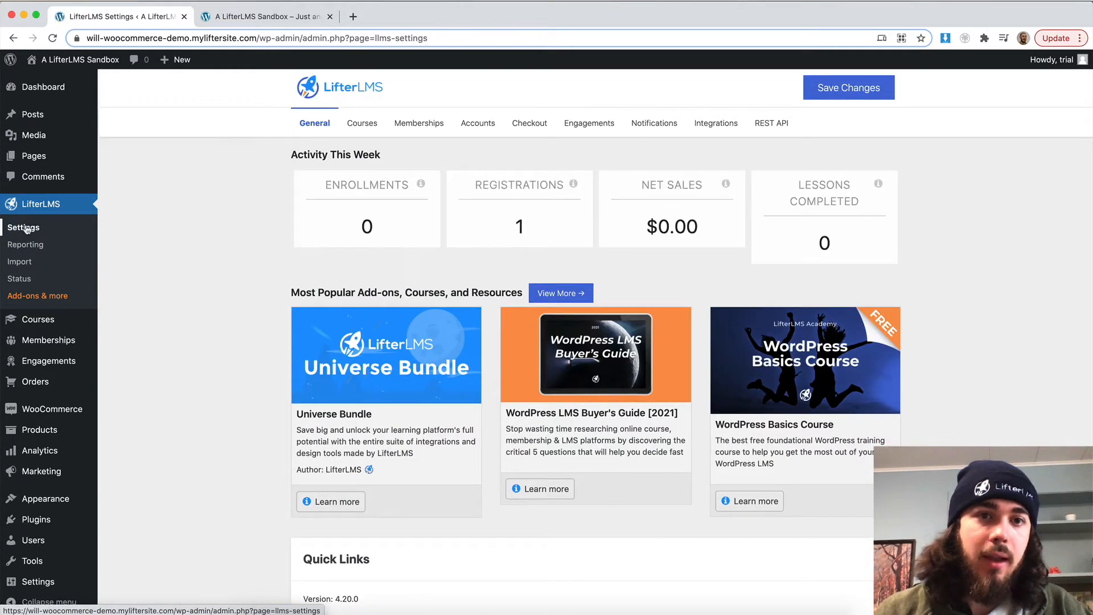
left_click(716, 123)
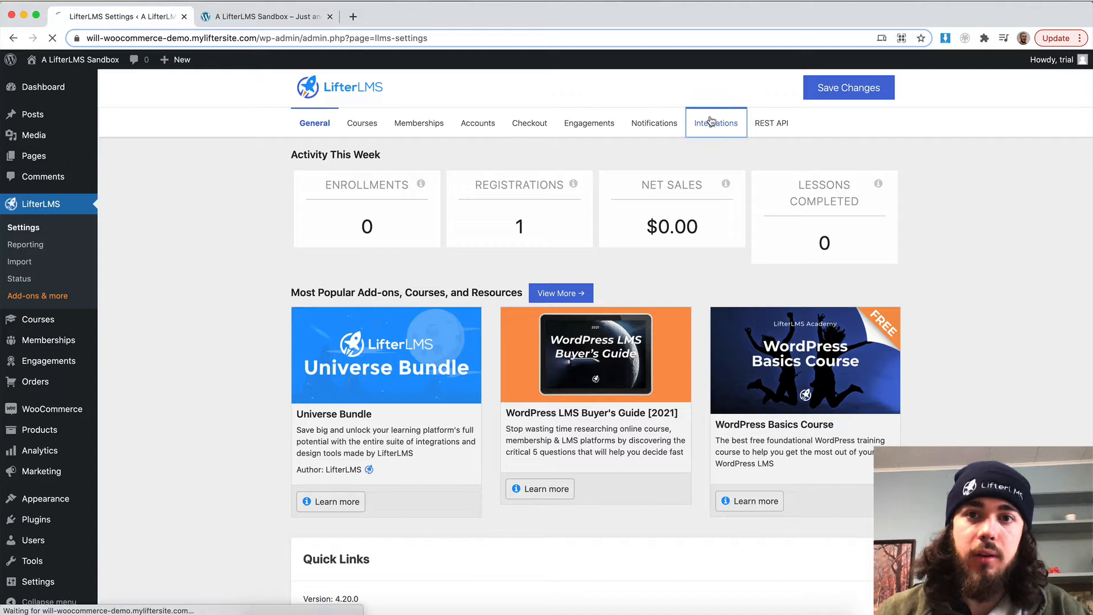
left_click(715, 123)
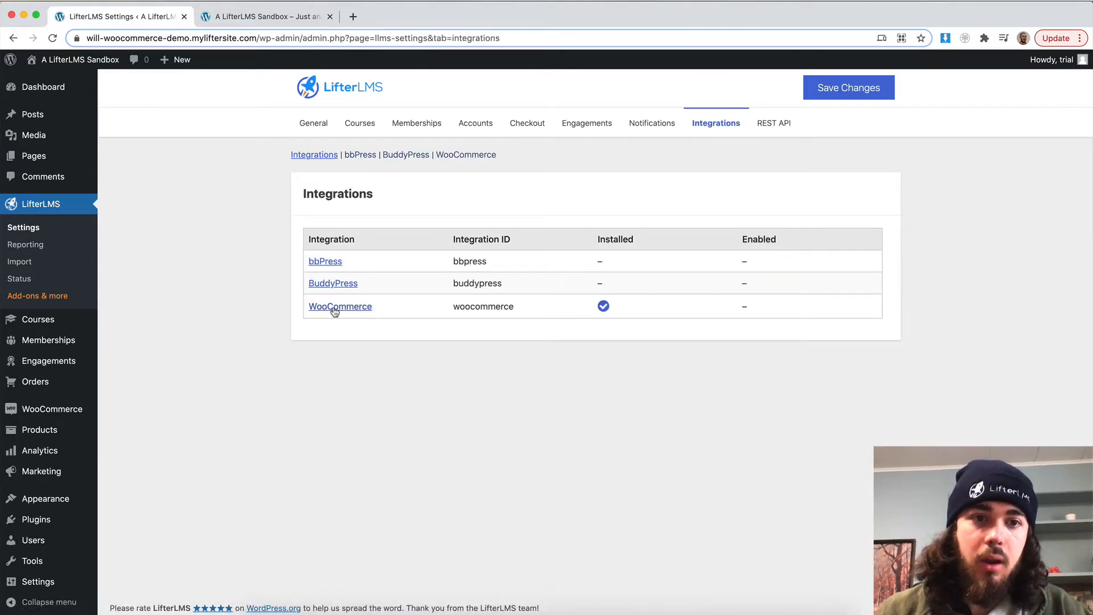
left_click(341, 307)
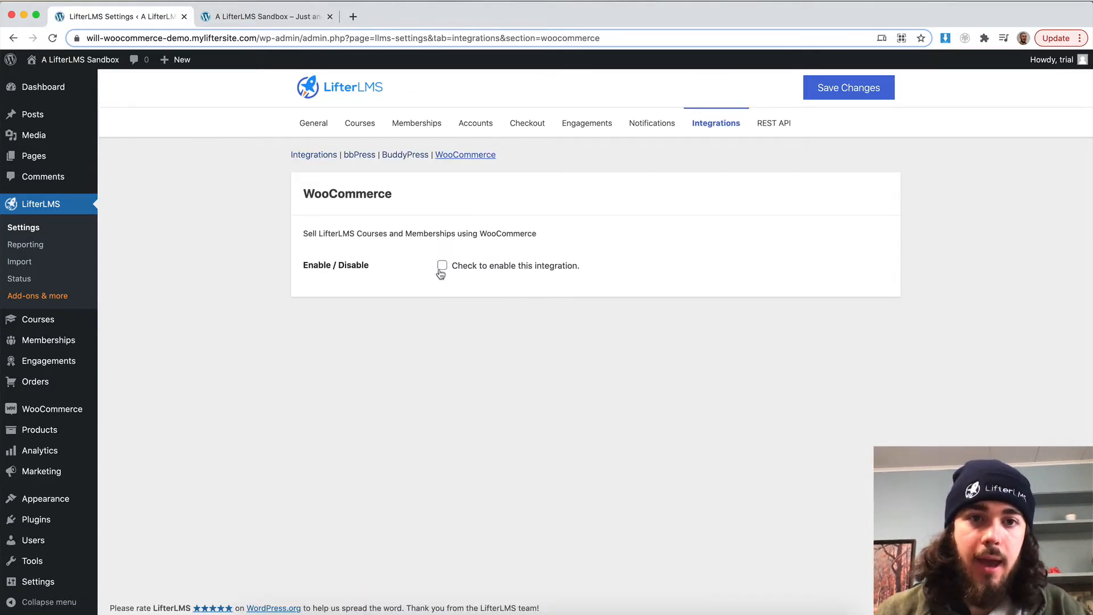
left_click(442, 266)
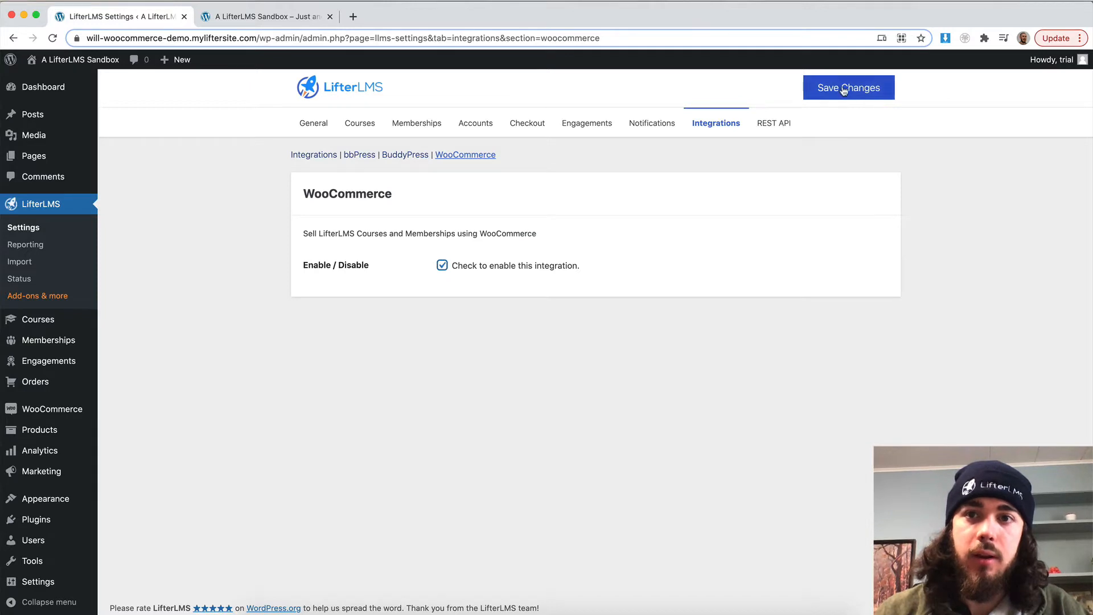
left_click(848, 87)
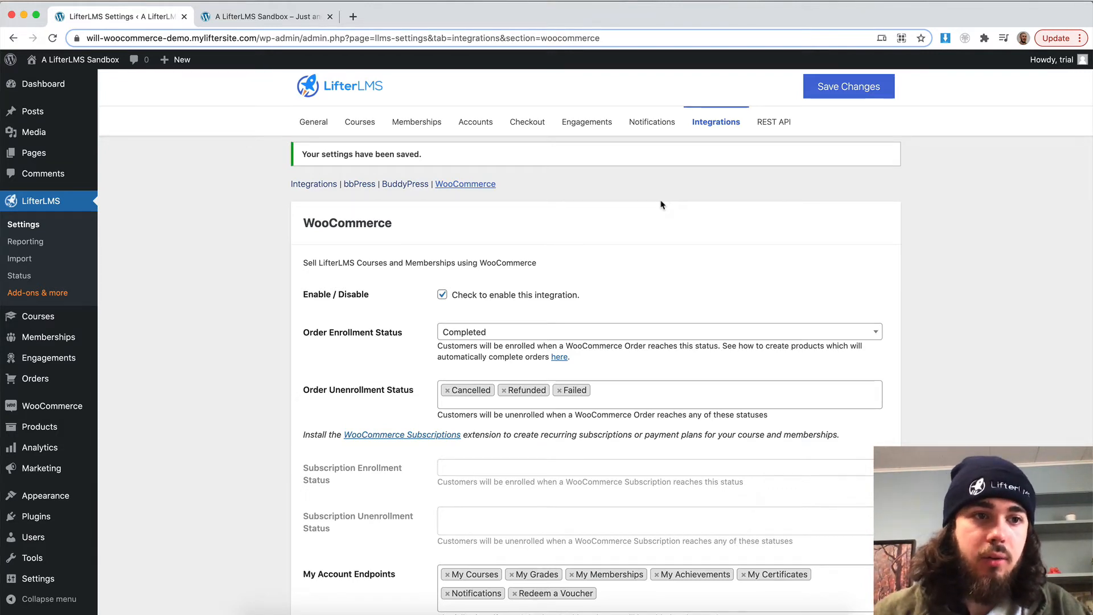
mouse_move(642, 196)
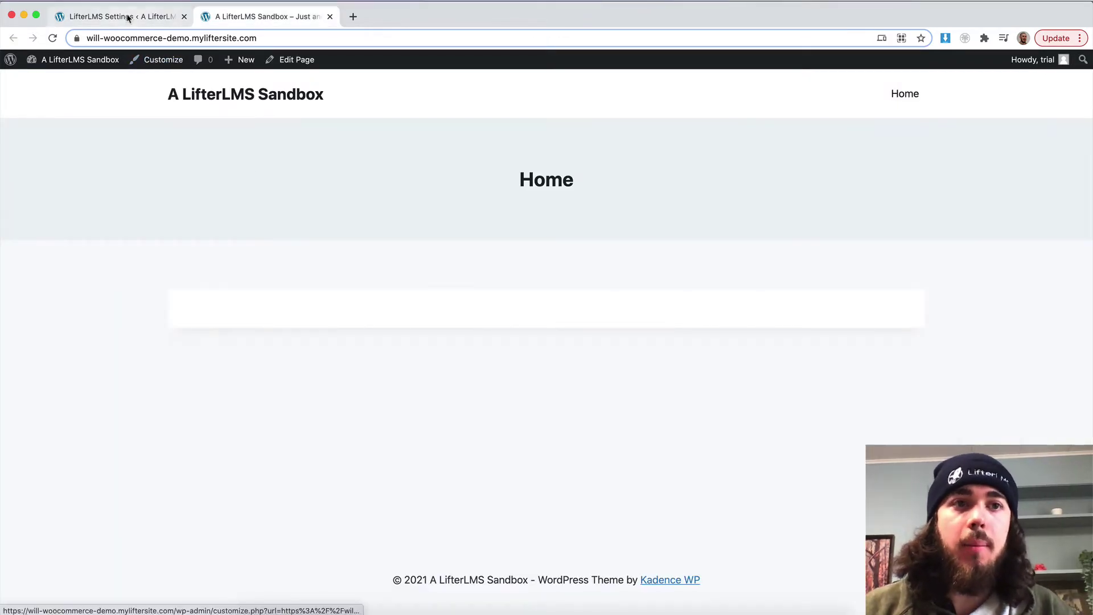
mouse_move(112, 16)
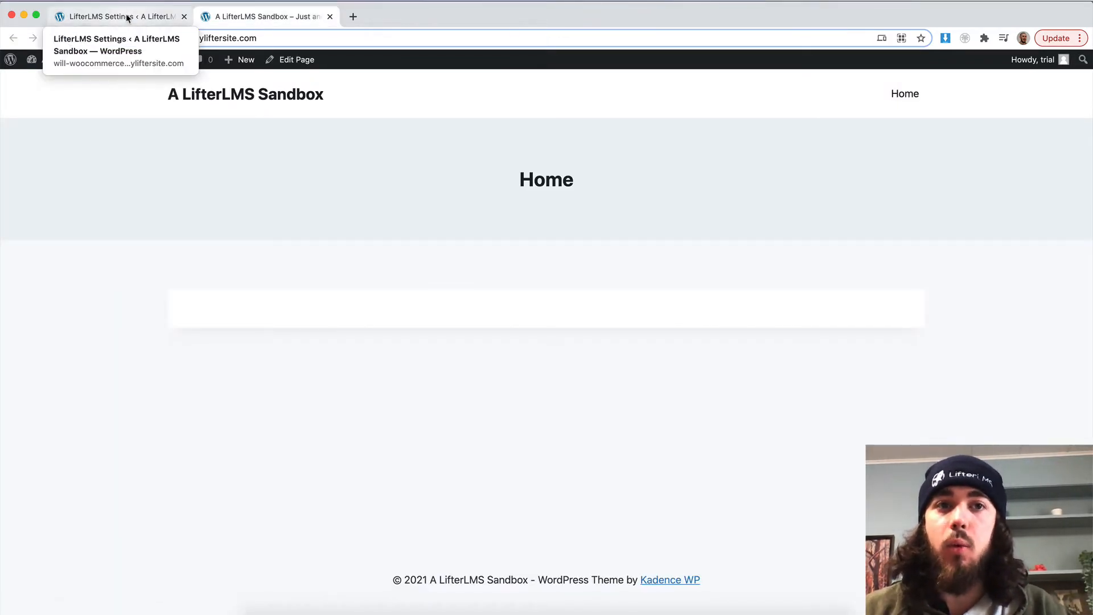
Copy the Quickstart Course title from Courses and open the empty All Products list
left_click(105, 16)
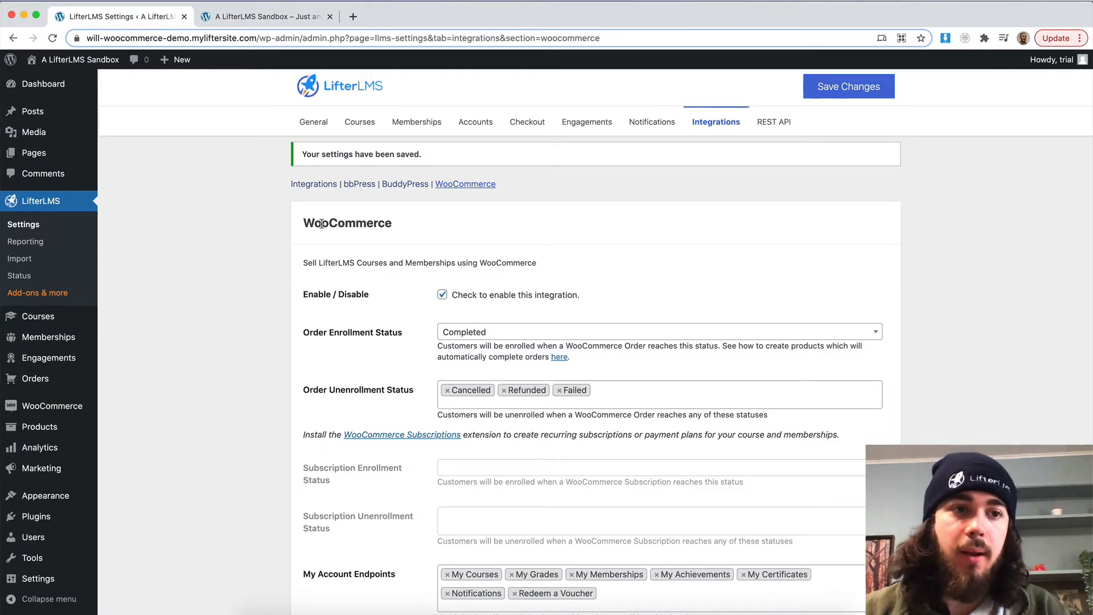
mouse_move(39, 426)
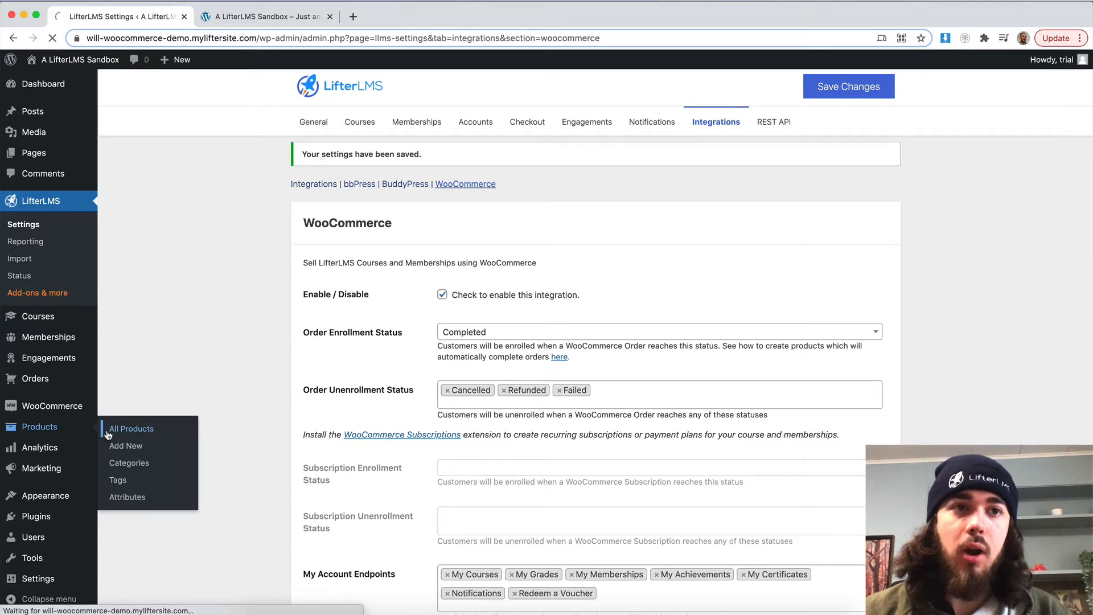
left_click(131, 428)
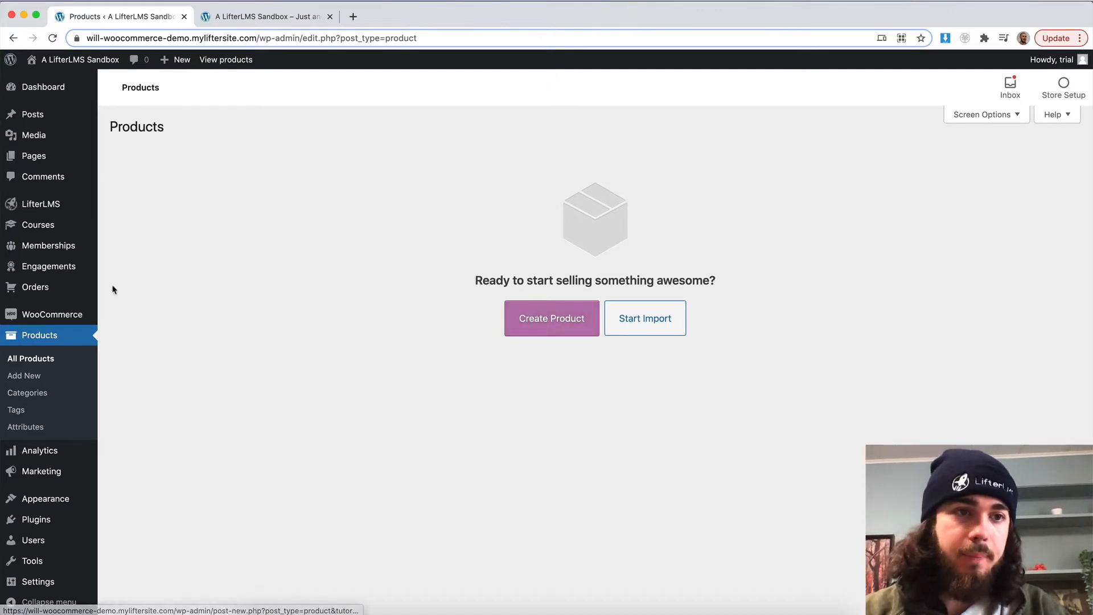
left_click(38, 224)
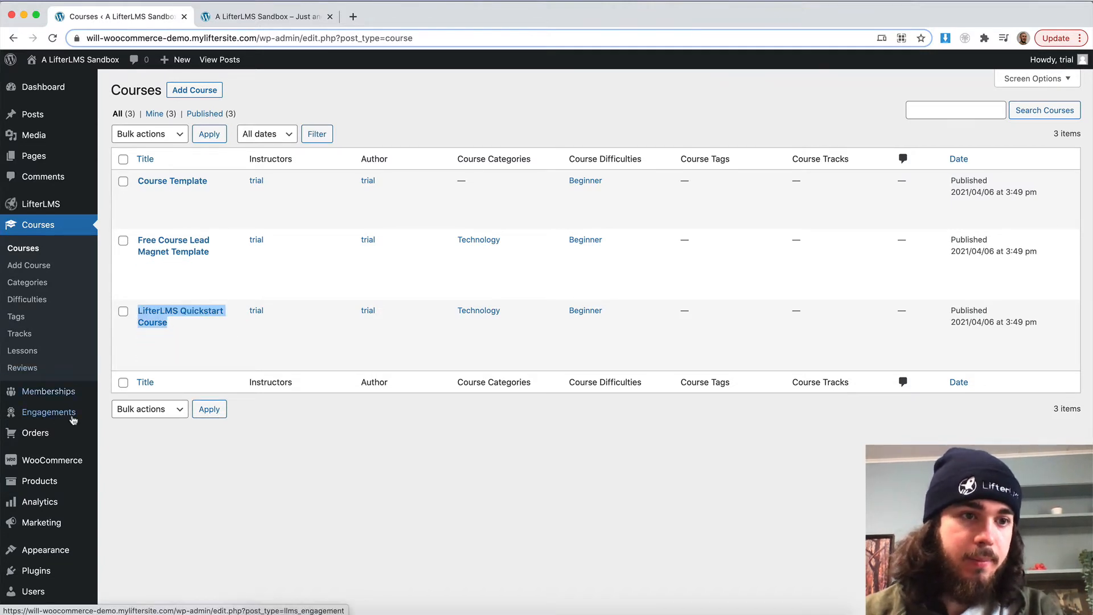
left_click(40, 482)
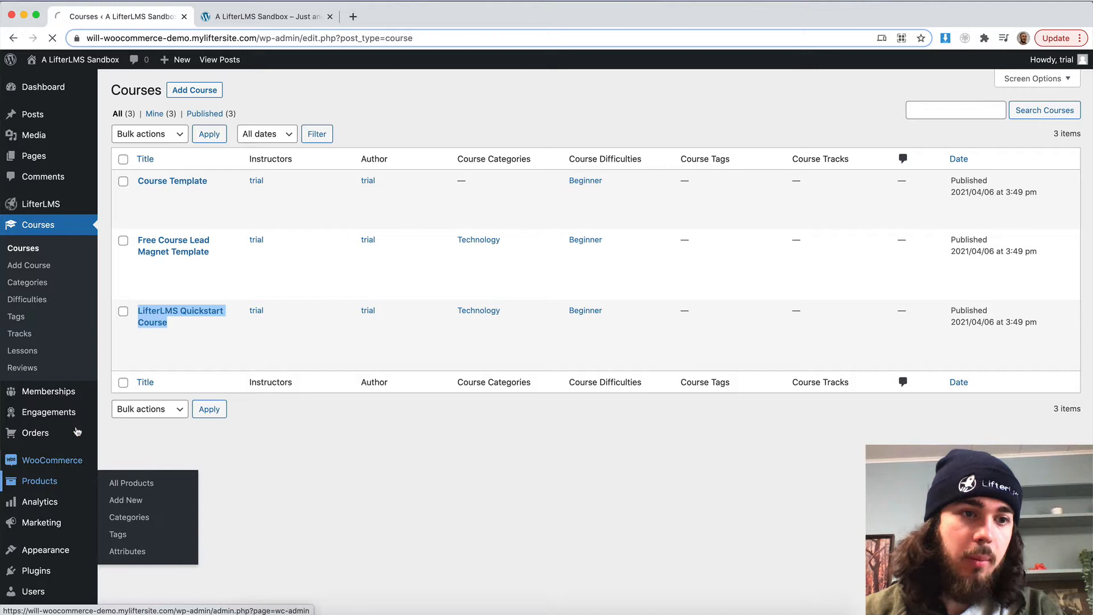
left_click(131, 483)
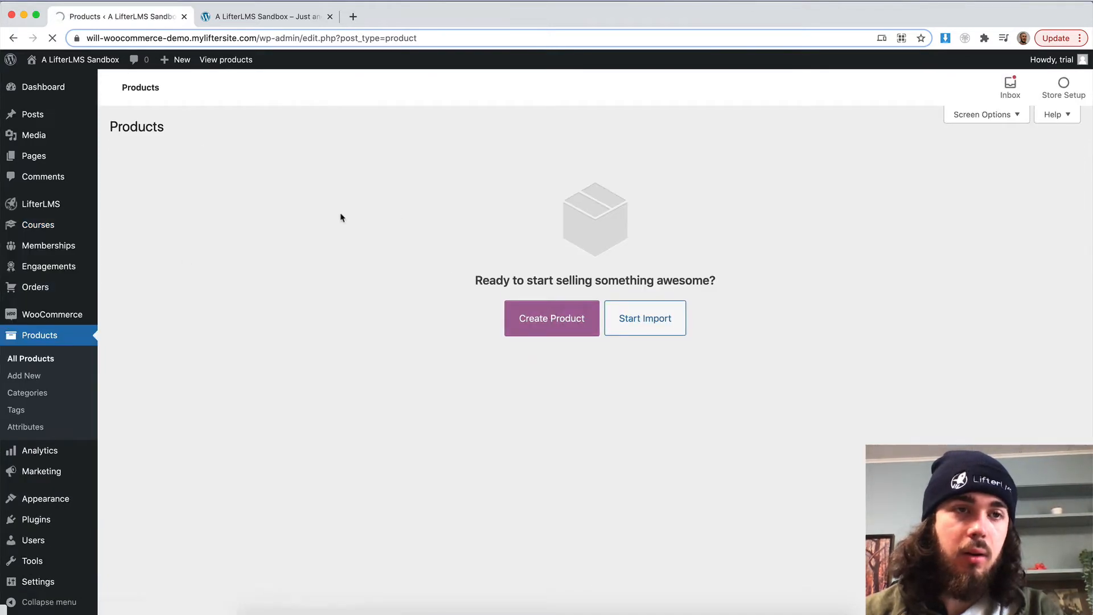
Publish a new virtual product 'LifterLMS Quickstart Course' priced 10 and view its page
left_click(551, 317)
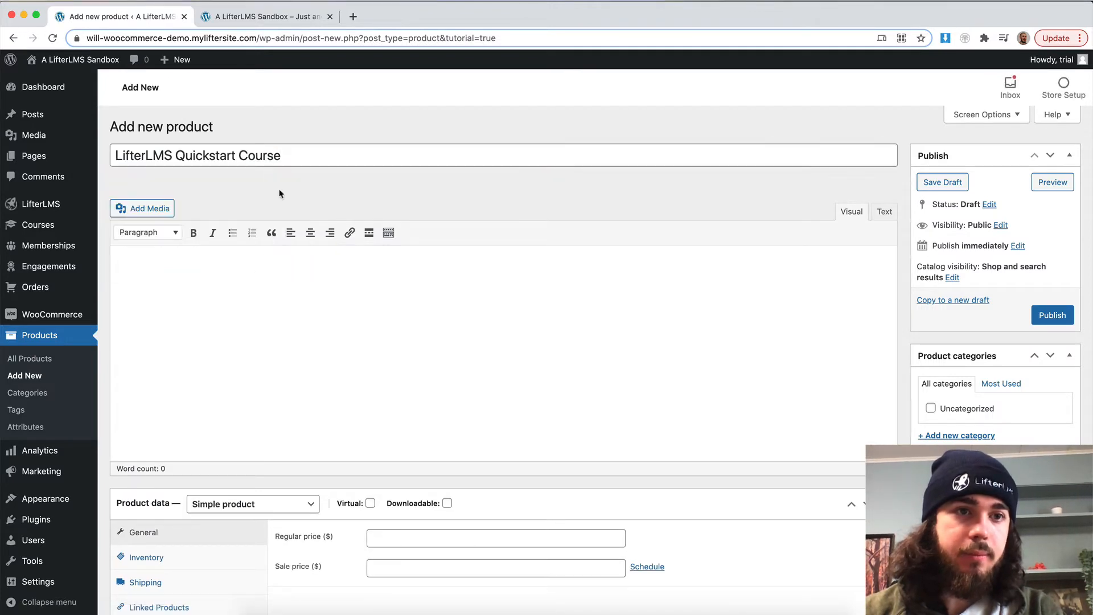
mouse_move(205, 155)
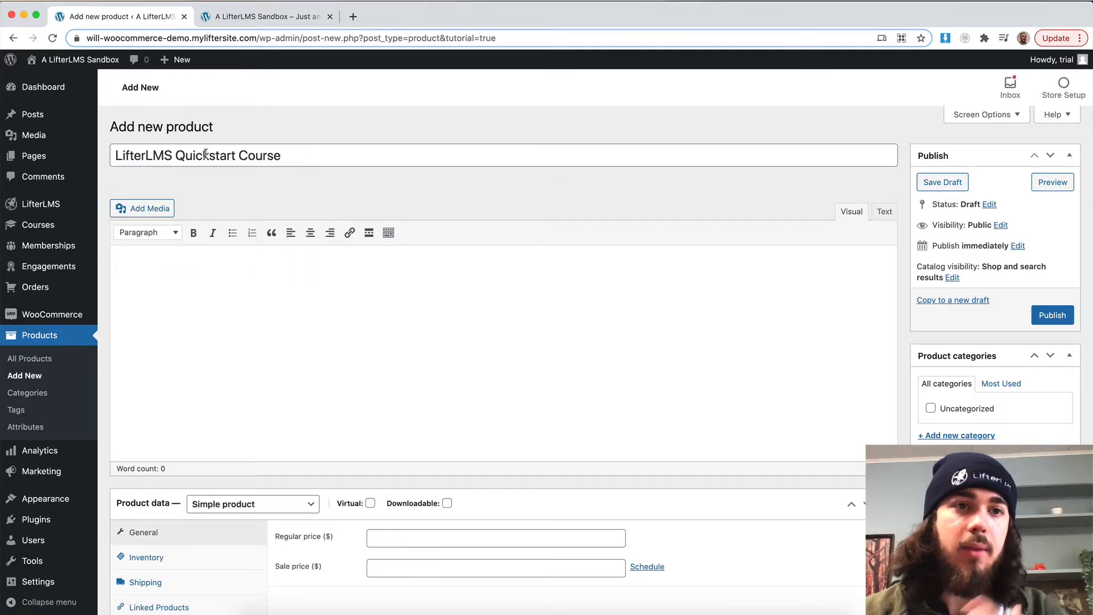
scroll("down", 3)
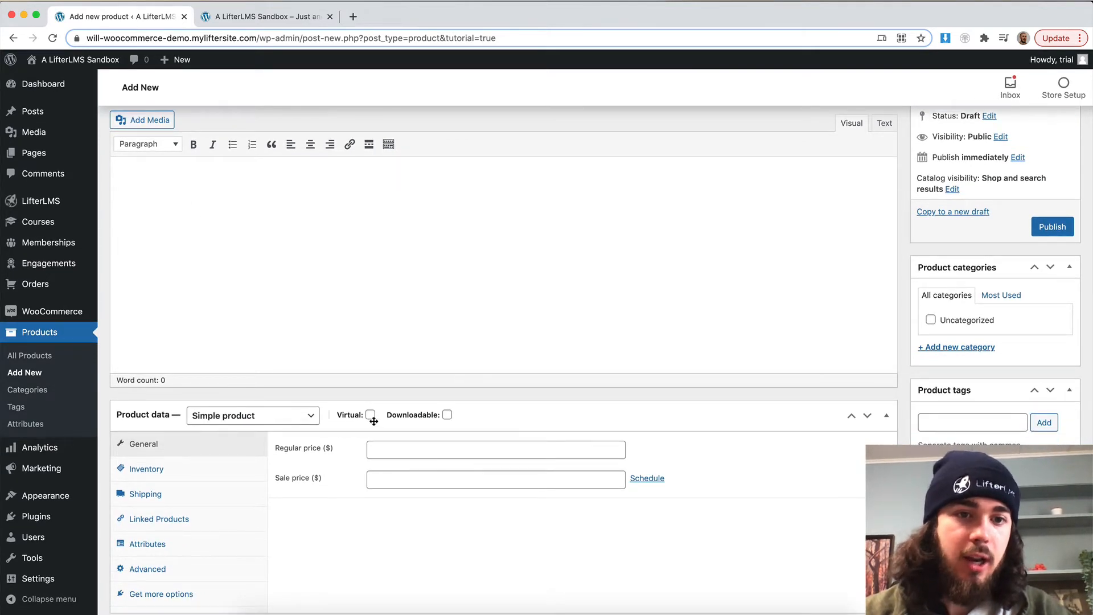
left_click(370, 414)
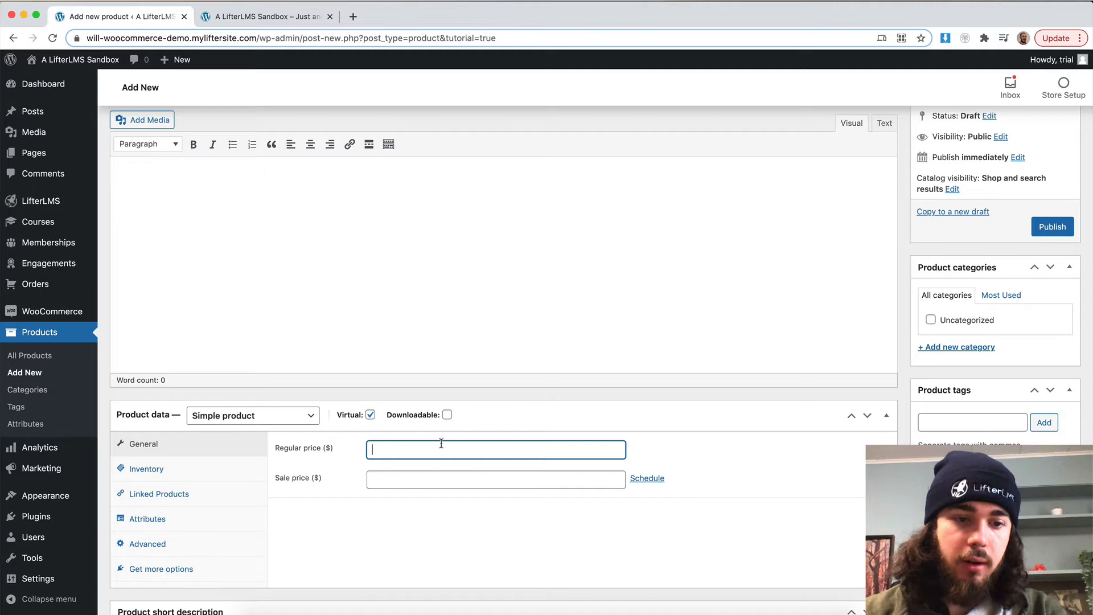
type("10")
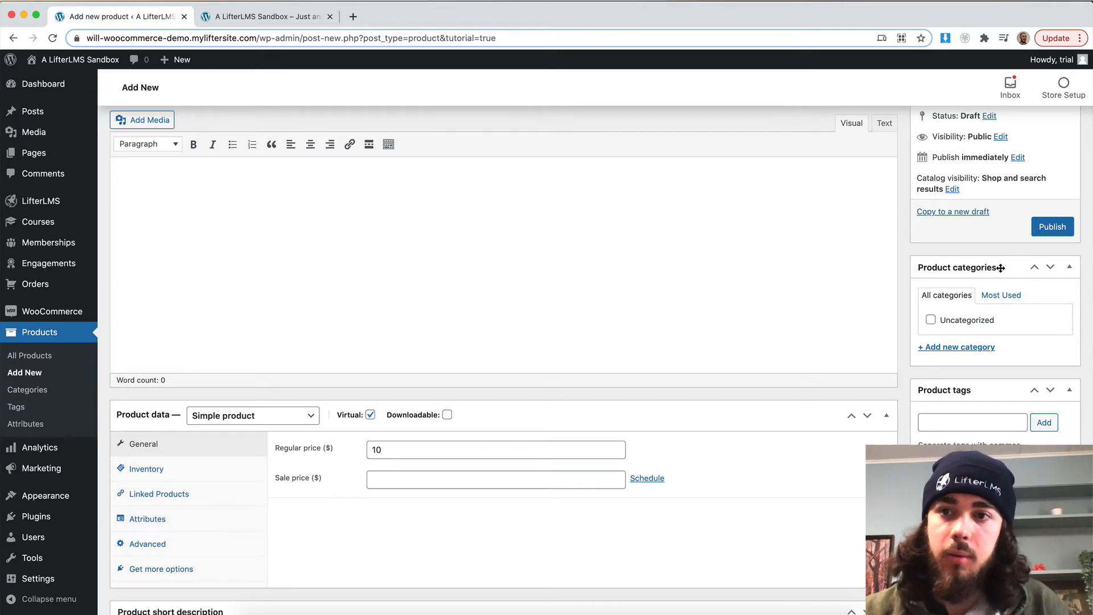
left_click(1053, 226)
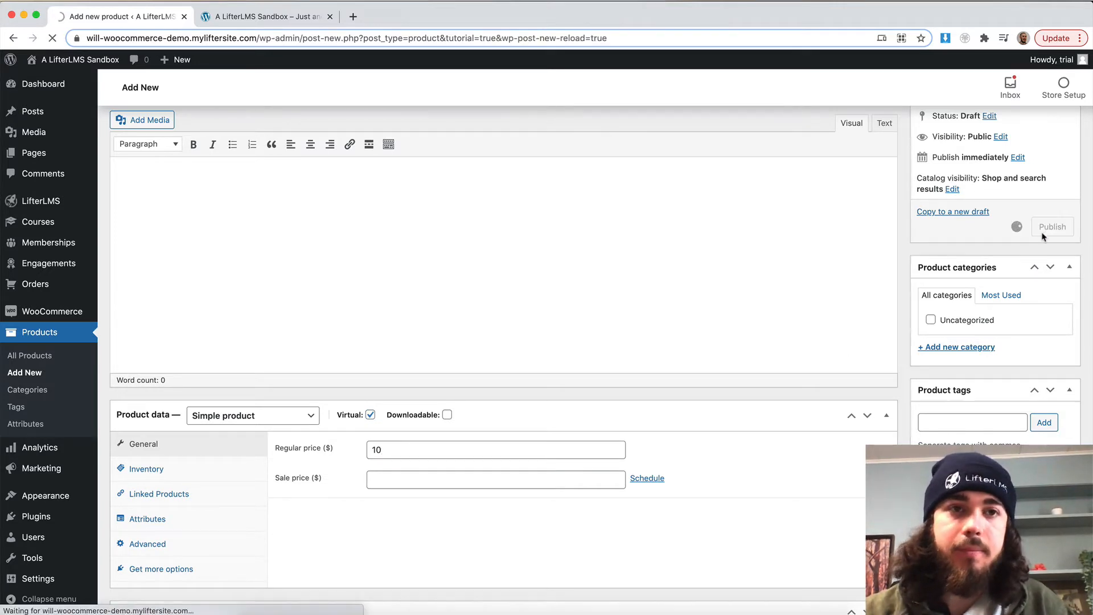
left_click(1053, 227)
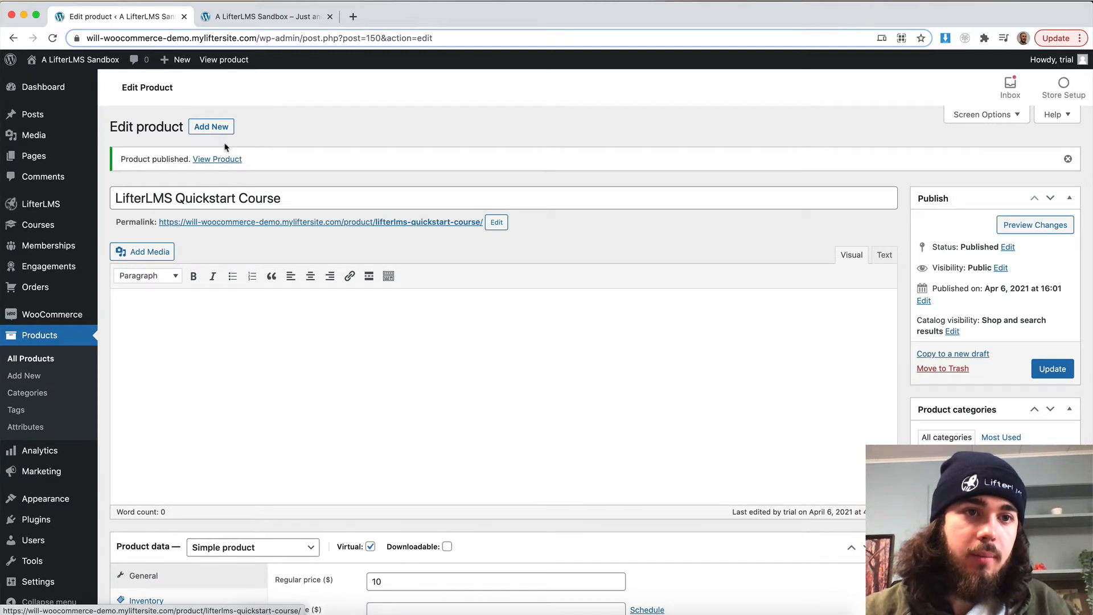
left_click(217, 159)
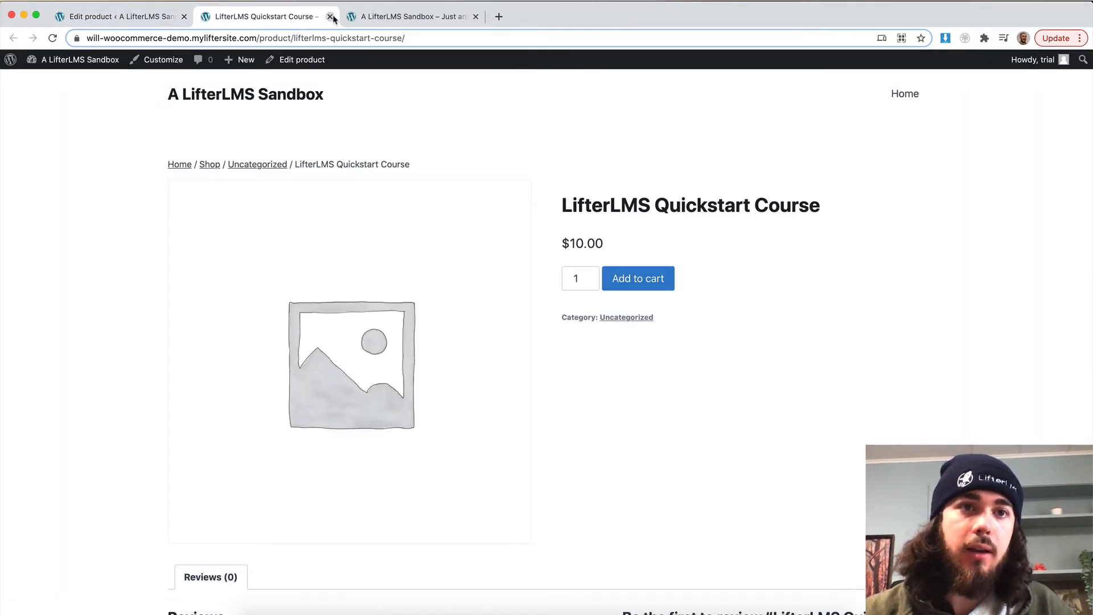
Close the product preview, open Appearance > Menus separately, and visit the site's Shop page
left_click(330, 16)
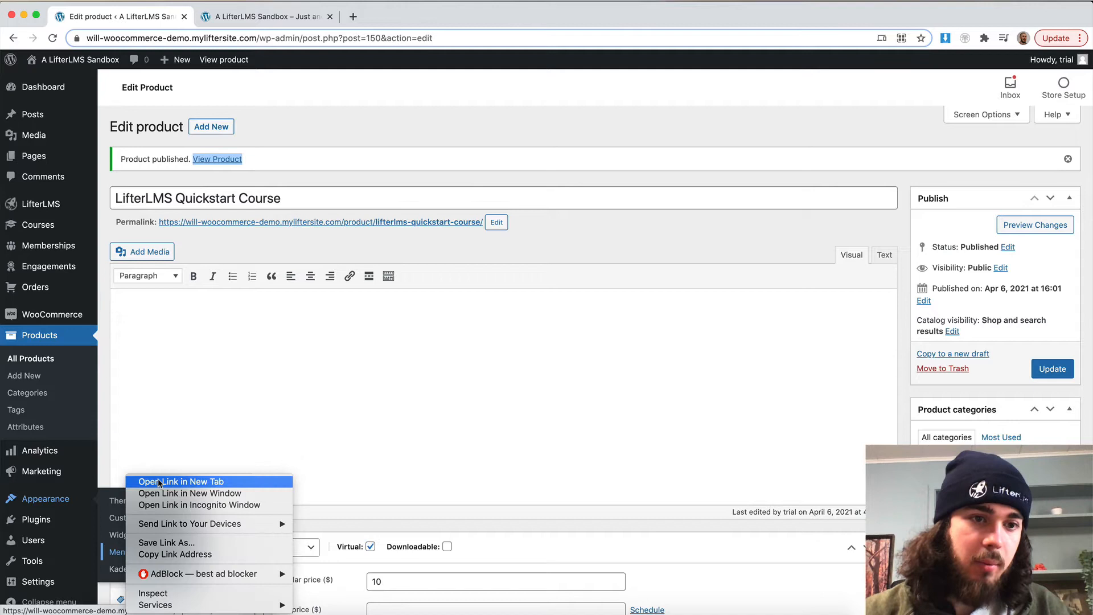
left_click(181, 481)
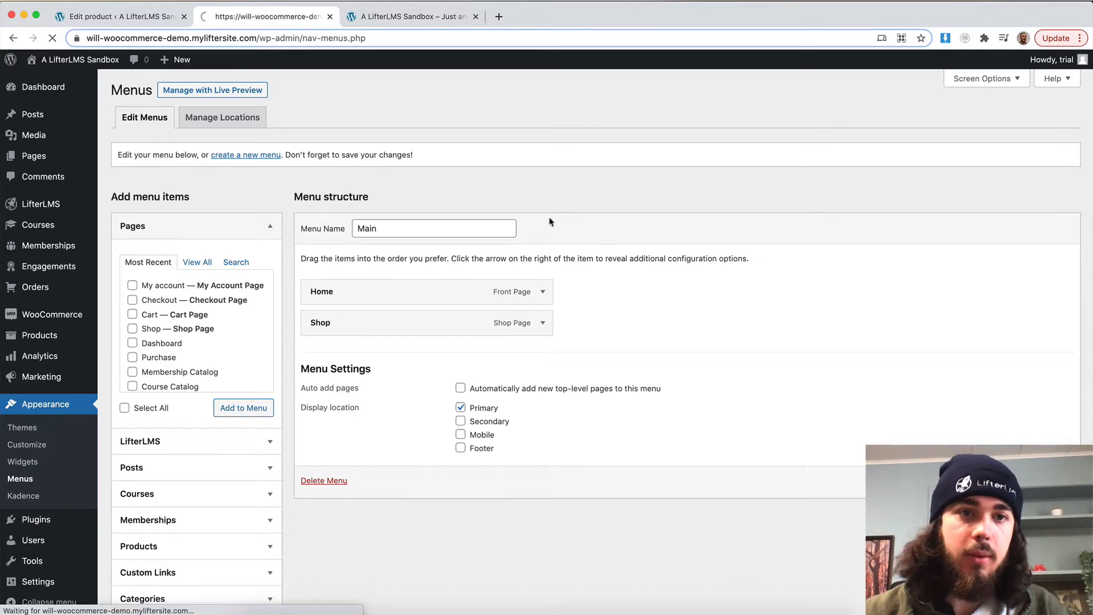
left_click(411, 16)
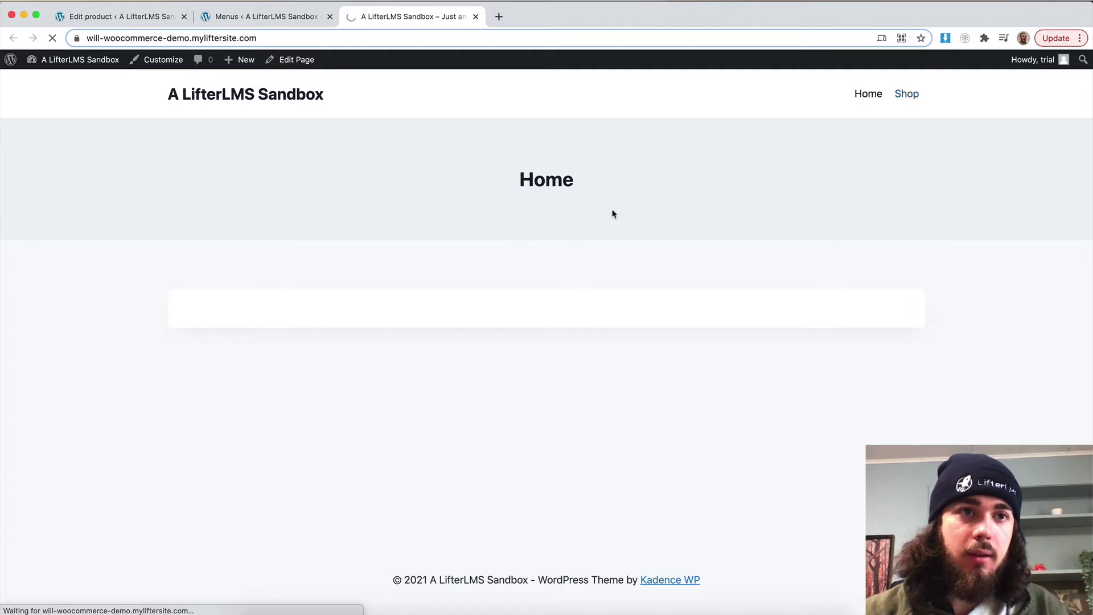
left_click(906, 93)
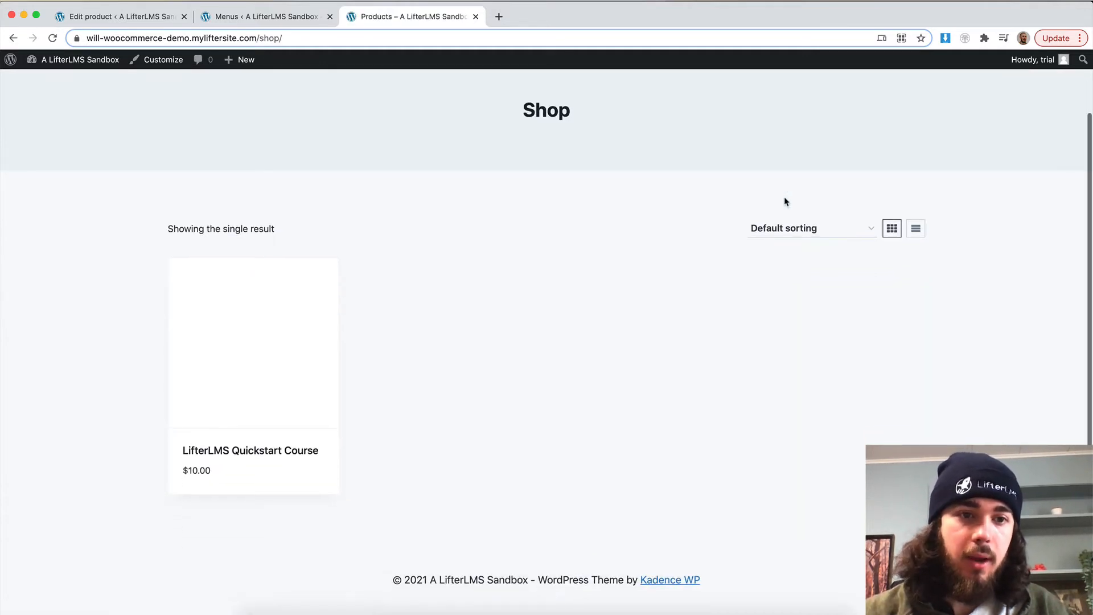
mouse_move(253, 431)
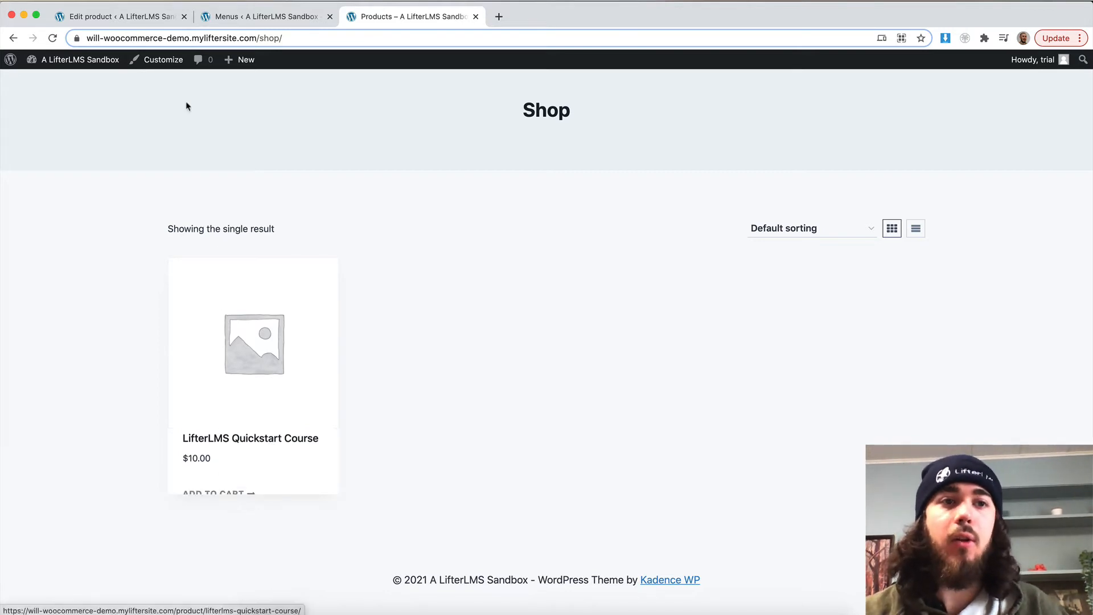
mouse_move(118, 16)
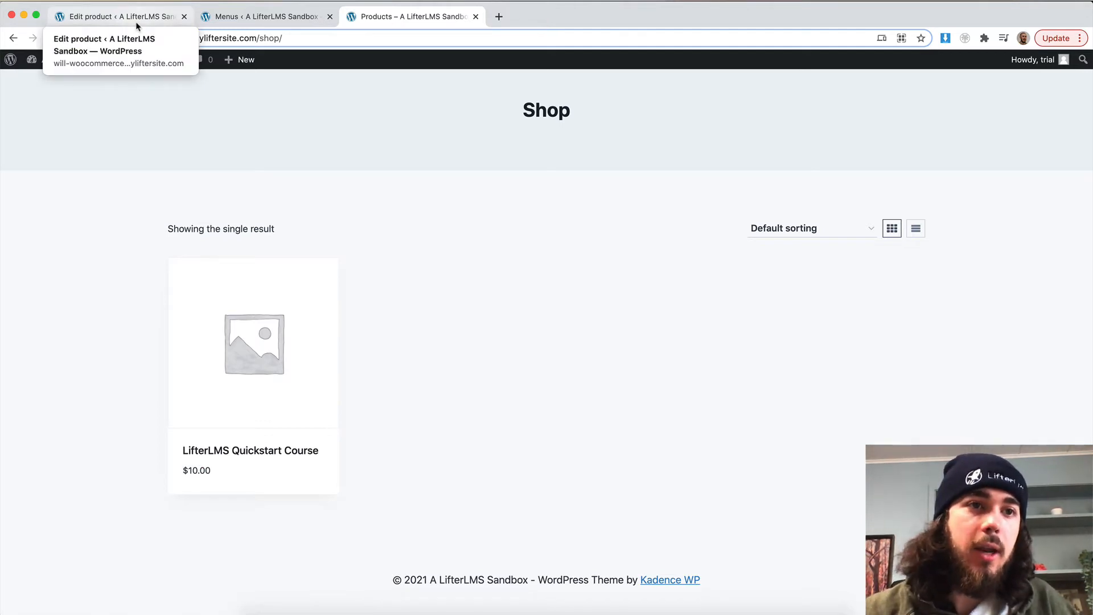
Open the LifterLMS Quickstart Course for editing from the Courses list
left_click(119, 16)
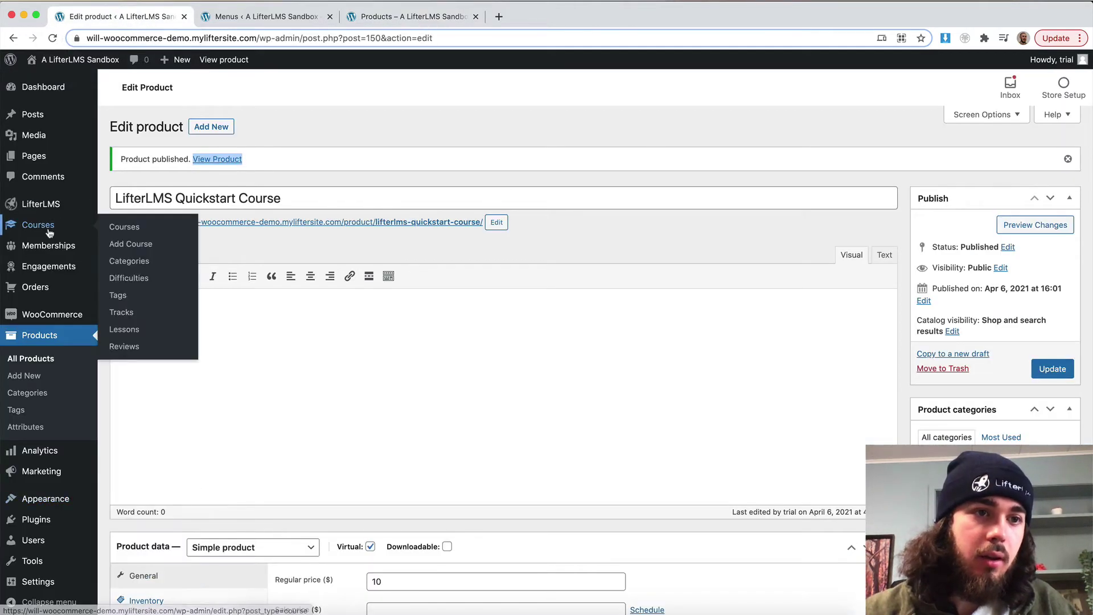
left_click(124, 227)
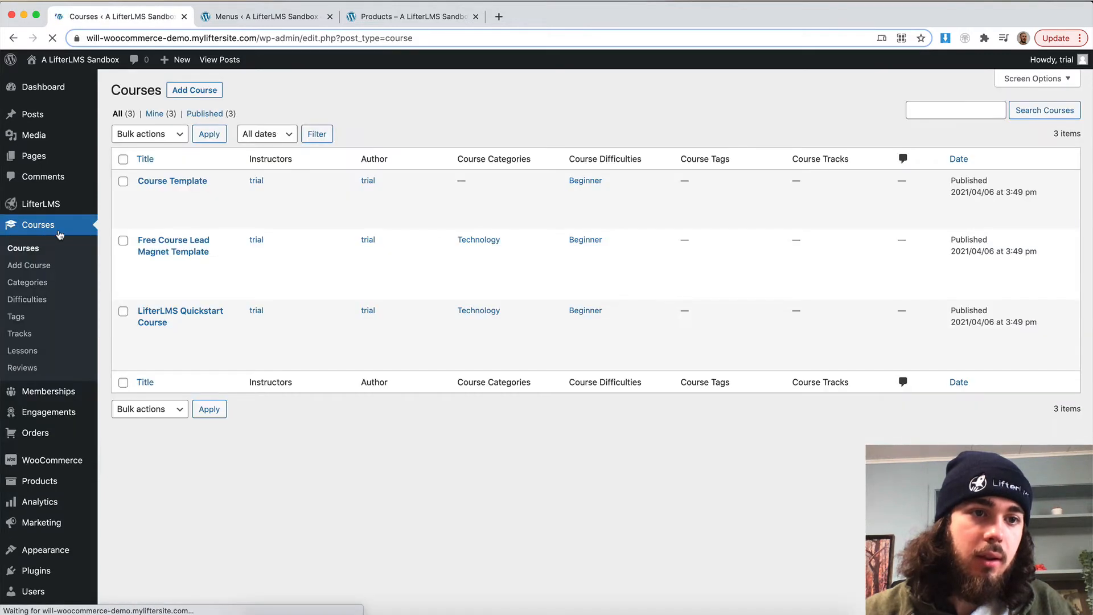
mouse_move(180, 317)
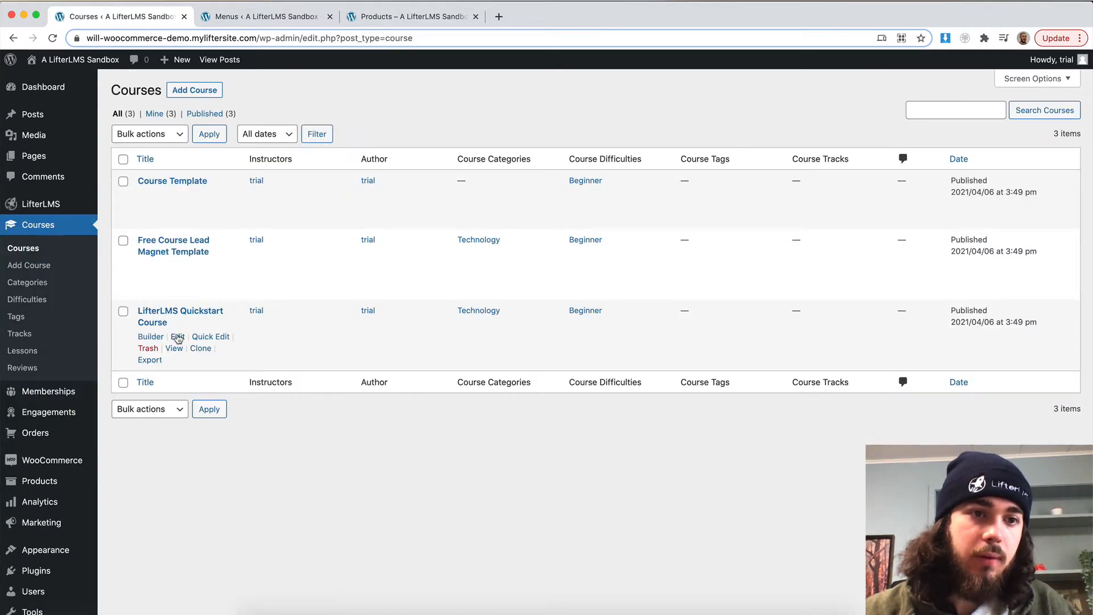
left_click(176, 336)
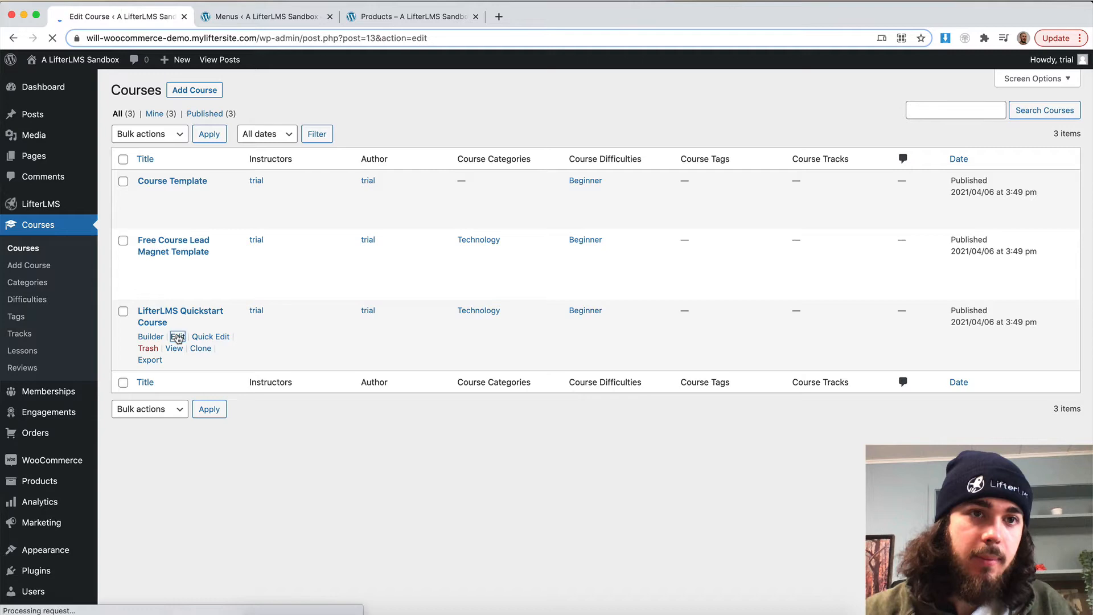
left_click(177, 336)
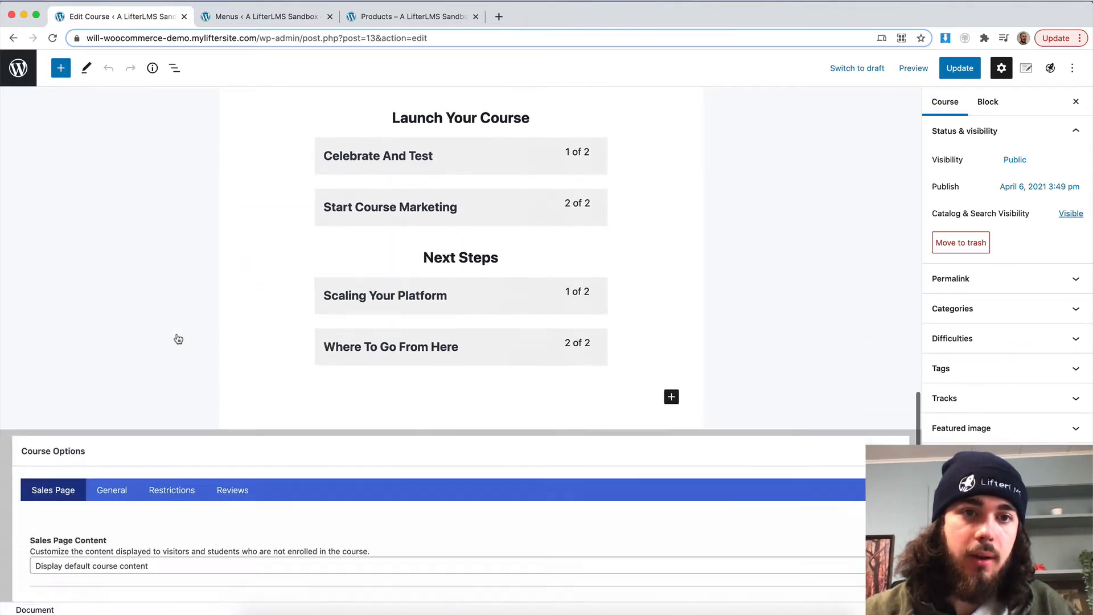
scroll("down", 3)
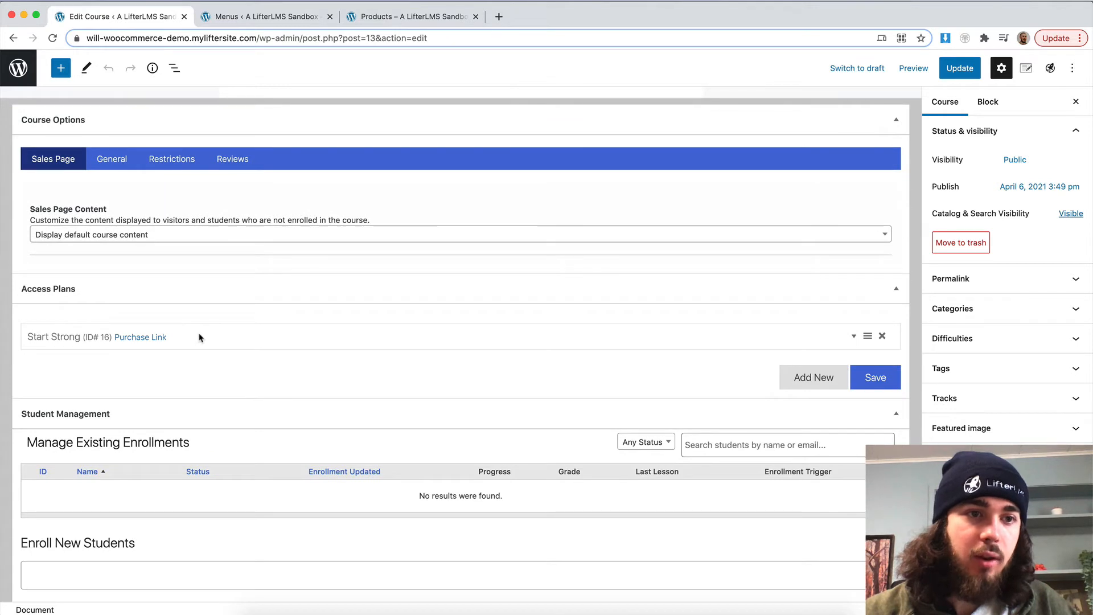
Make Start Strong a paid plan linked to the Quickstart Course product and save
left_click(854, 336)
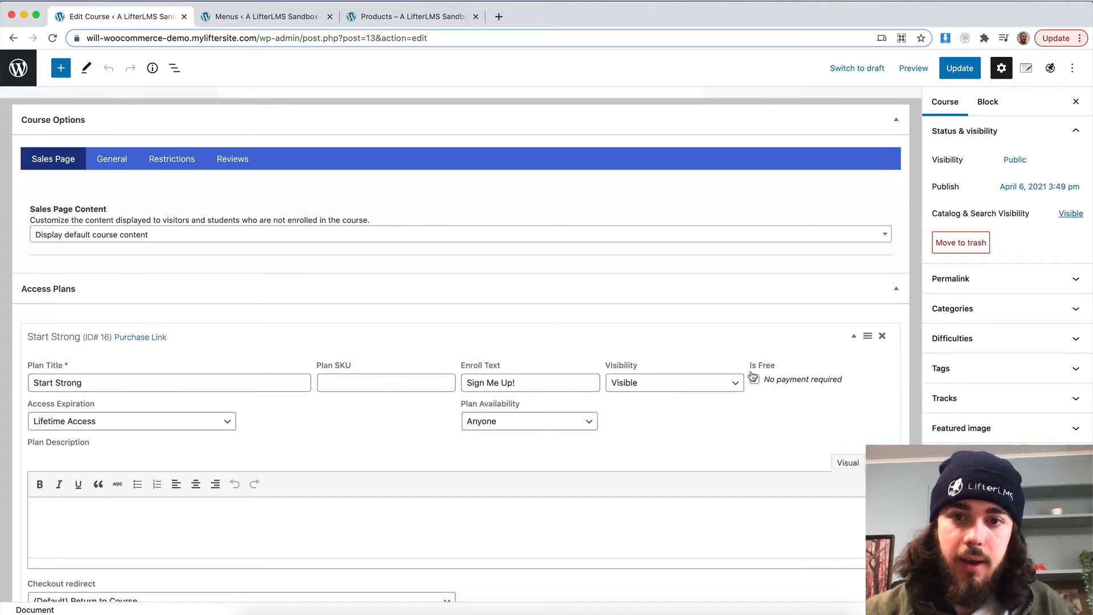
left_click(754, 380)
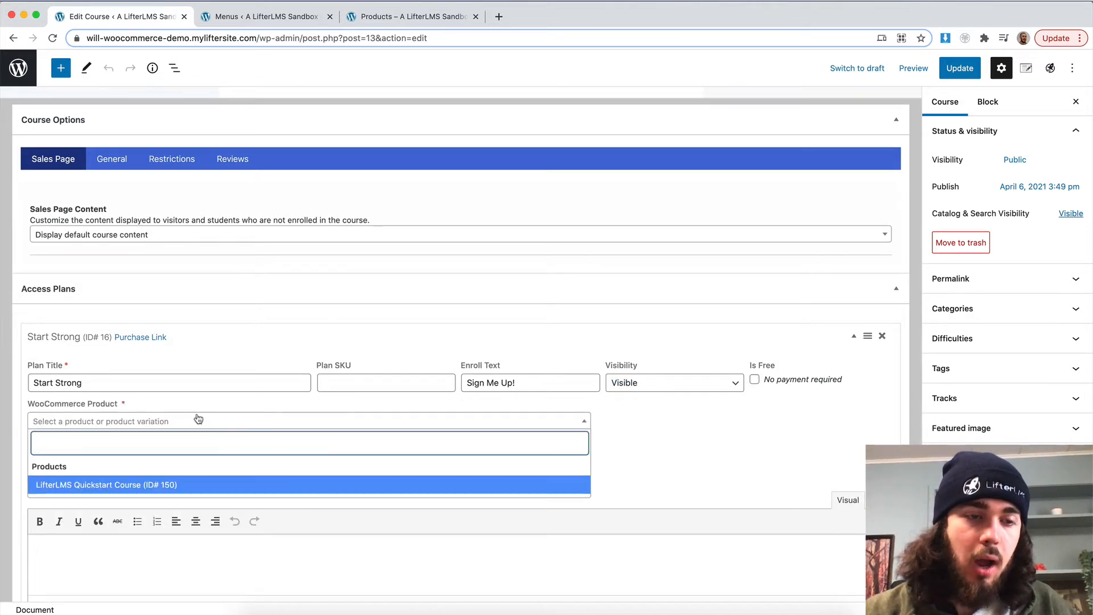
left_click(309, 485)
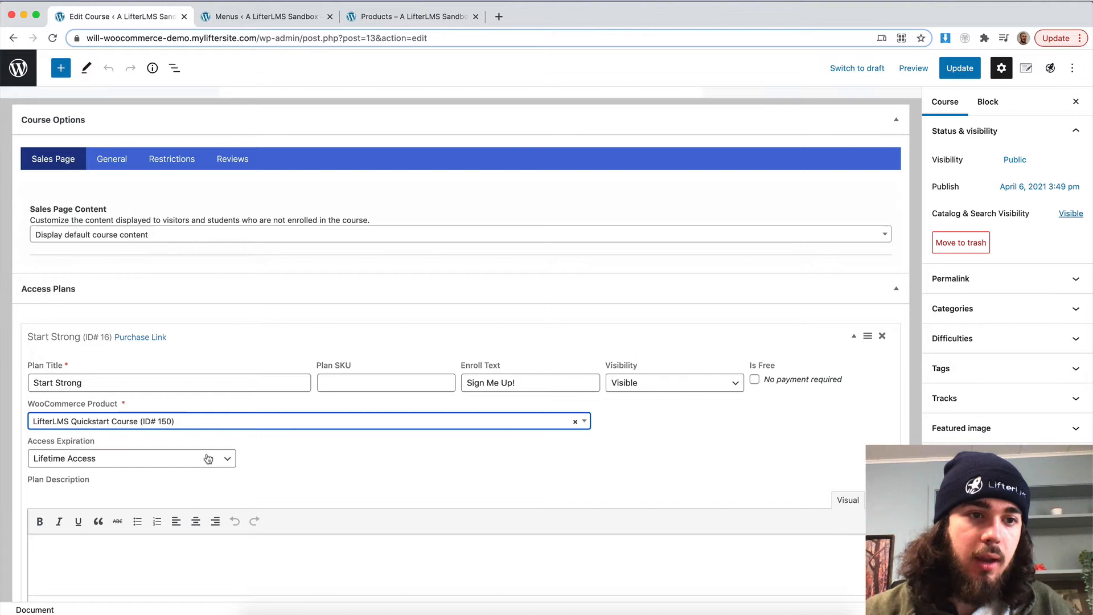
scroll("down", 3)
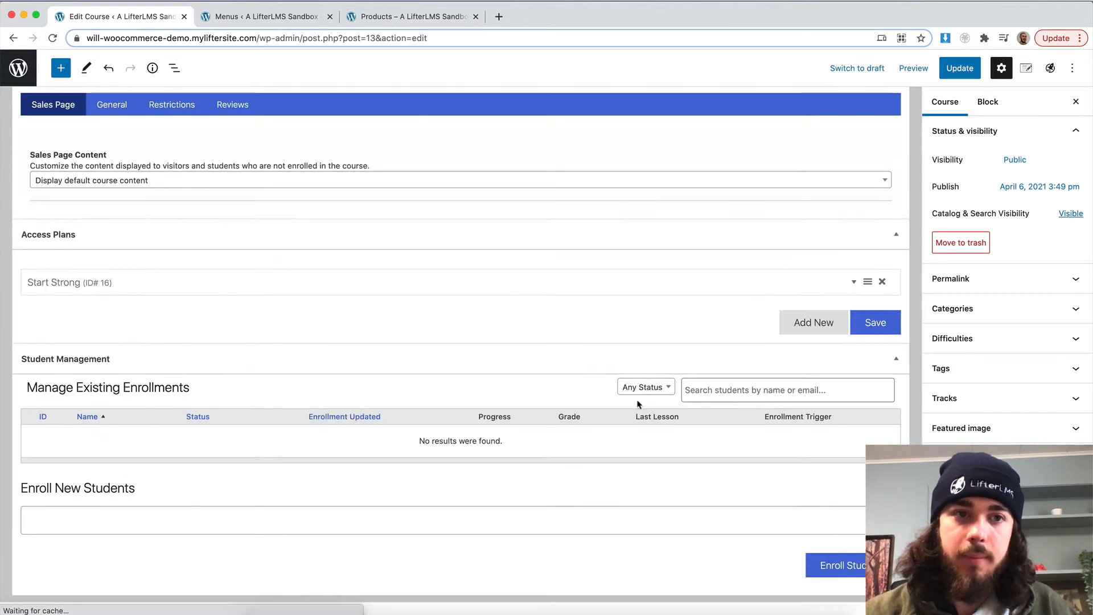
left_click(960, 67)
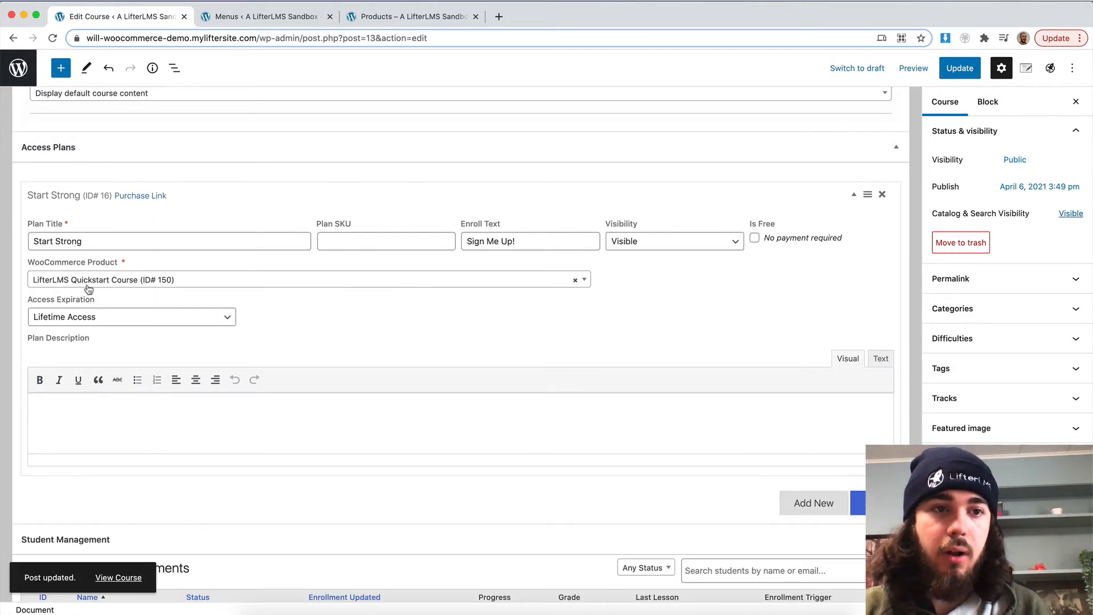
mouse_move(118, 288)
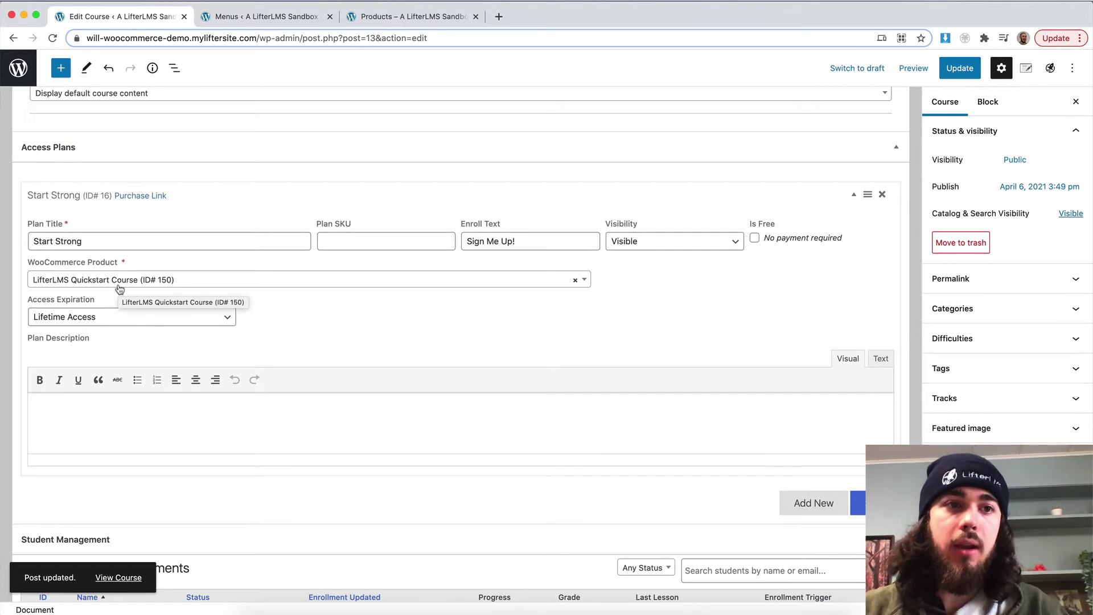
scroll("up", 3)
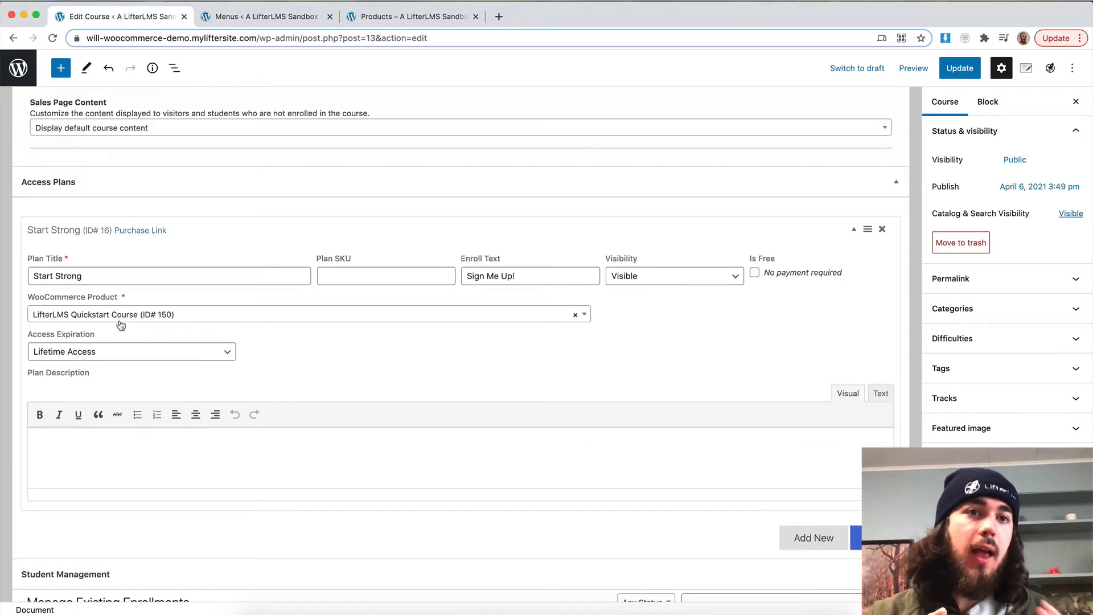
mouse_move(118, 321)
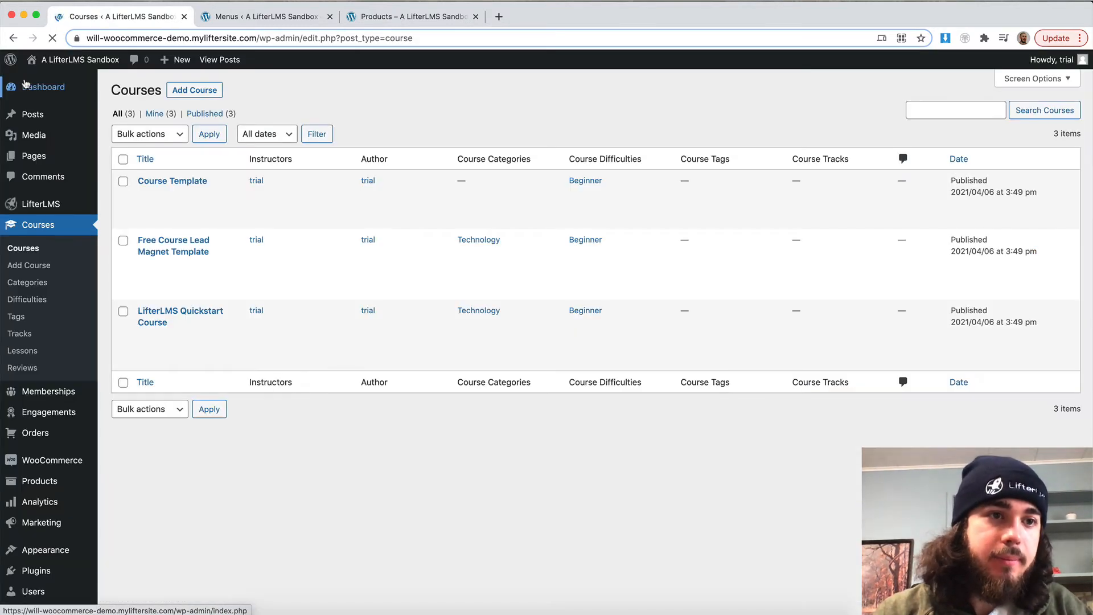
mouse_move(19, 334)
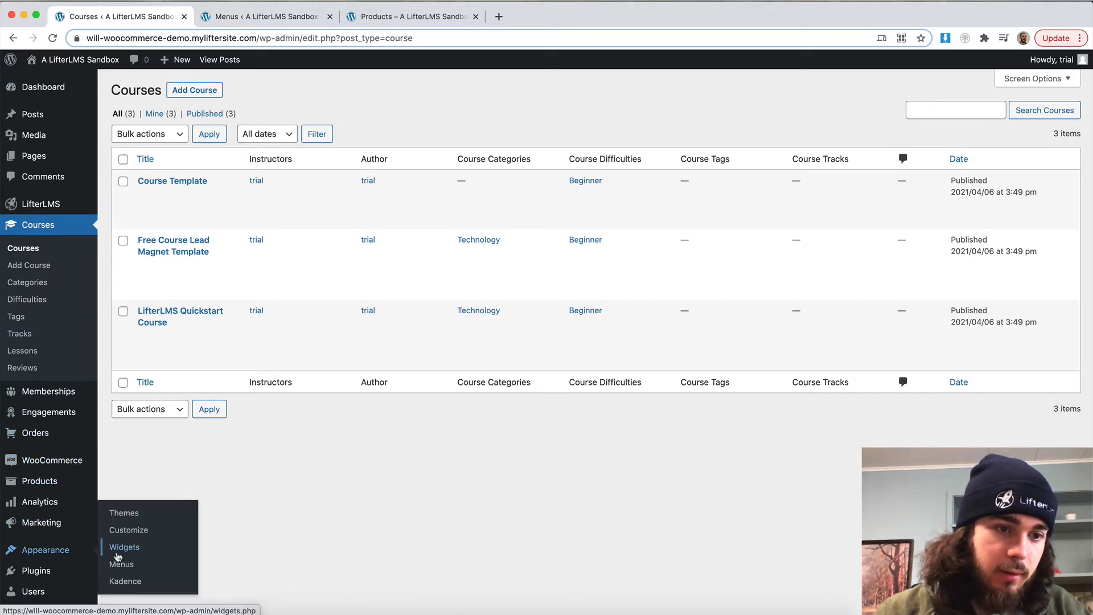
Add the My account page to the Main menu, then switch to the site tab
left_click(121, 565)
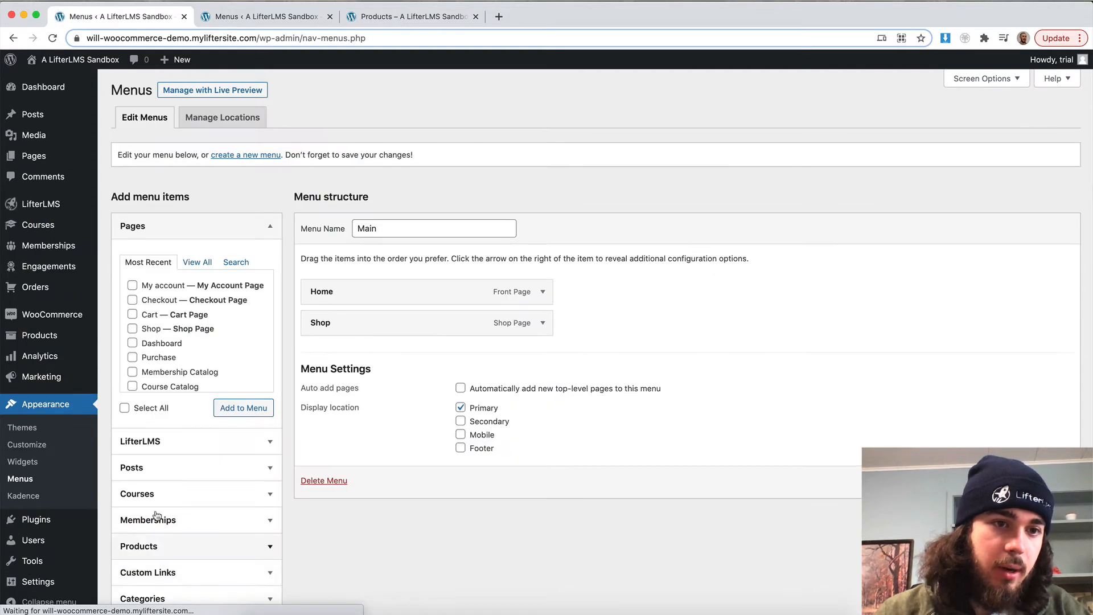
left_click(133, 285)
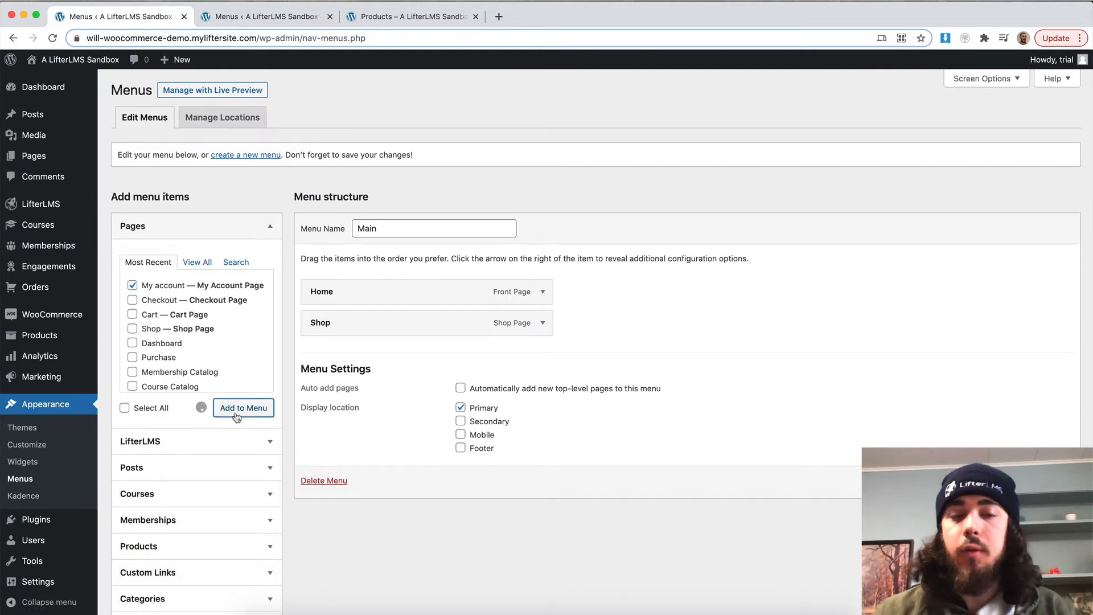
left_click(243, 407)
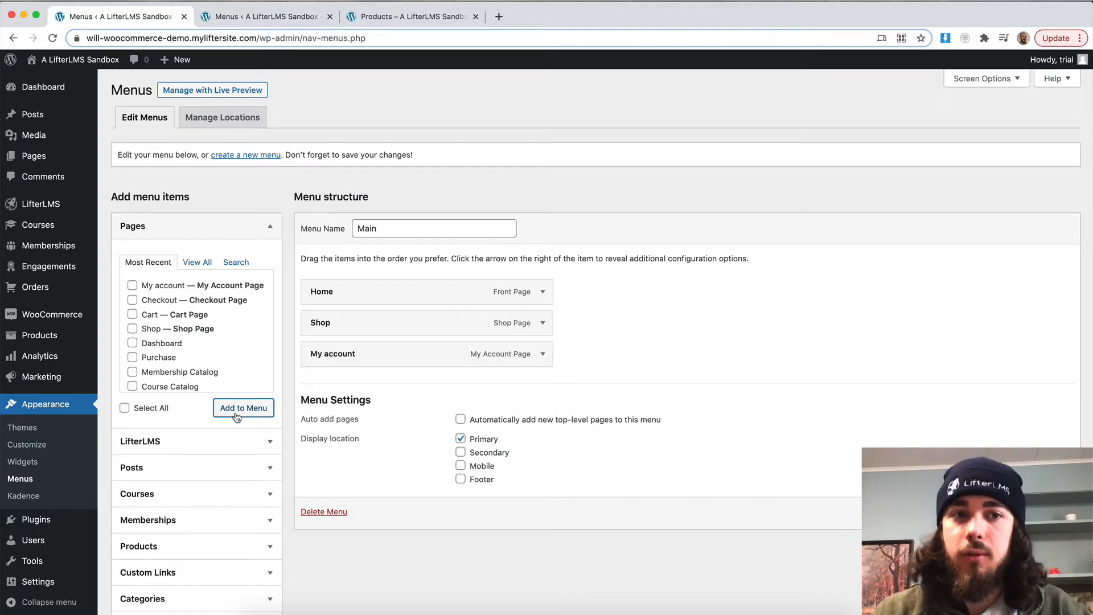
mouse_move(615, 401)
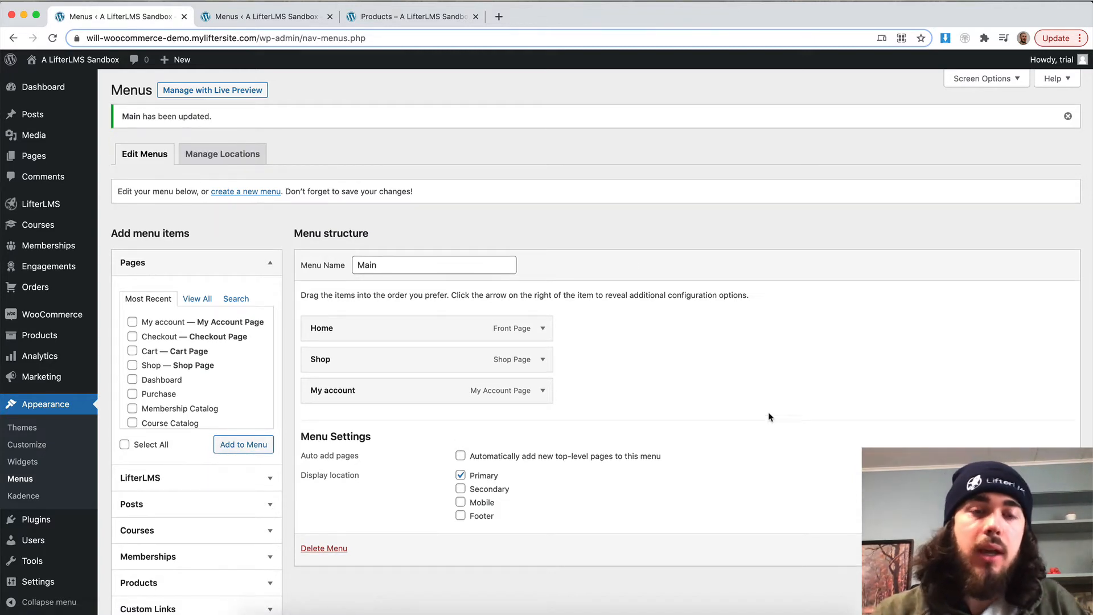
mouse_move(507, 395)
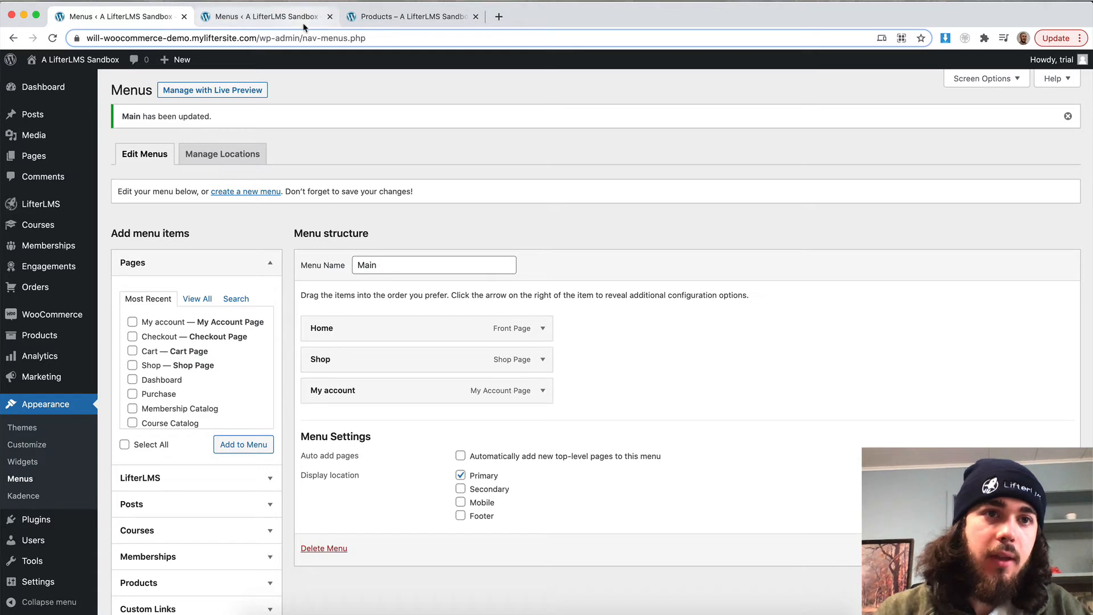
left_click(265, 16)
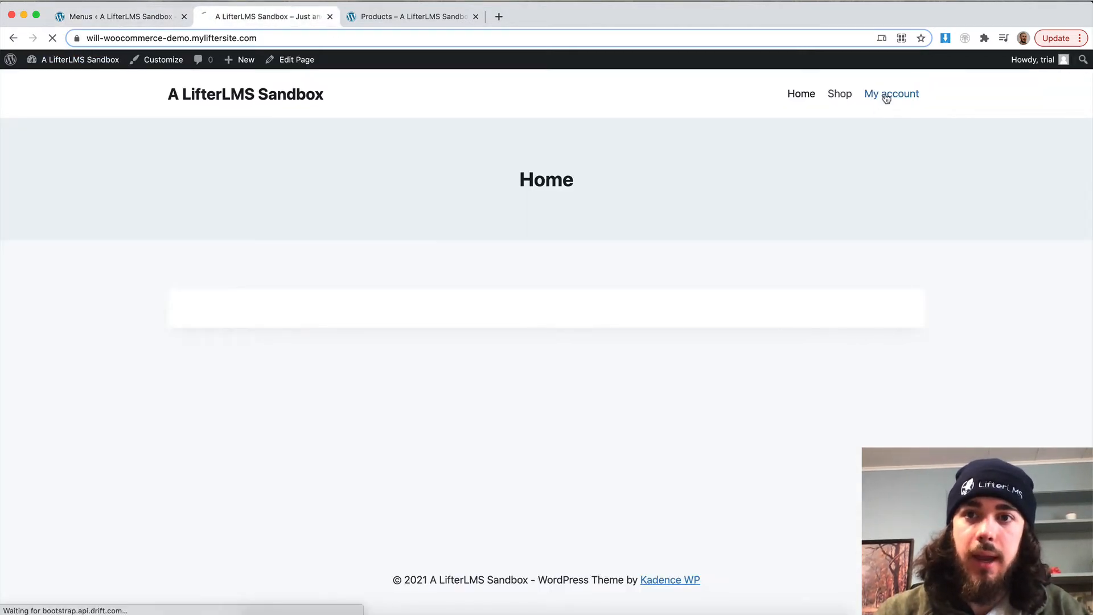
Browse the My account dashboard sections, then return to the site admin tab
left_click(891, 94)
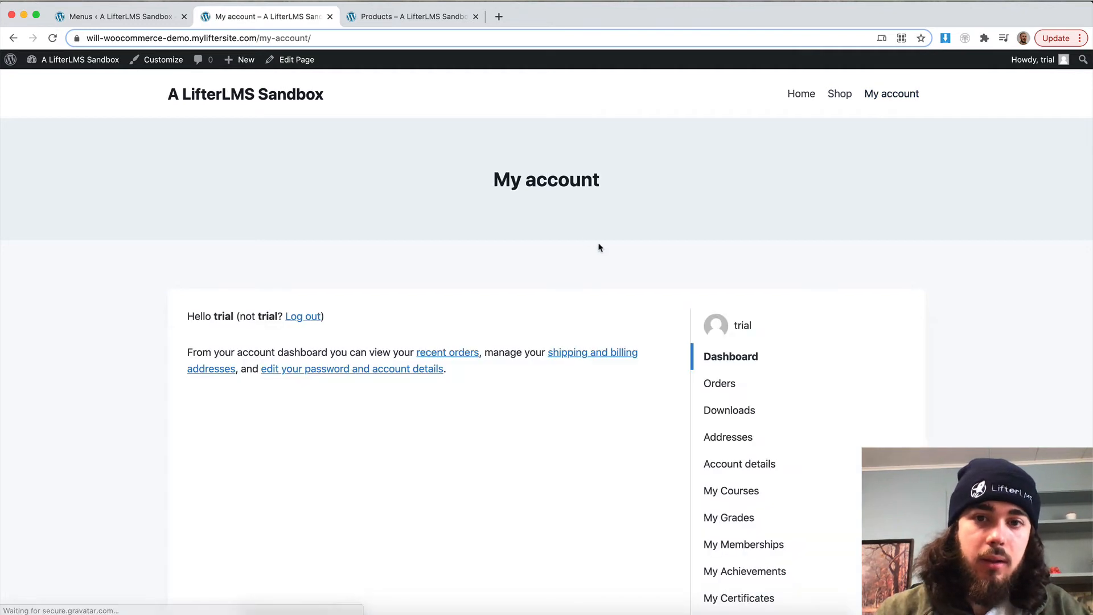
scroll("down", 3)
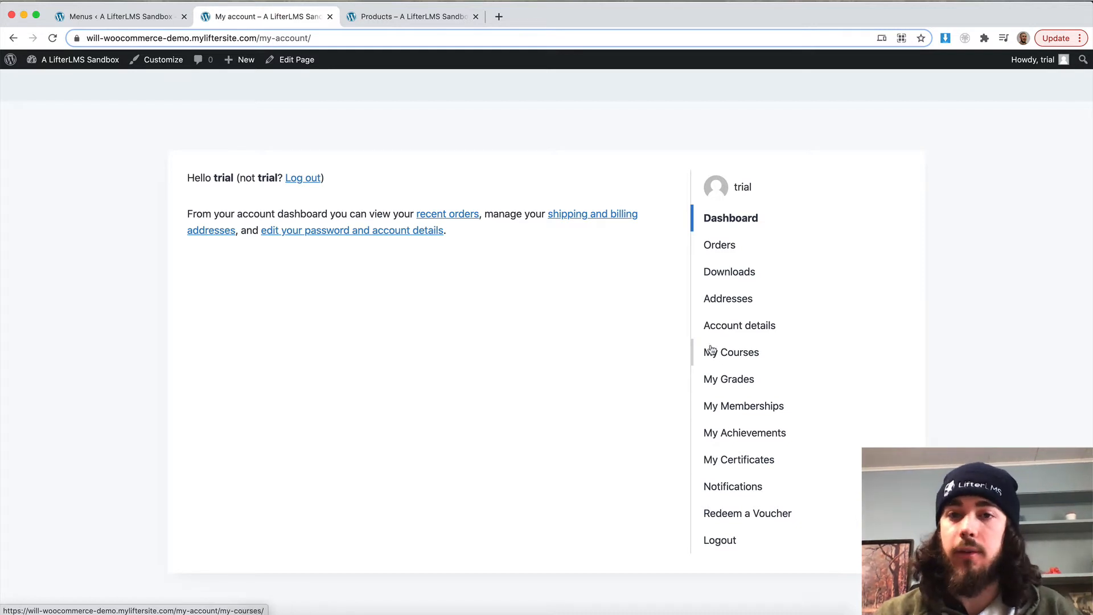
left_click(118, 16)
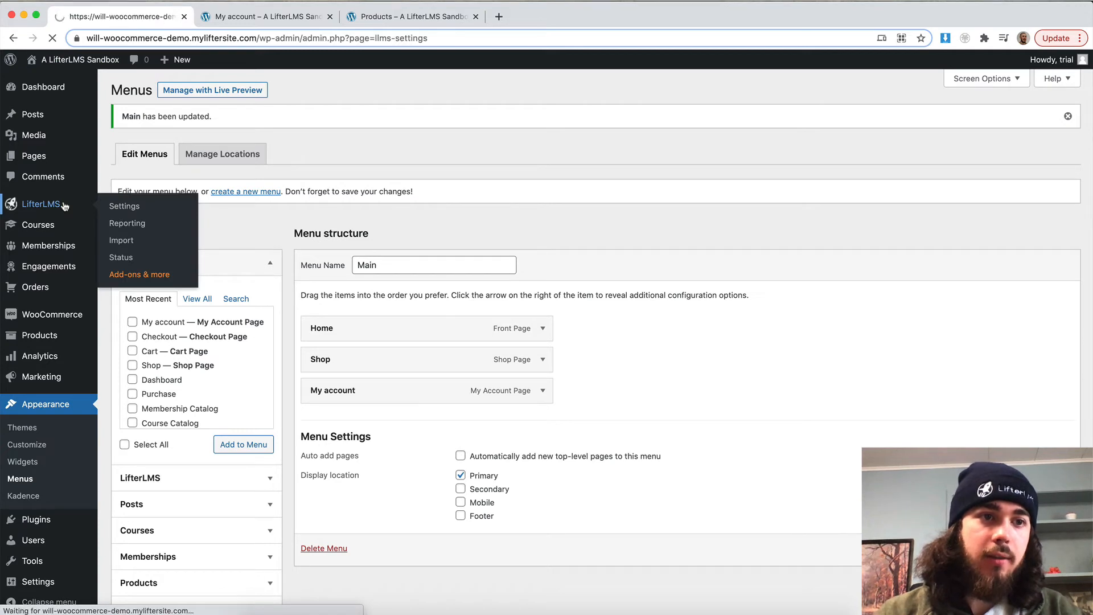
Remove My Grades and other extra WooCommerce account endpoints, keeping My Courses and My Memberships, and save
left_click(125, 206)
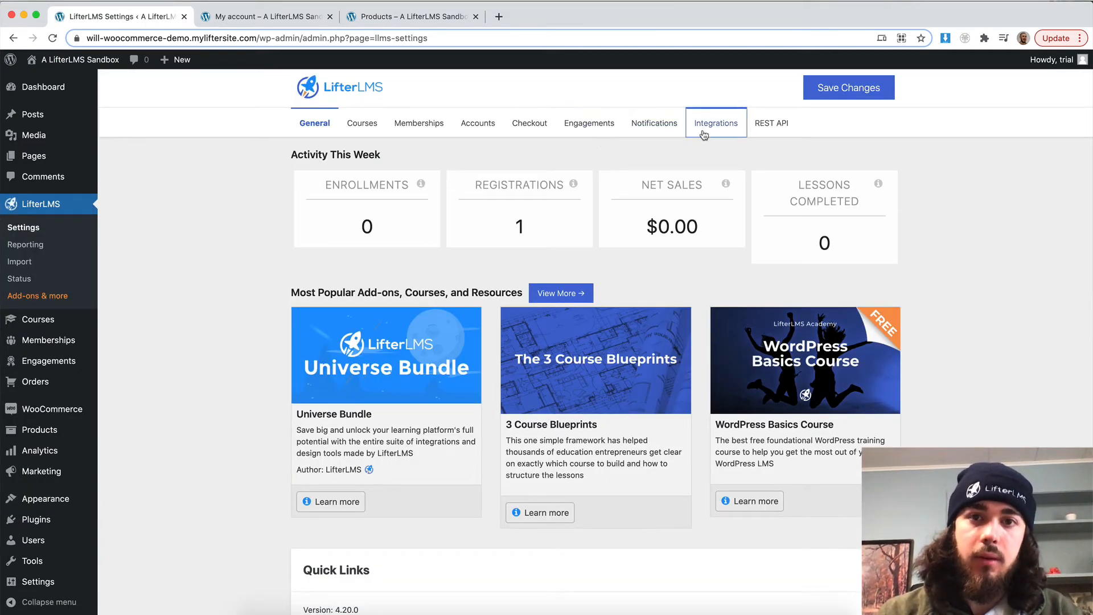
left_click(715, 123)
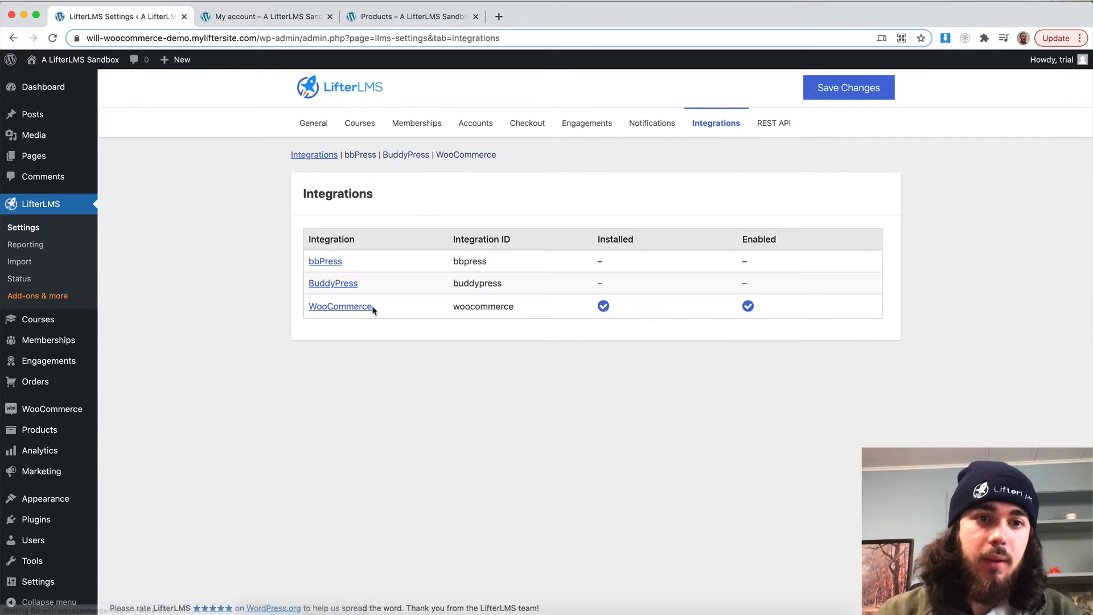
left_click(340, 306)
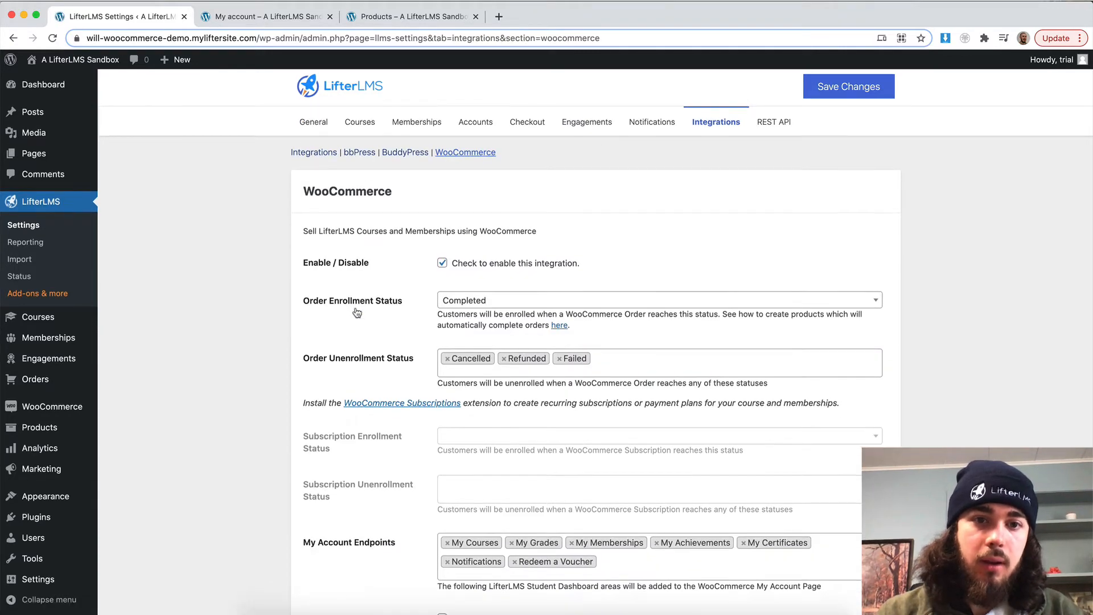
scroll("down", 3)
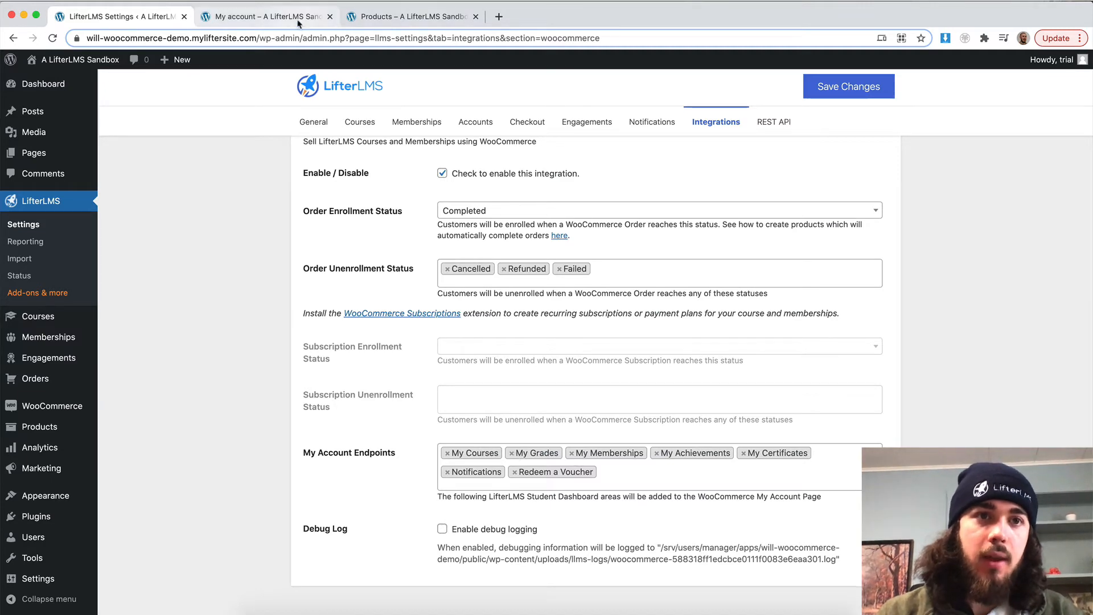
left_click(265, 16)
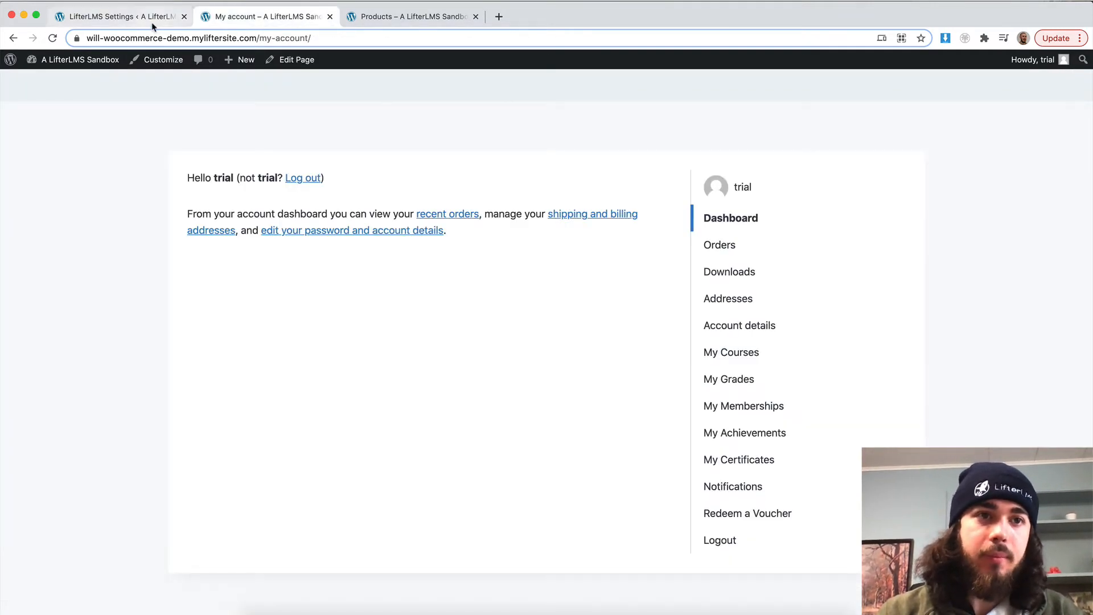
left_click(115, 16)
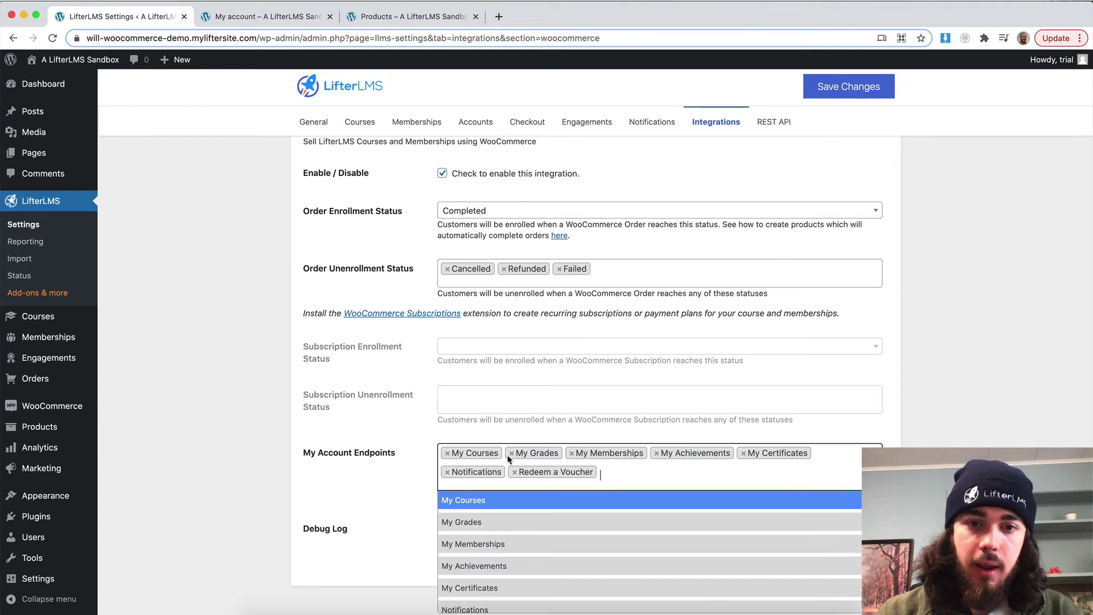
left_click(512, 452)
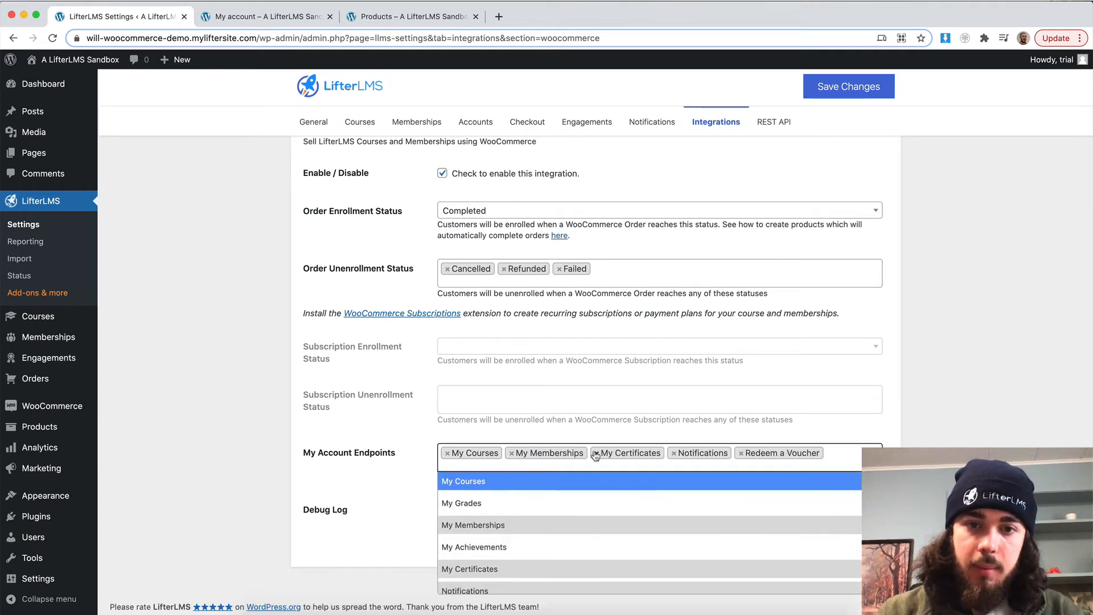
left_click(594, 453)
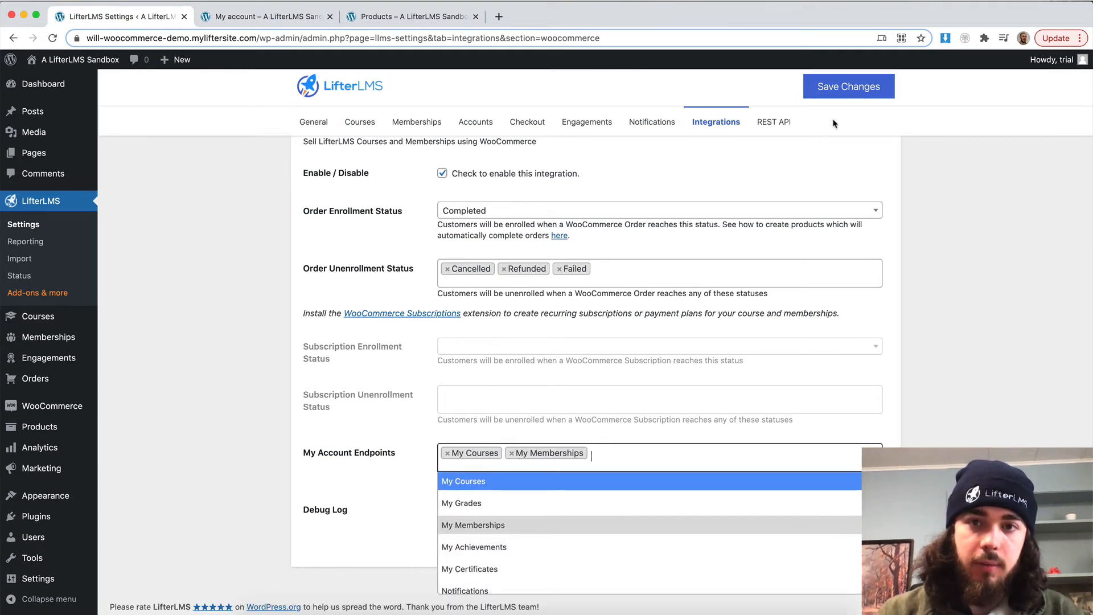
left_click(848, 87)
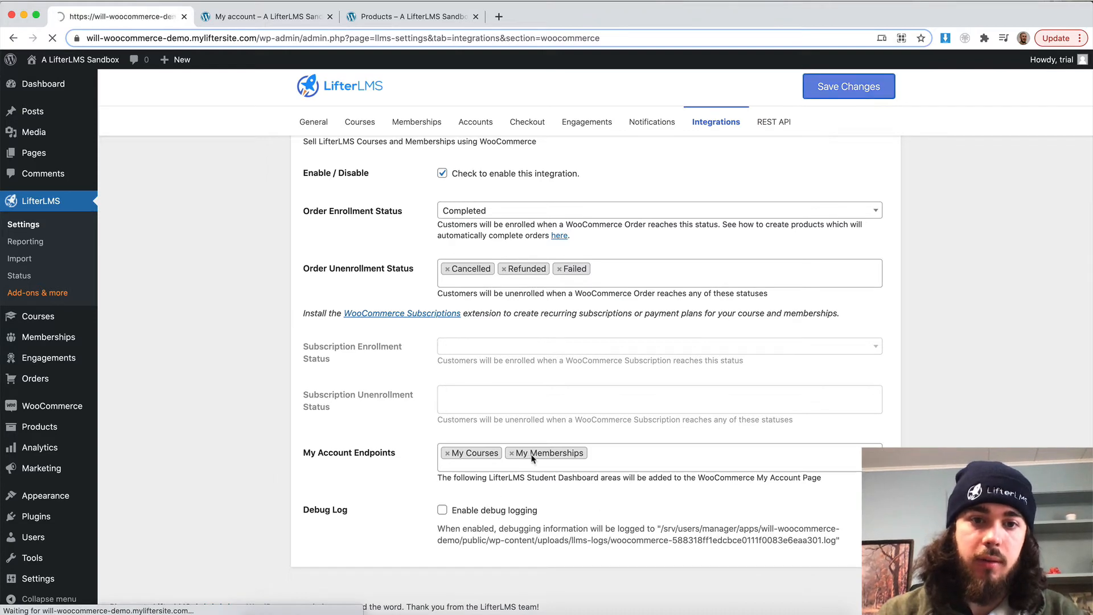
left_click(265, 16)
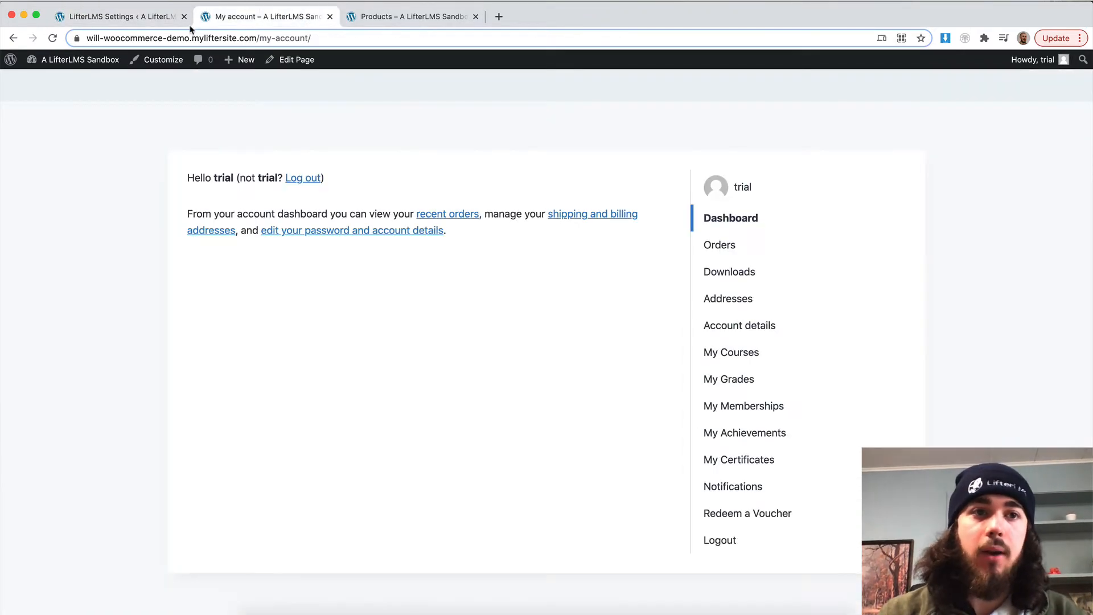
Check My Courses on the account page, then return to the integration settings
scroll("down", 3)
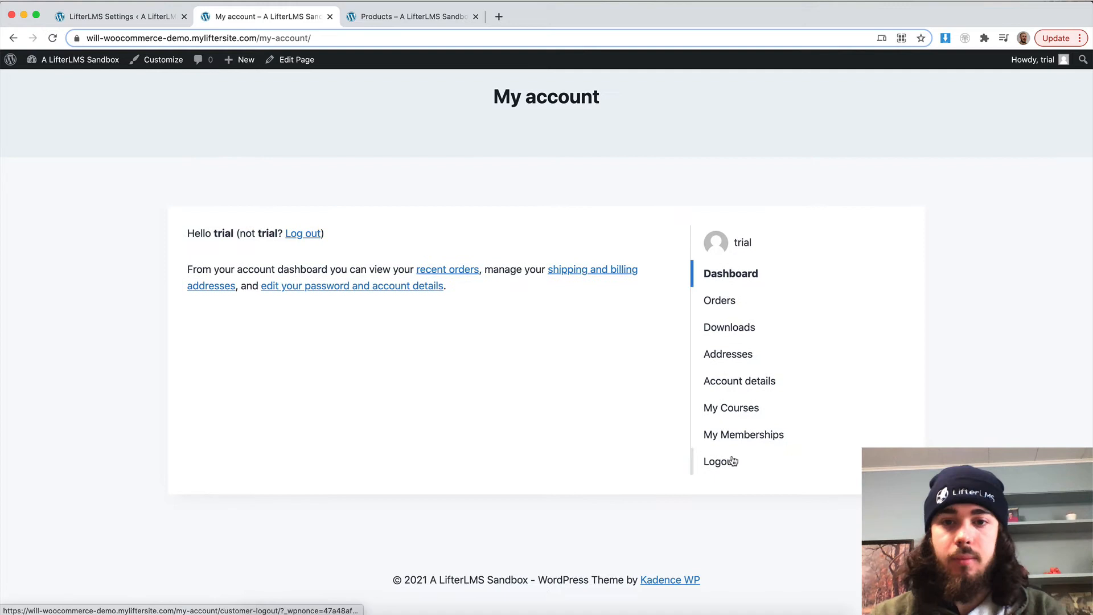
mouse_move(505, 367)
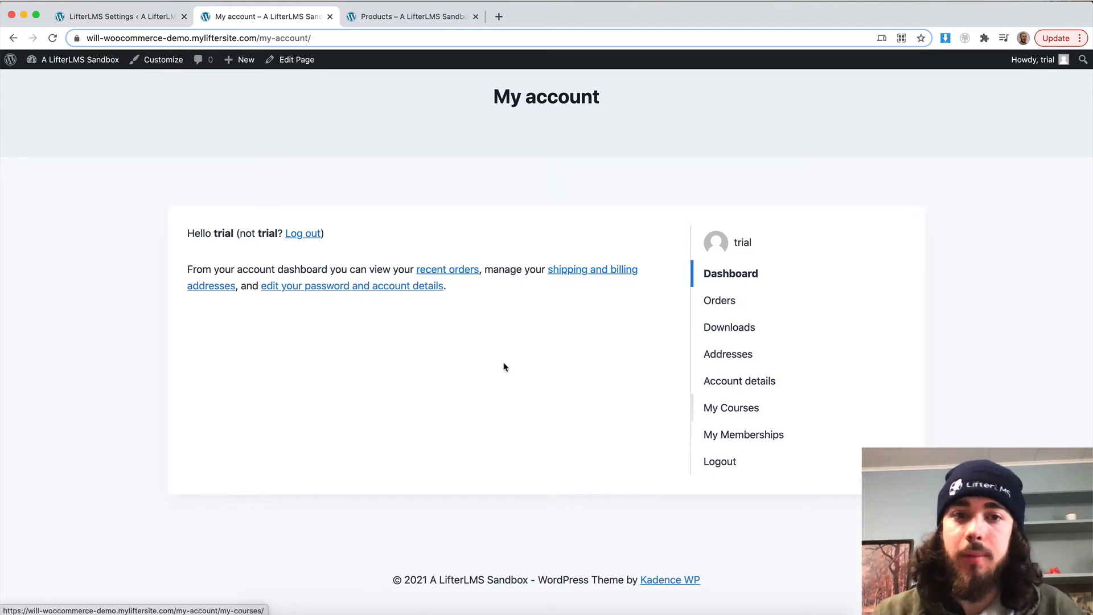
left_click(731, 408)
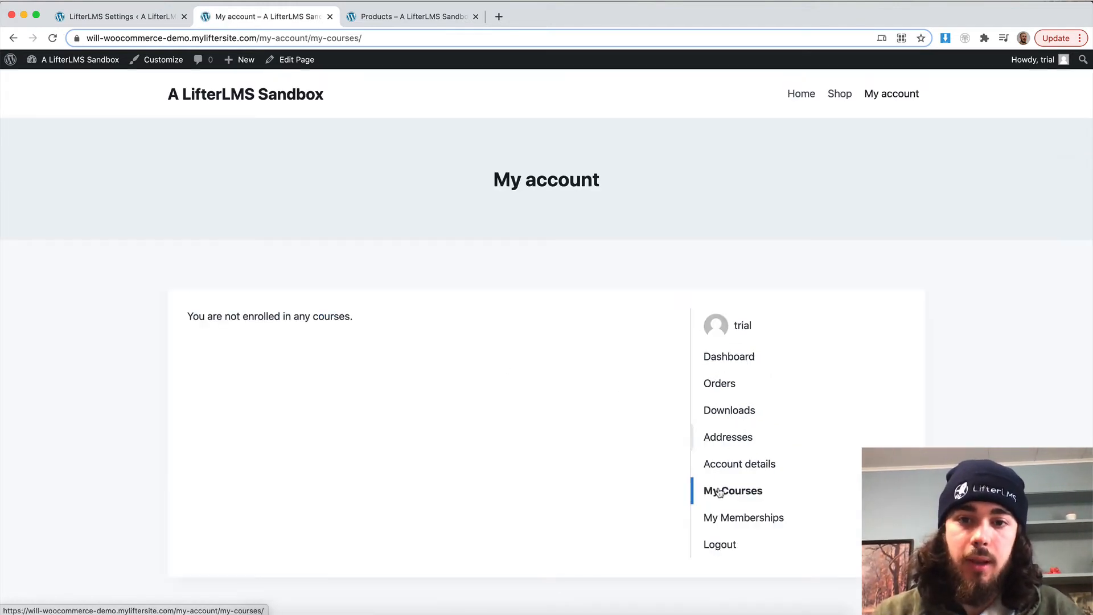
mouse_move(373, 322)
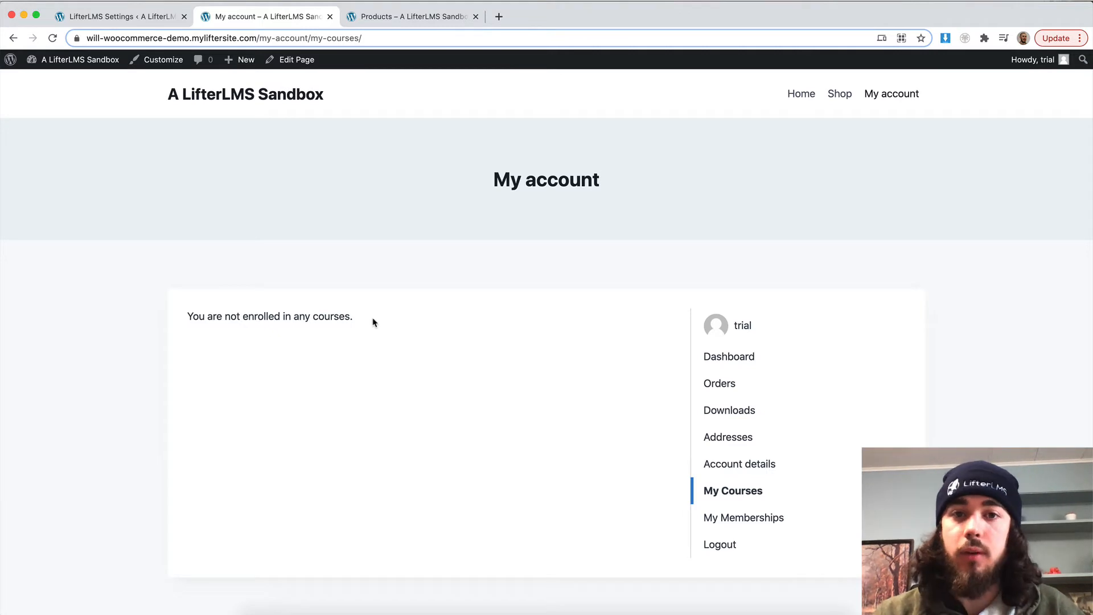
left_click(112, 16)
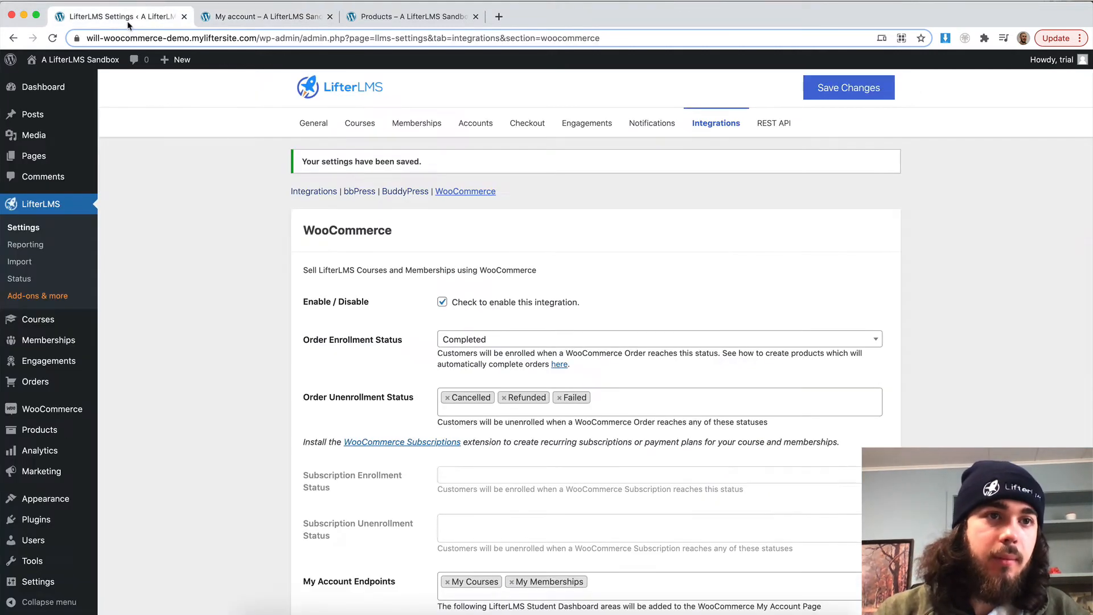
Set the LifterLMS WooCommerce Order Enrollment Status to Processing and save the settings
scroll("down", 3)
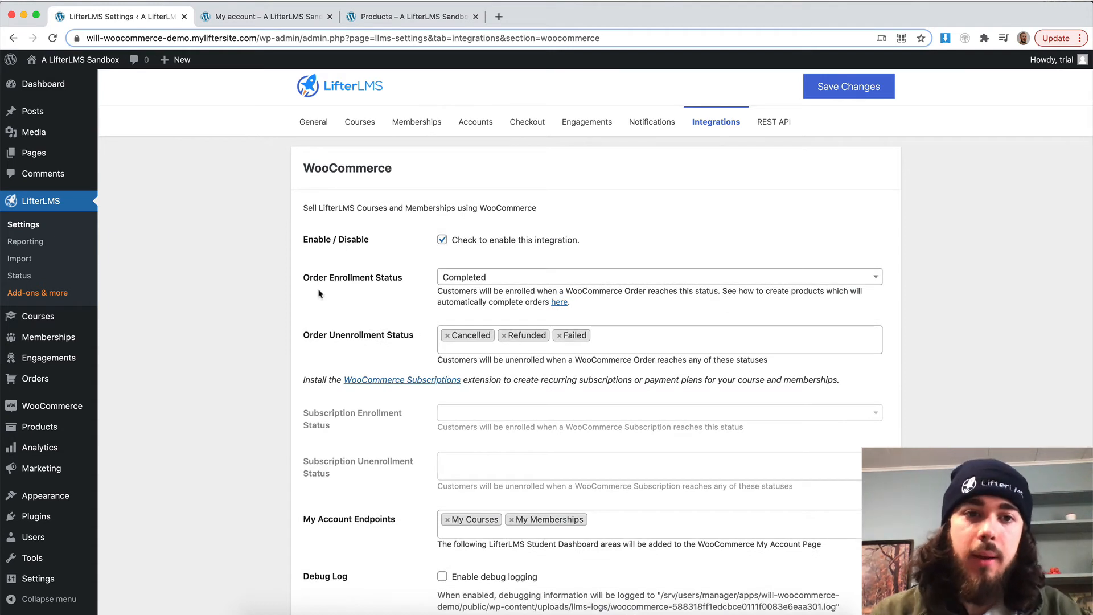
mouse_move(394, 285)
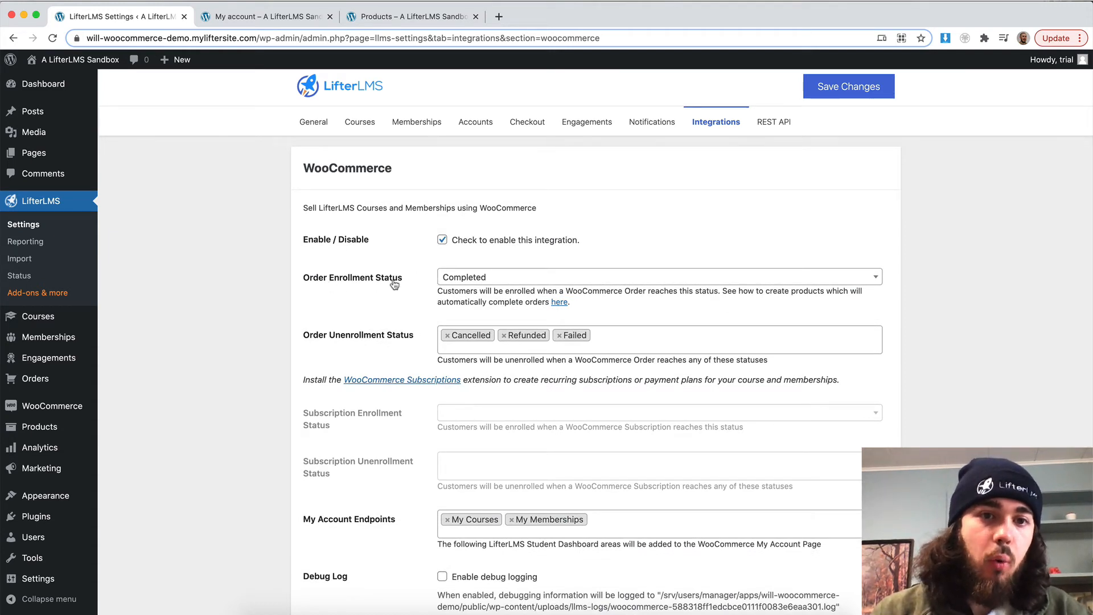
left_click(658, 277)
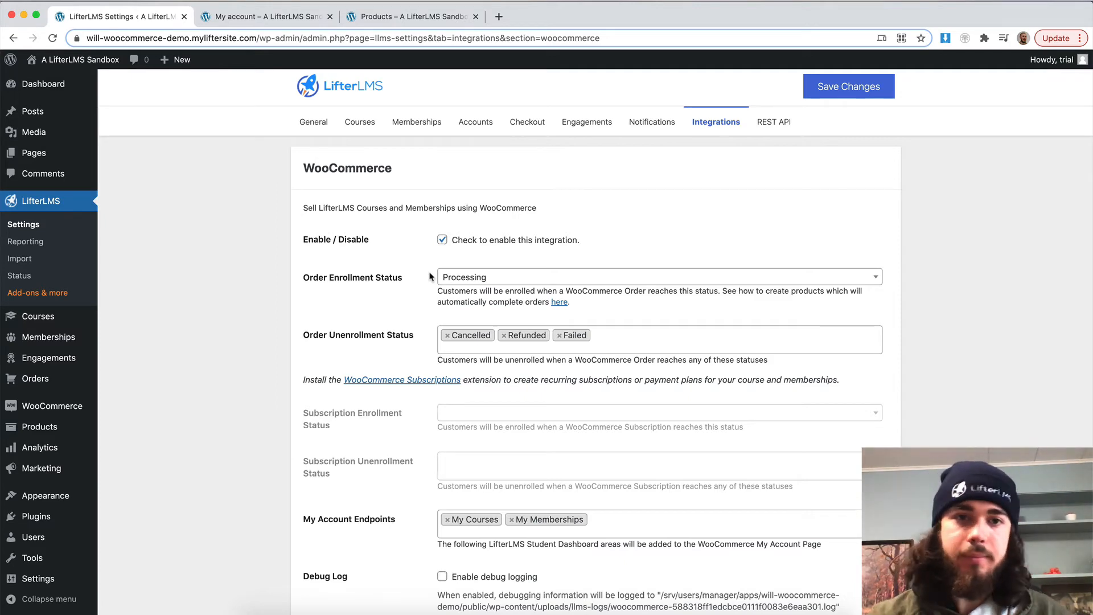
scroll("down", 3)
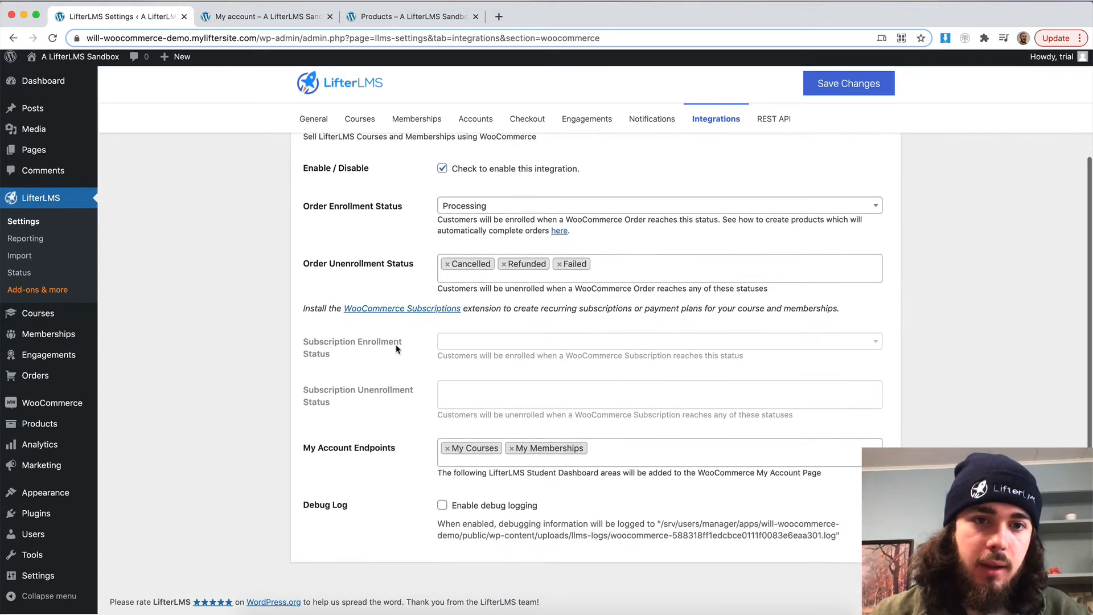
scroll("up", 3)
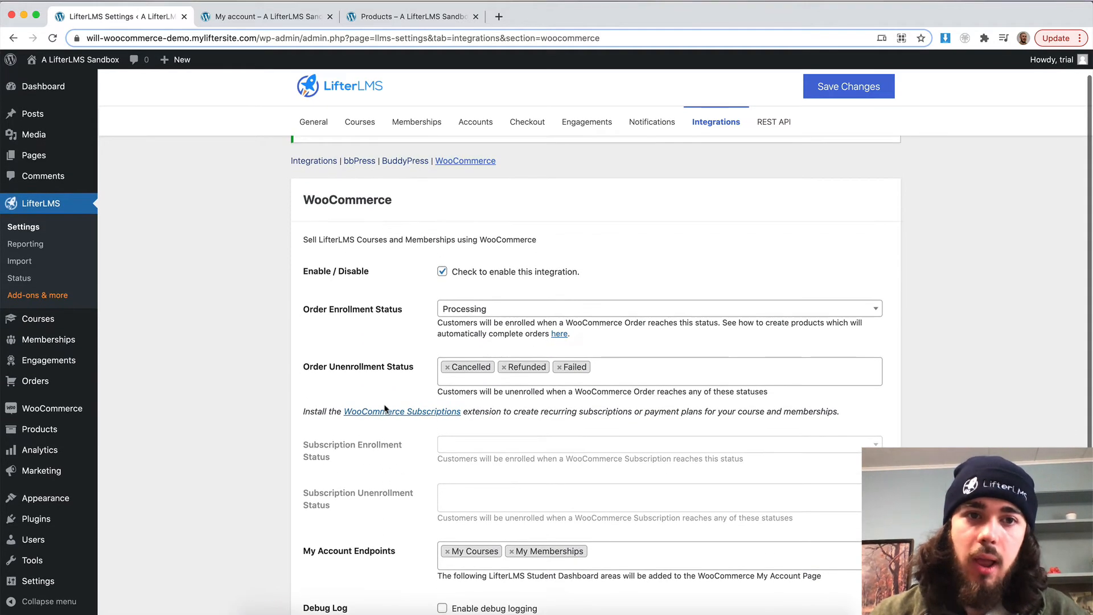
left_click(848, 86)
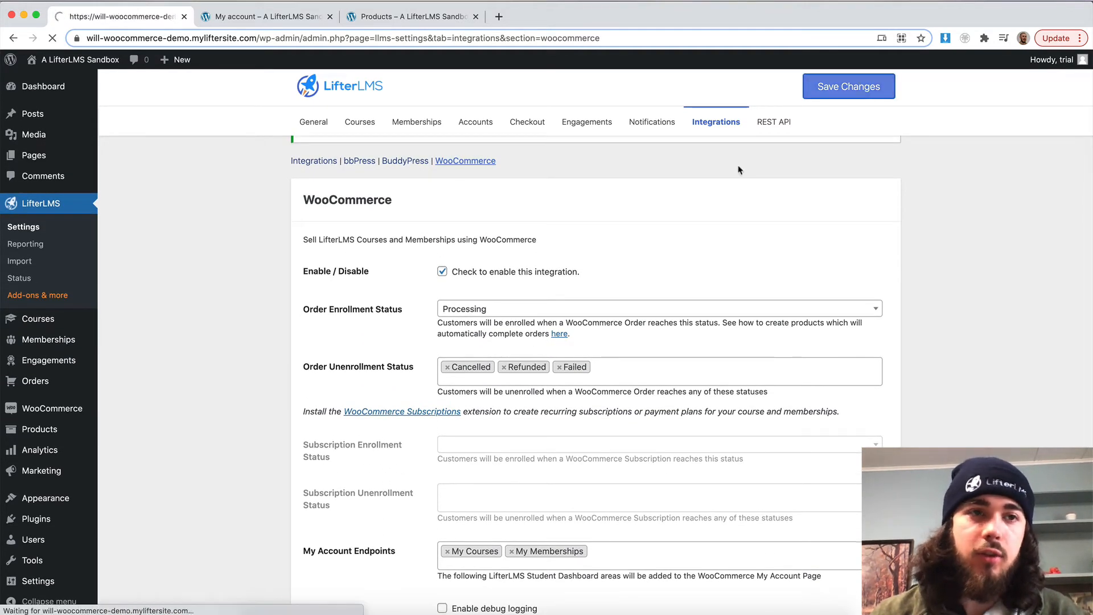
left_click(849, 87)
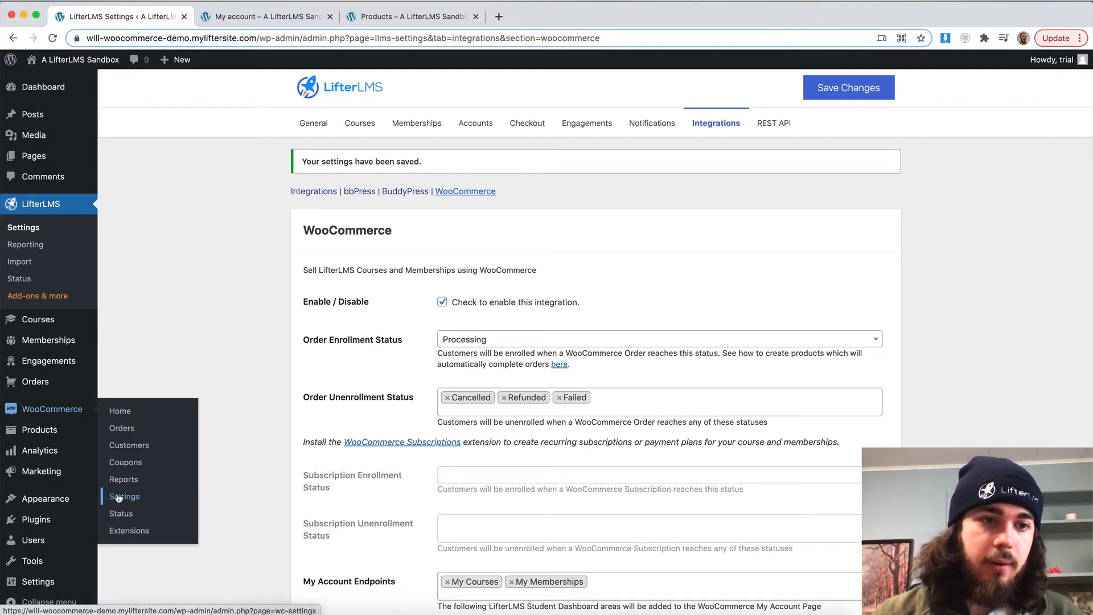
Open WooCommerce Settings on the Accounts & Privacy tab
left_click(124, 496)
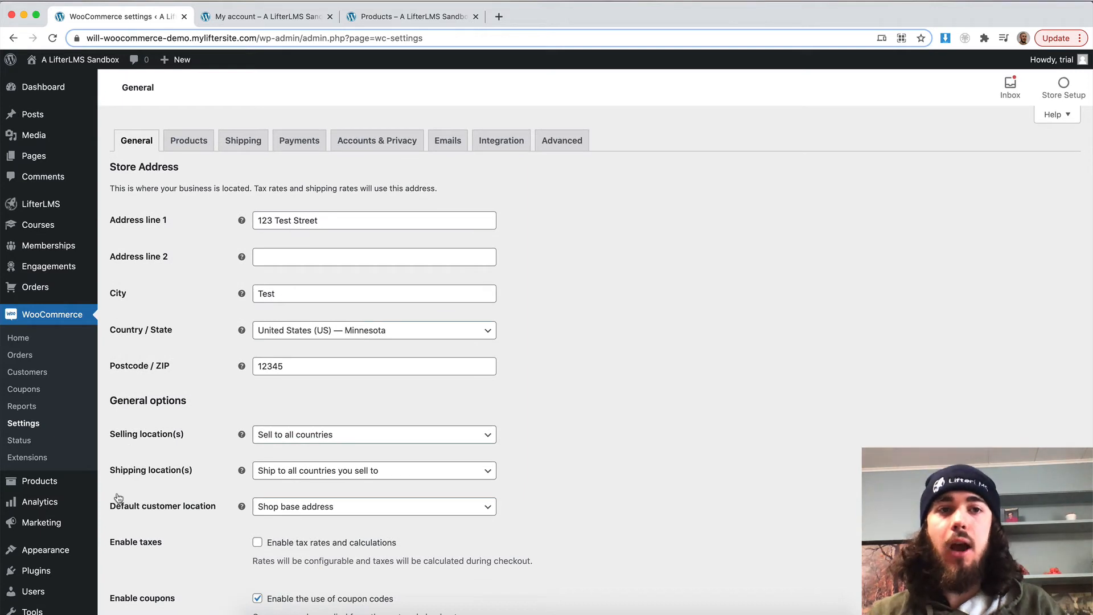
mouse_move(355, 196)
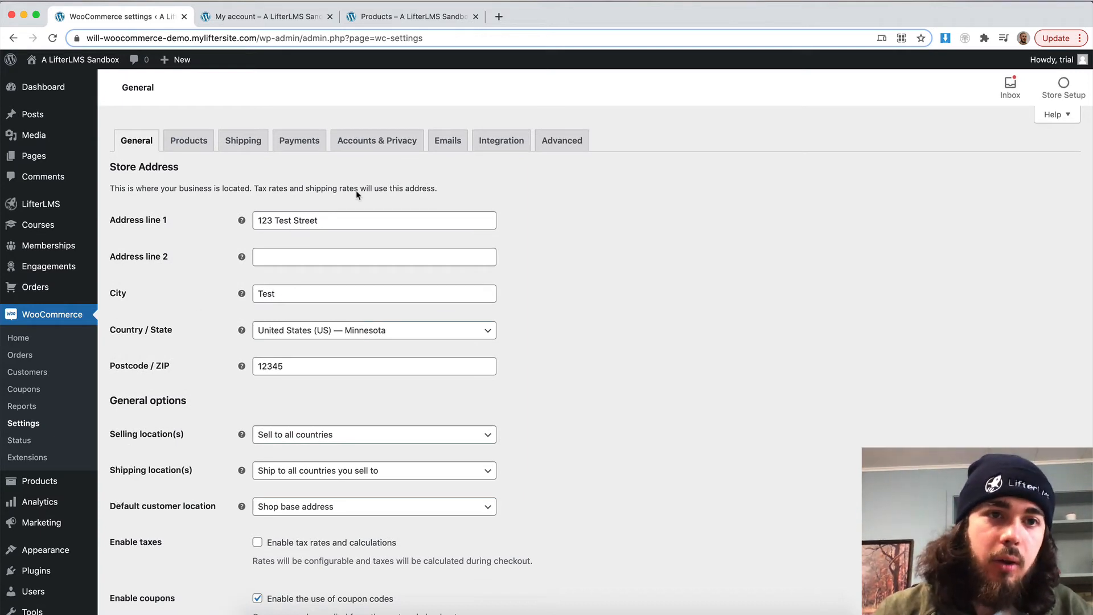
left_click(377, 141)
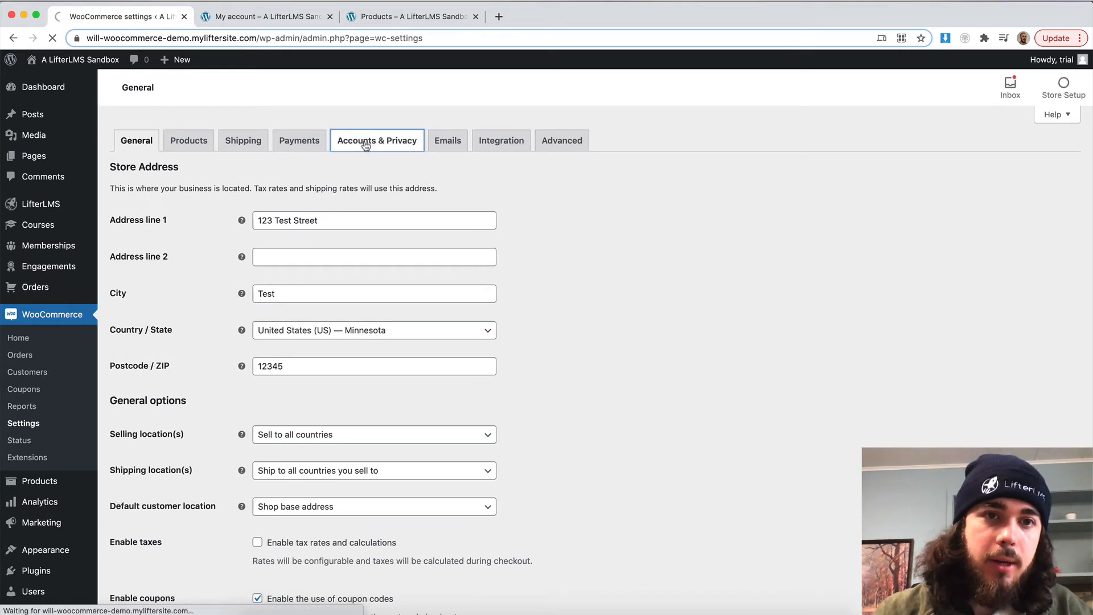
left_click(377, 140)
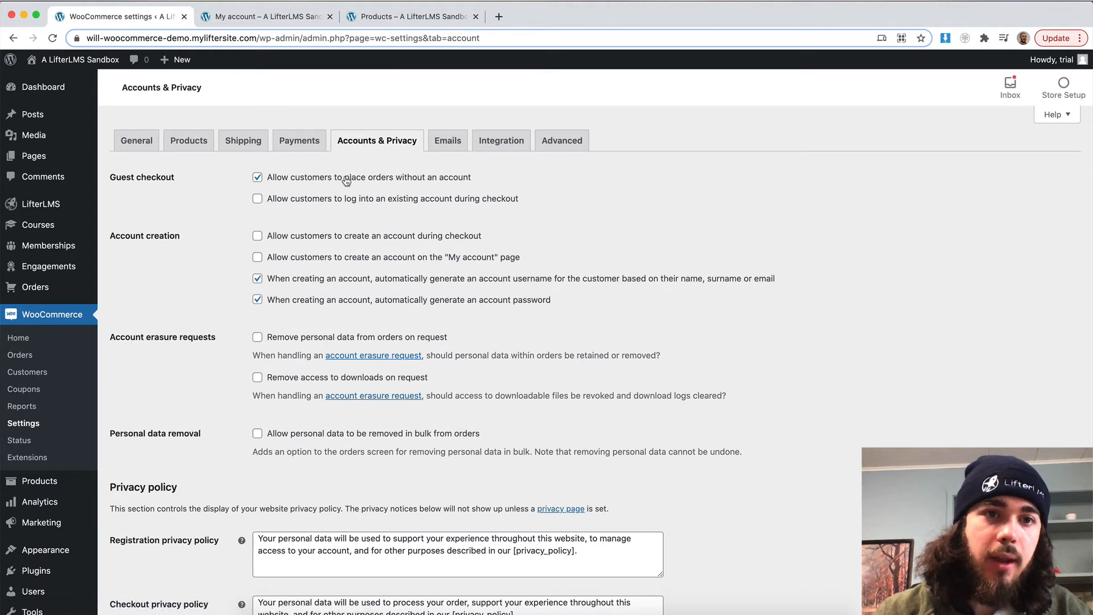
mouse_move(281, 183)
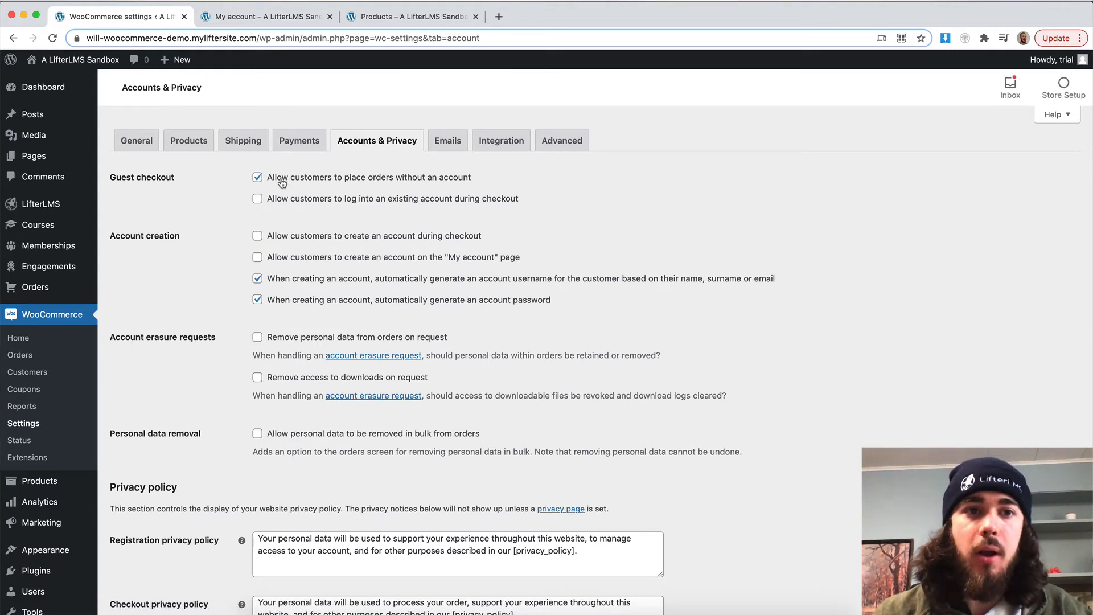
mouse_move(402, 182)
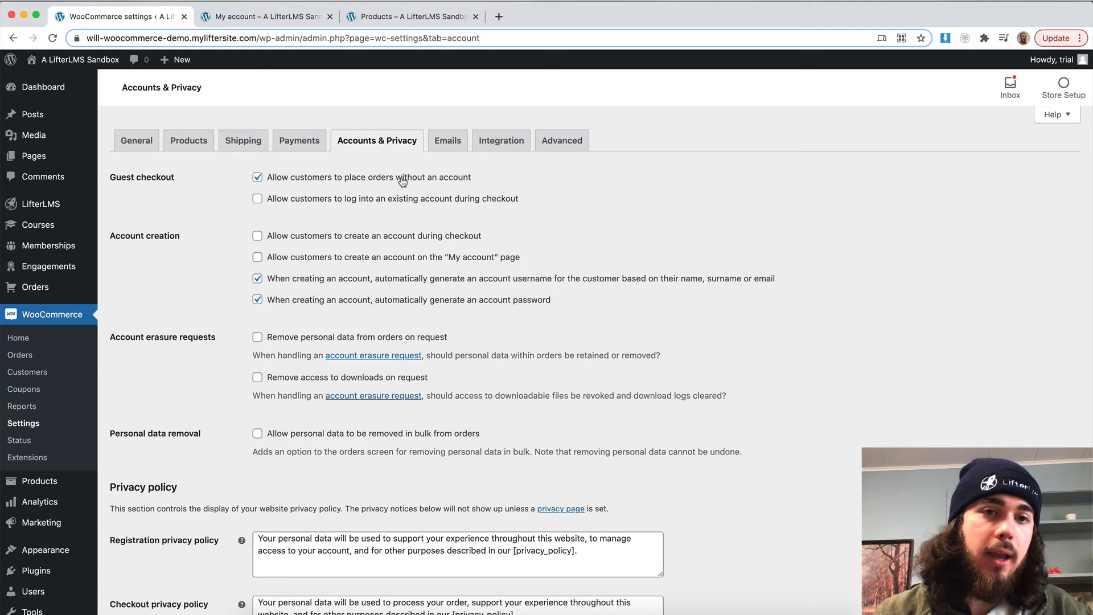
Turn off guest checkout, enable login and account creation during checkout, and save
left_click(258, 177)
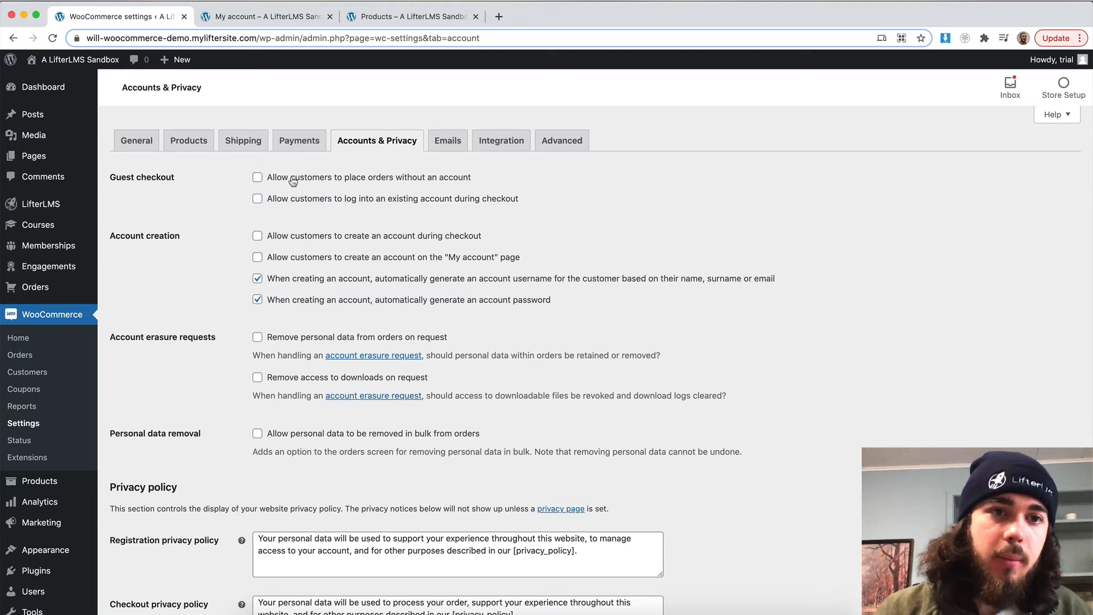
mouse_move(258, 202)
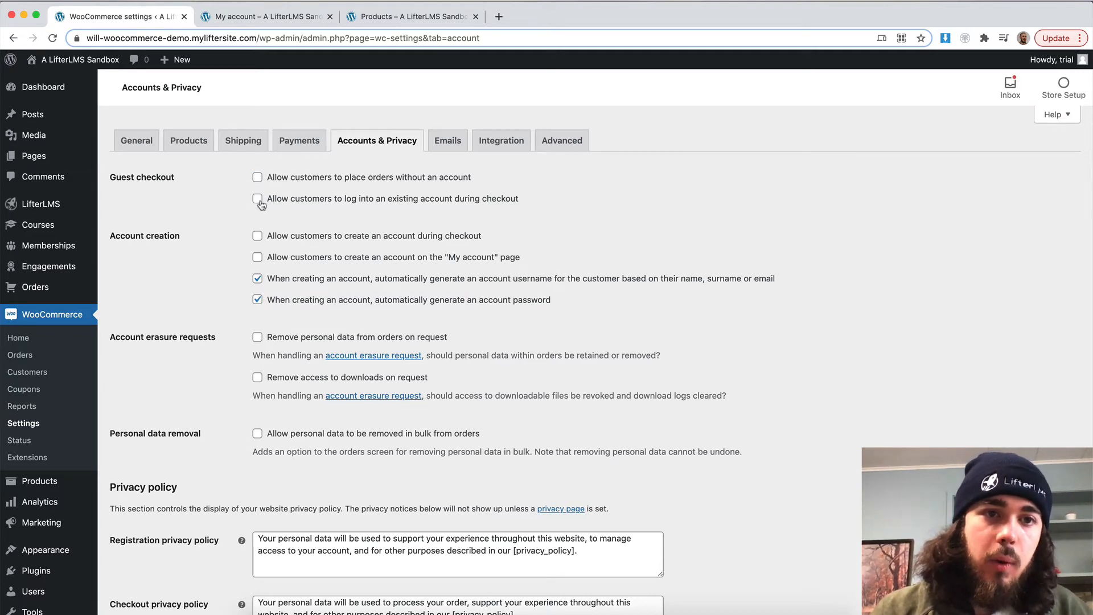
left_click(258, 199)
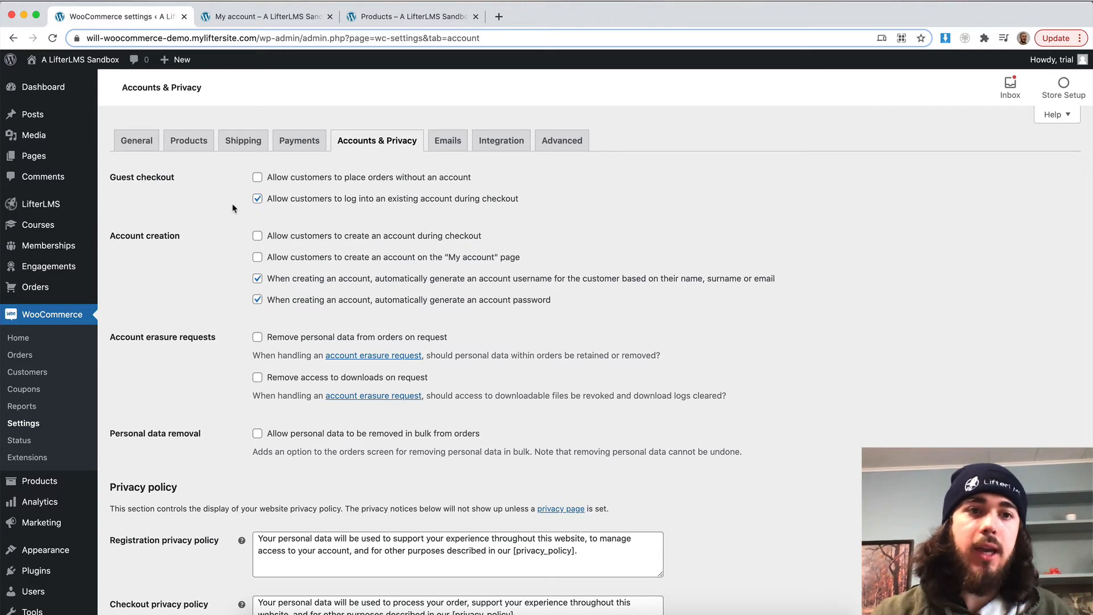
mouse_move(277, 207)
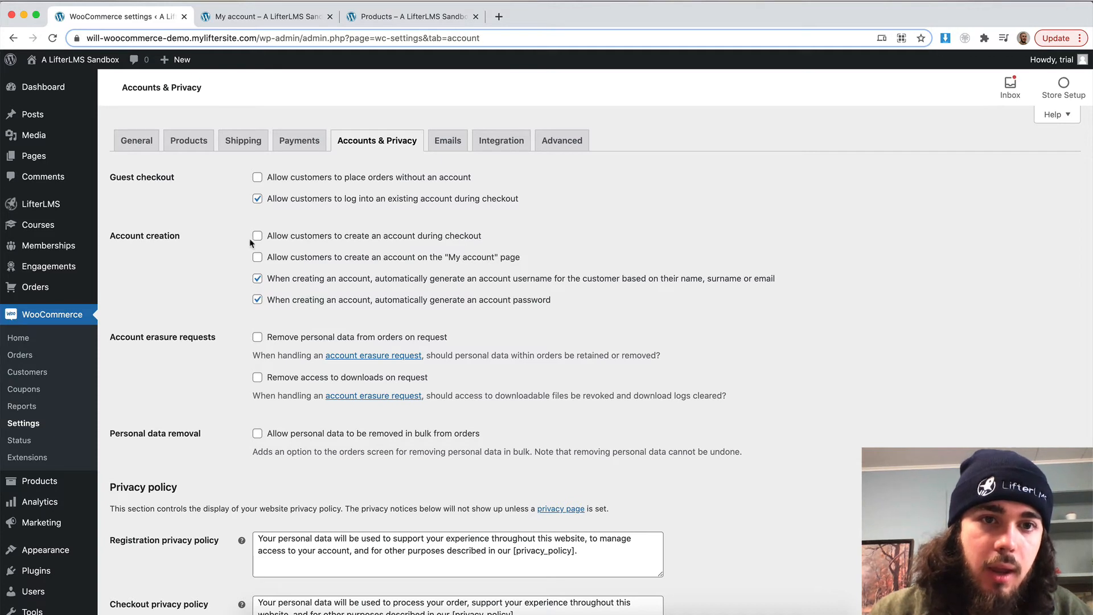
left_click(257, 236)
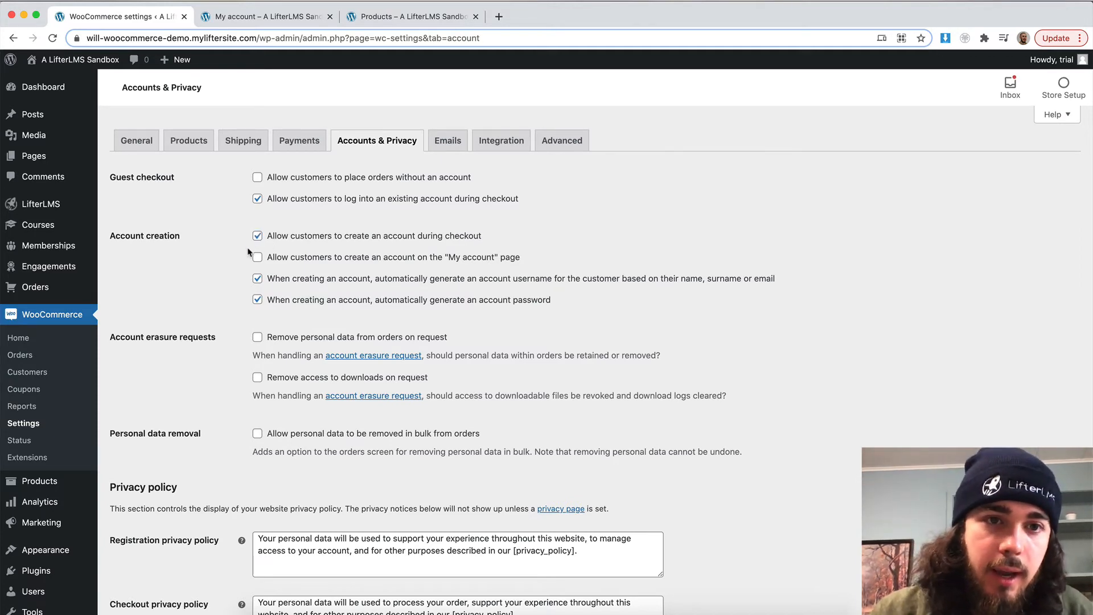
mouse_move(258, 279)
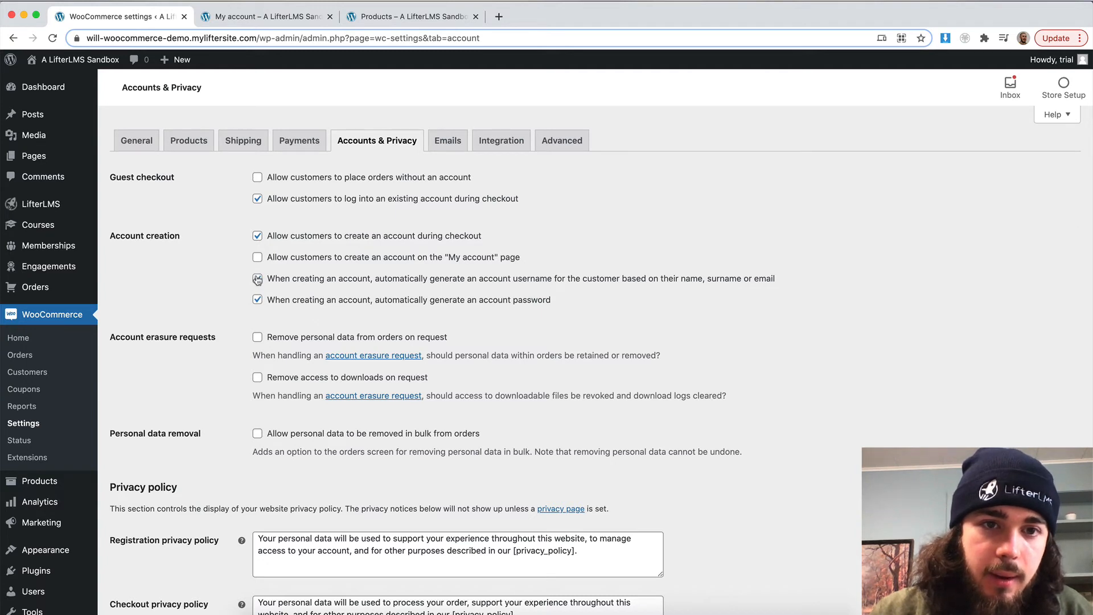
left_click(258, 279)
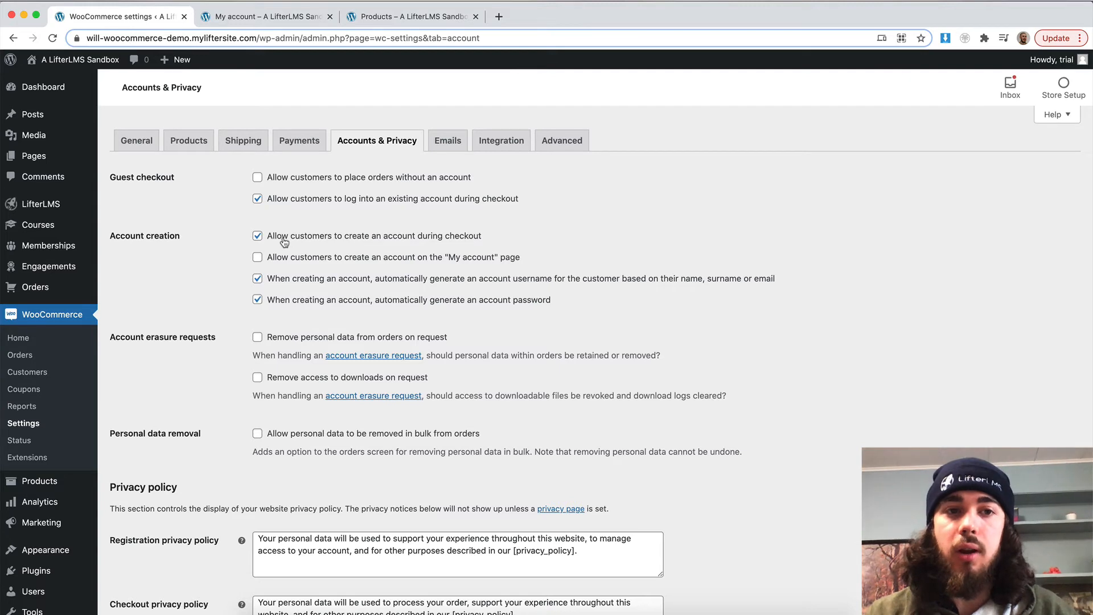
mouse_move(360, 242)
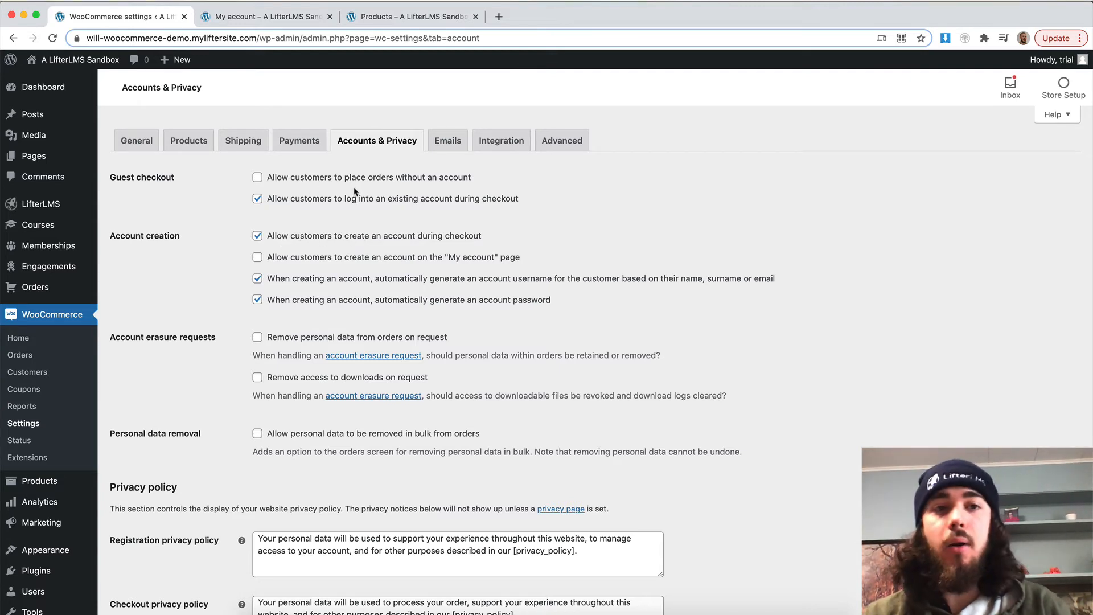
scroll("down", 3)
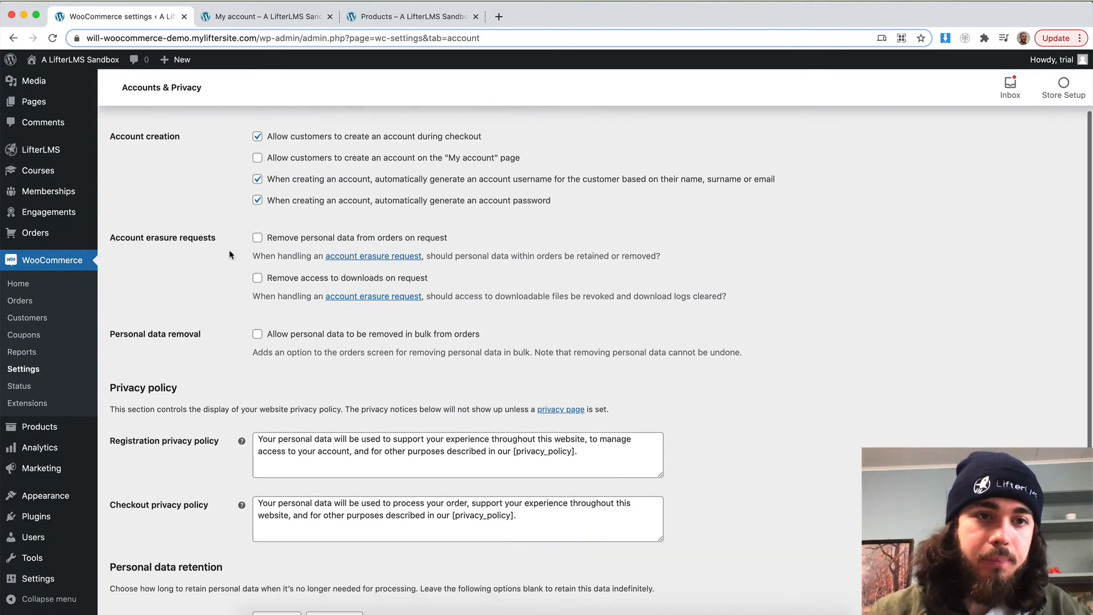
left_click(142, 553)
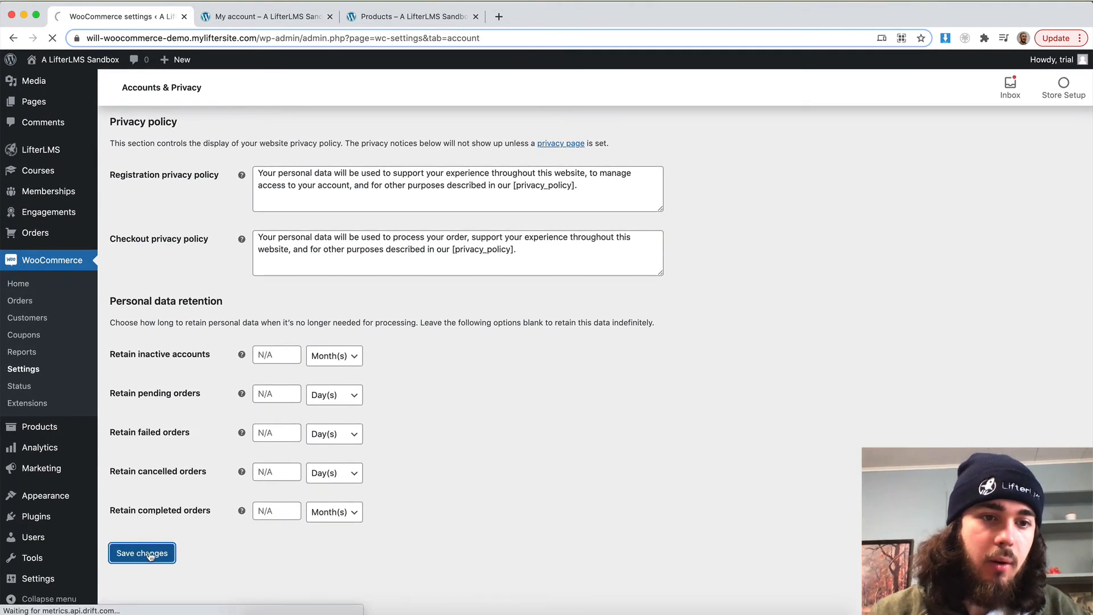
left_click(140, 553)
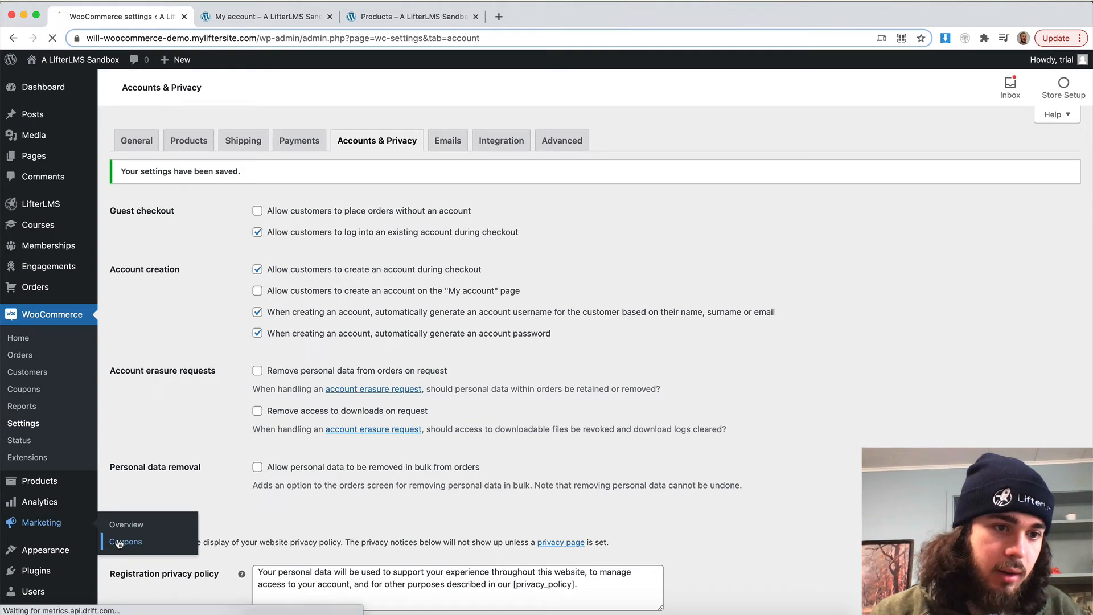
Create coupon 100off with a 100 percent discount, then view the Shop page
left_click(125, 541)
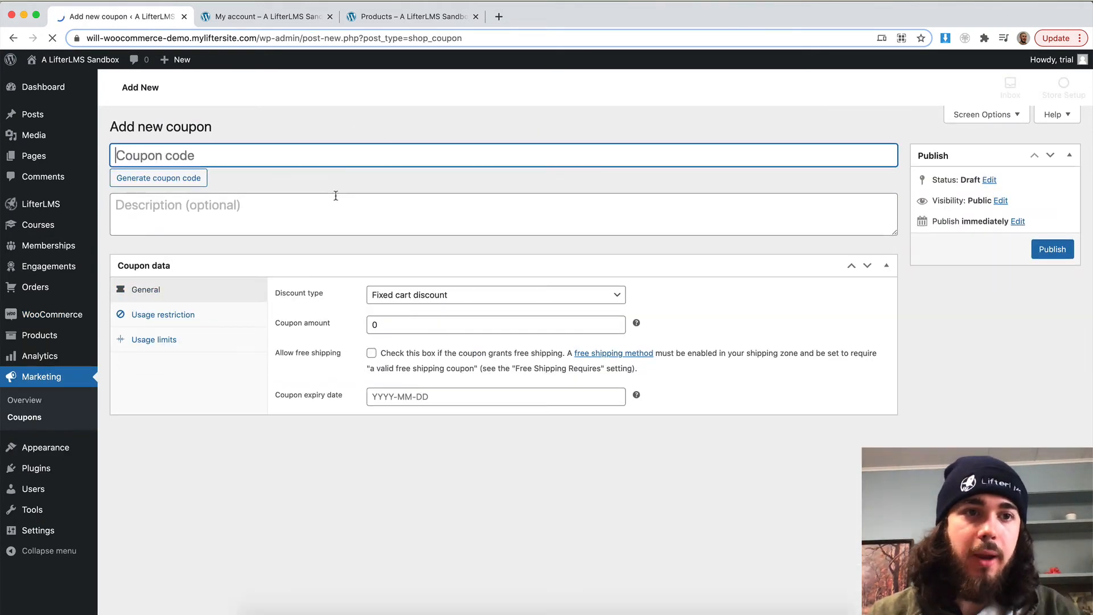
type("100off")
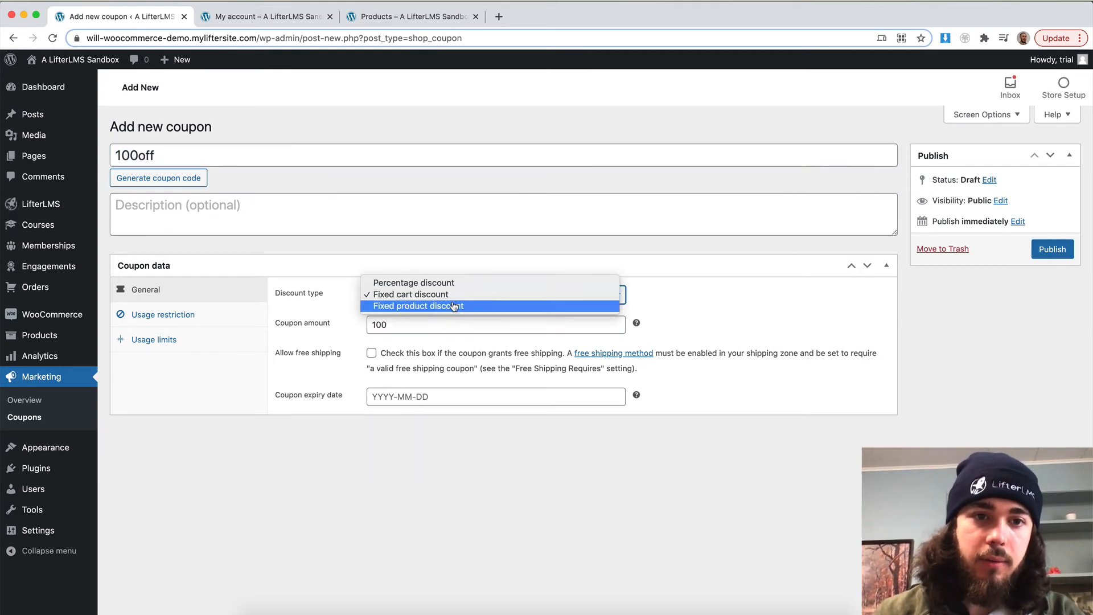
left_click(412, 282)
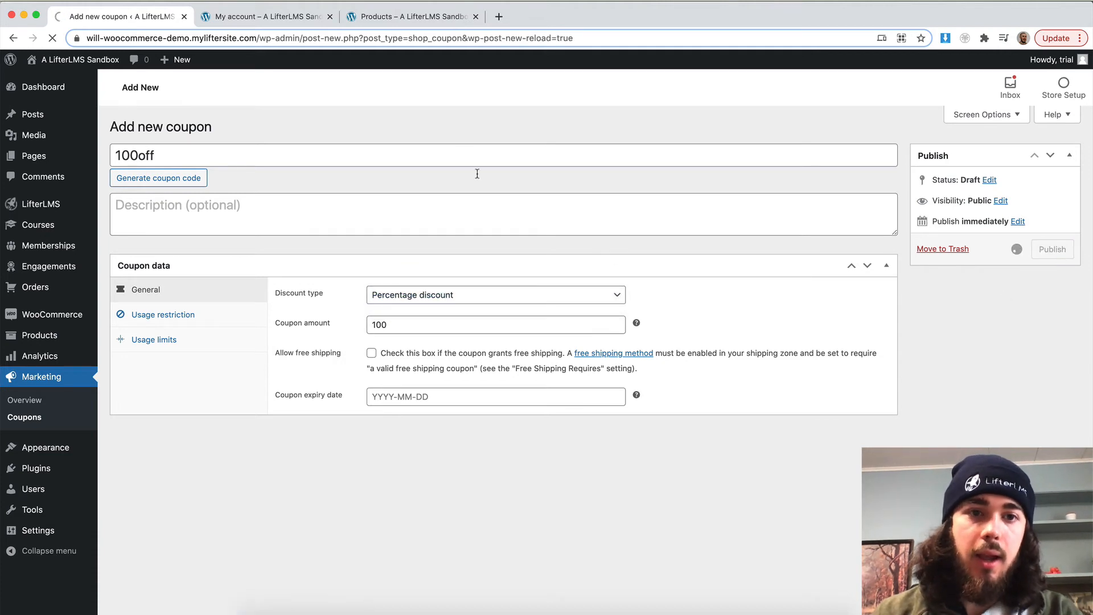
left_click(411, 16)
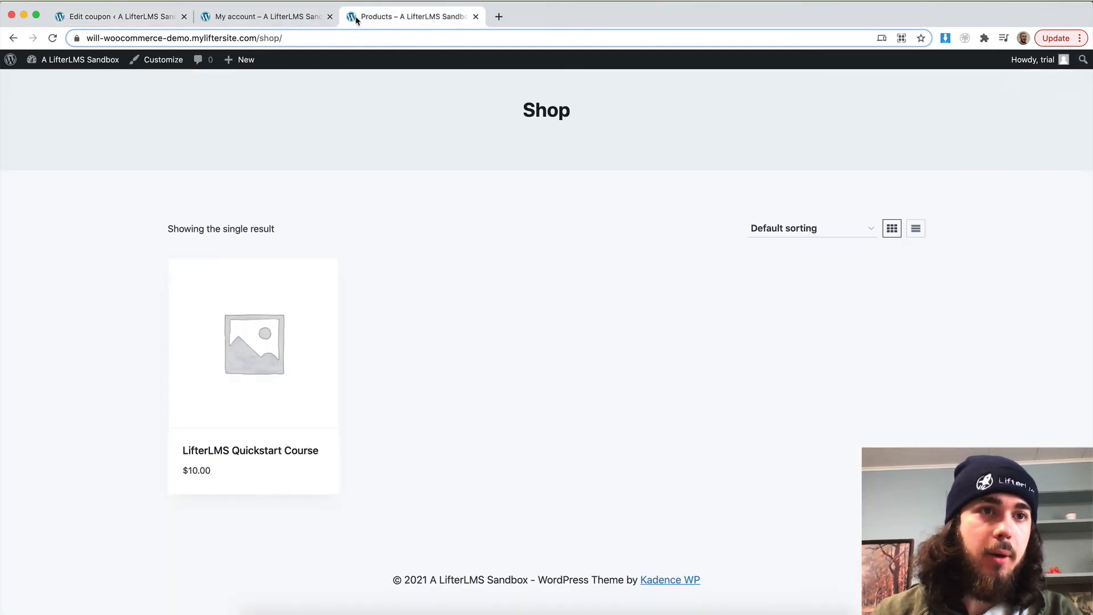
Copy the site URL and open it in a new incognito window
left_click(79, 59)
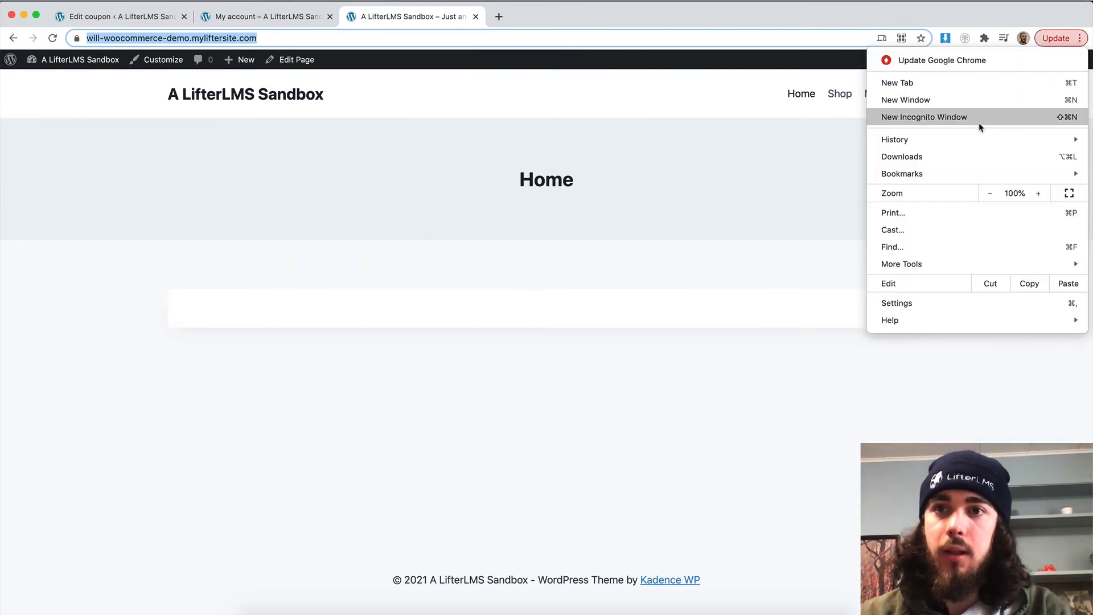
left_click(924, 116)
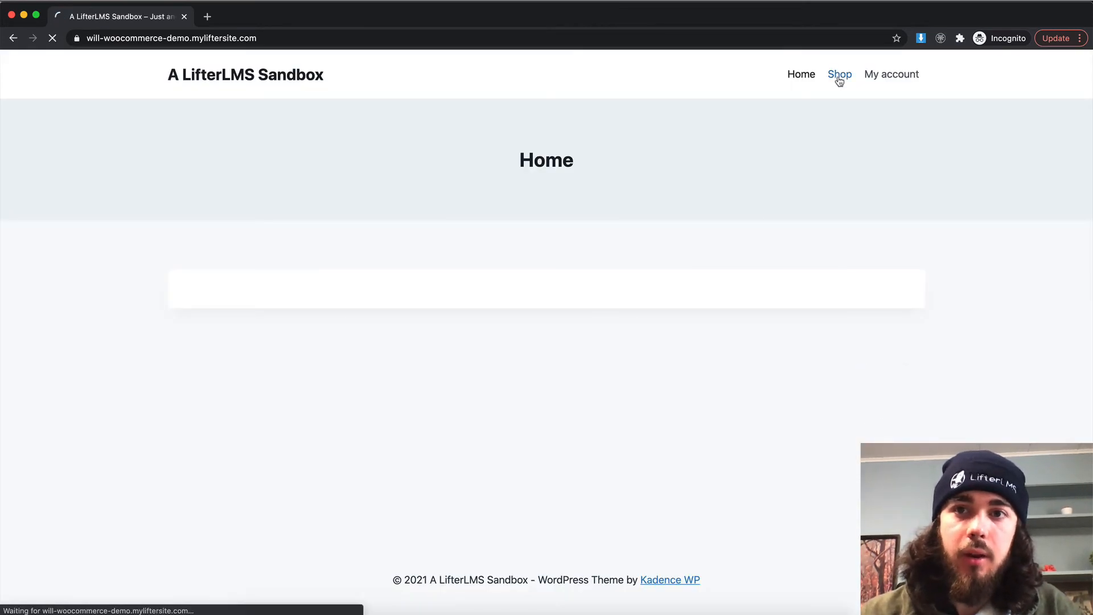
Add the LifterLMS Quickstart Course to the cart and update the quantity to one ($10.00)
left_click(839, 74)
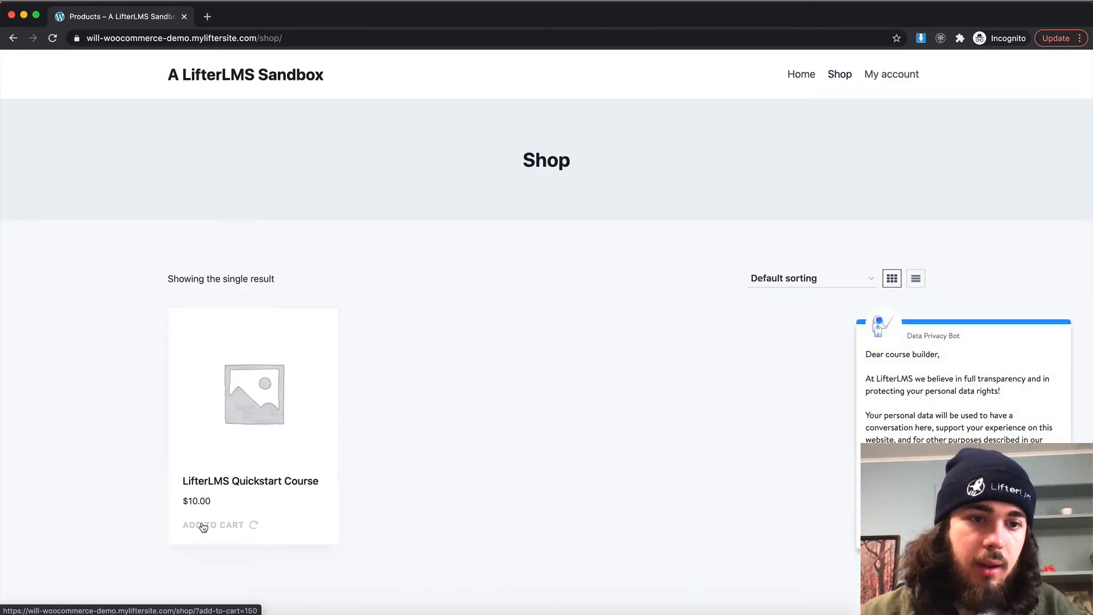
left_click(214, 525)
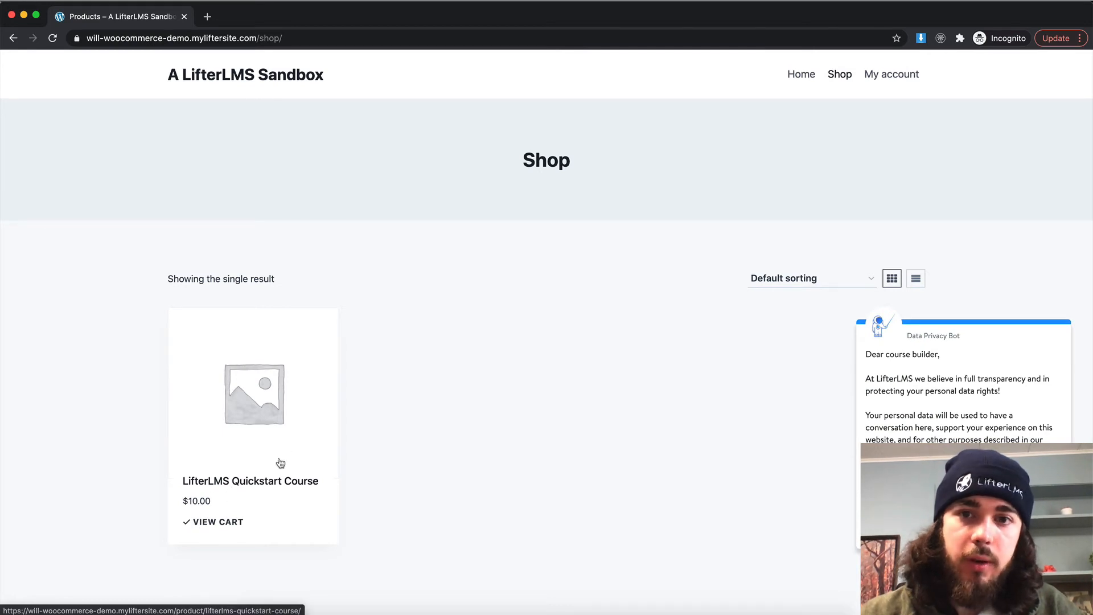
left_click(251, 481)
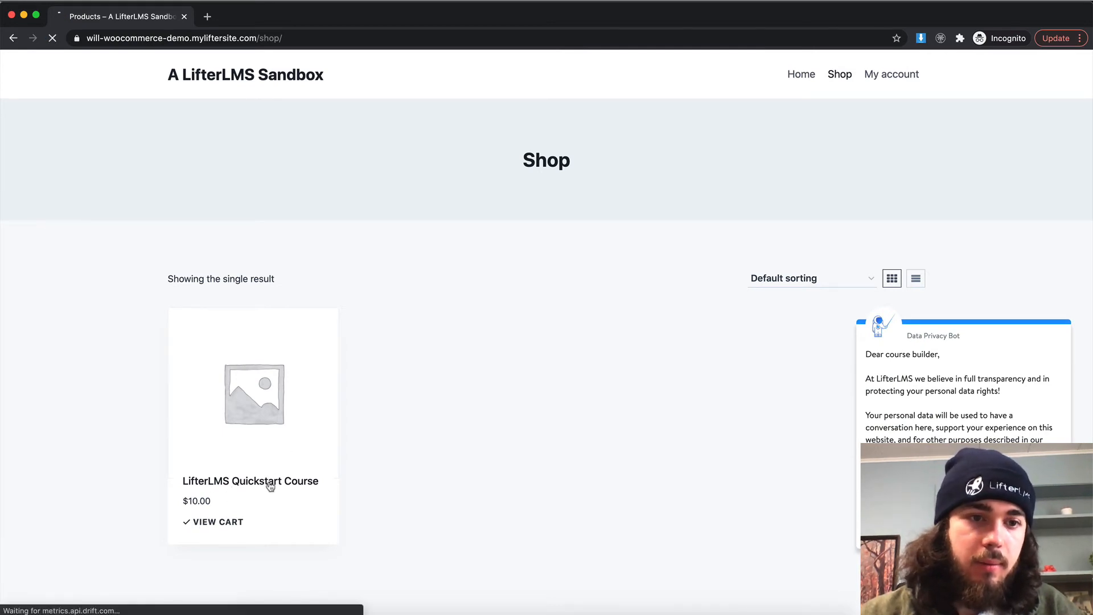
left_click(251, 480)
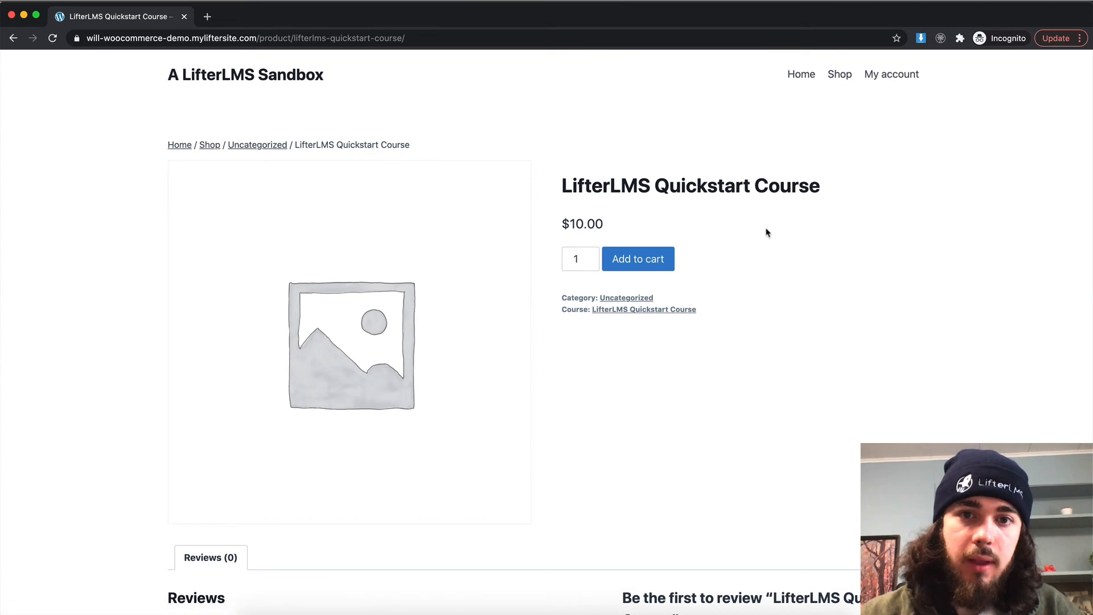
left_click(637, 258)
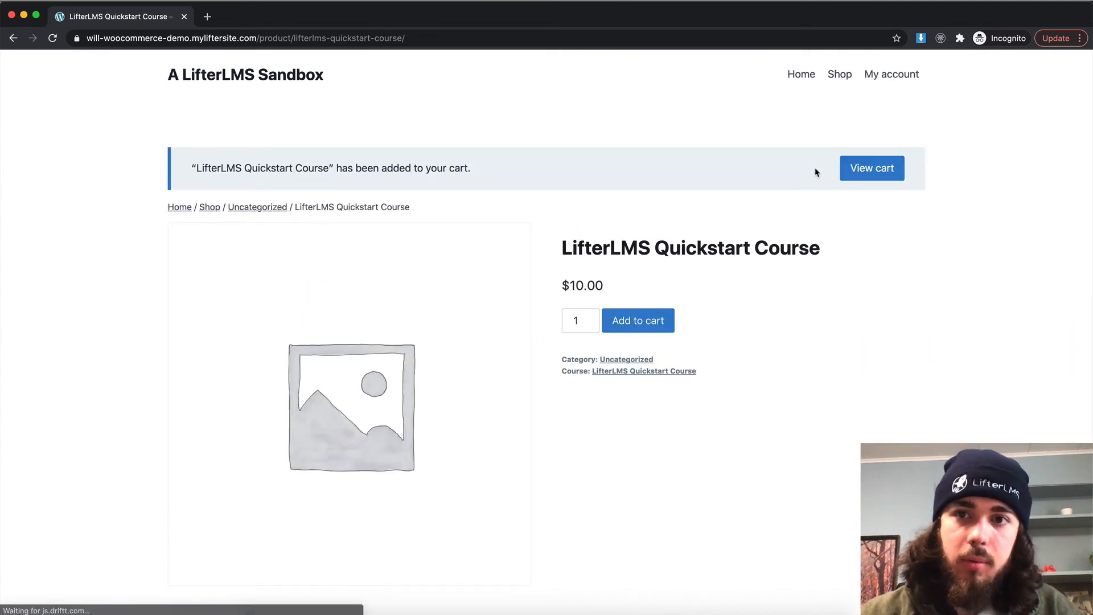
left_click(872, 168)
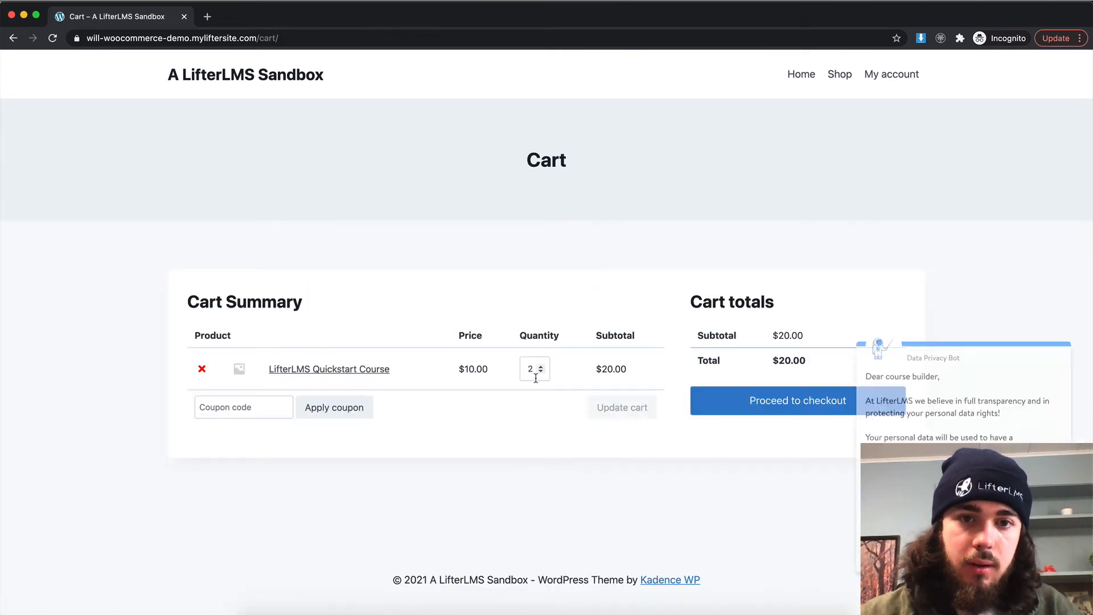
left_click(540, 372)
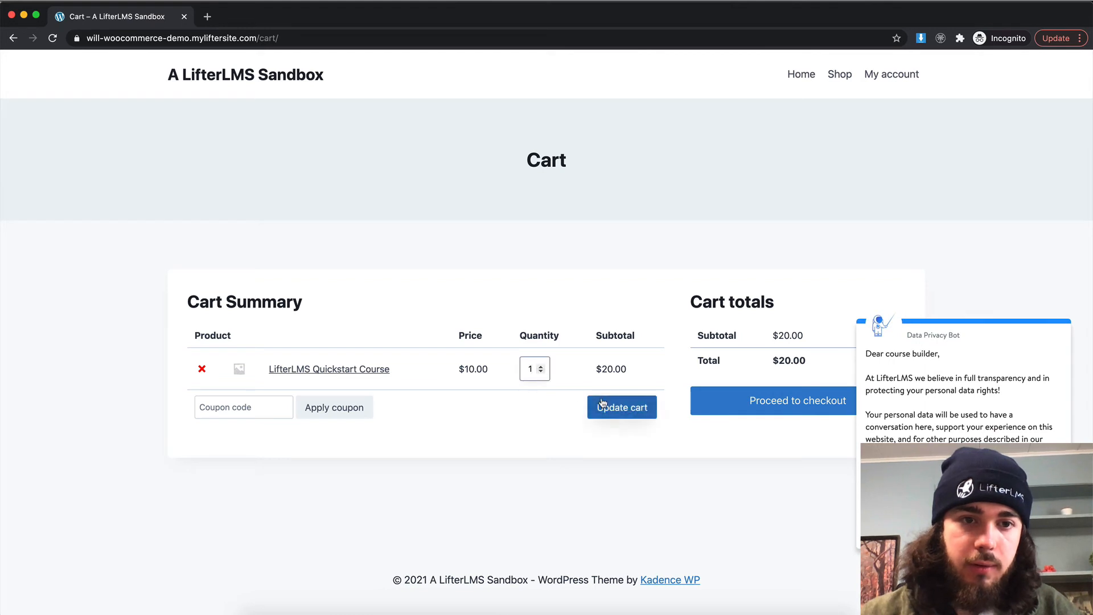
left_click(620, 407)
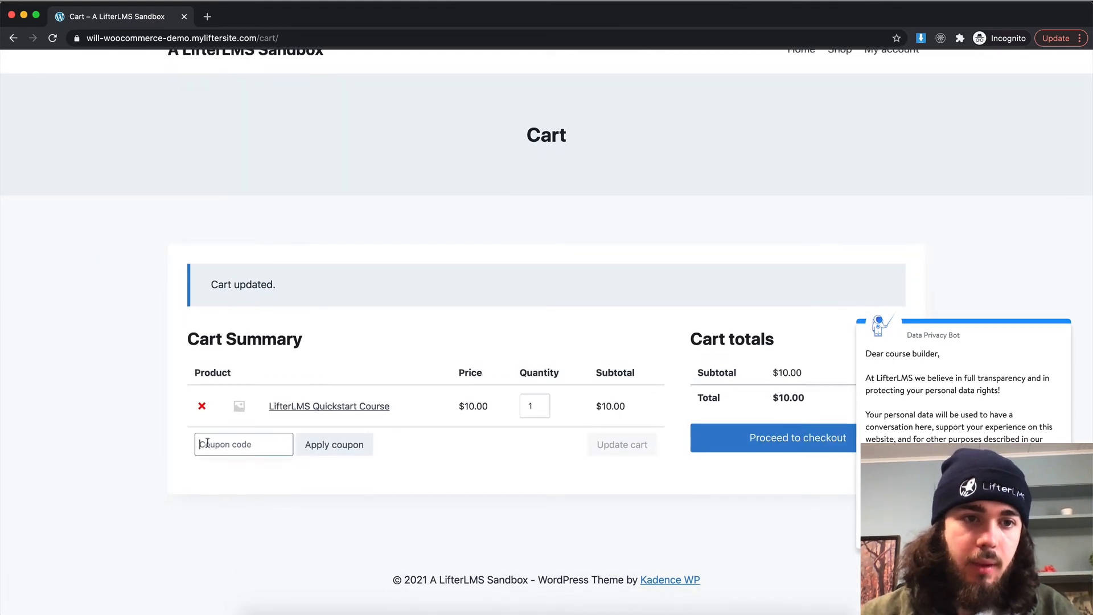
Apply the 100off coupon and proceed to checkout with a $0.00 total
type("100of")
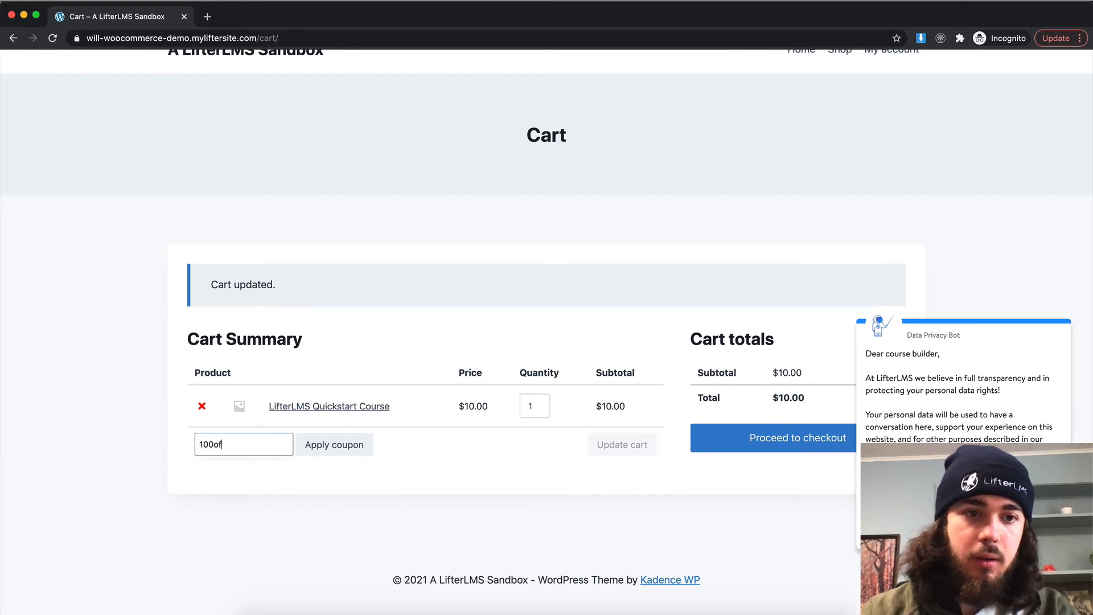
left_click(335, 444)
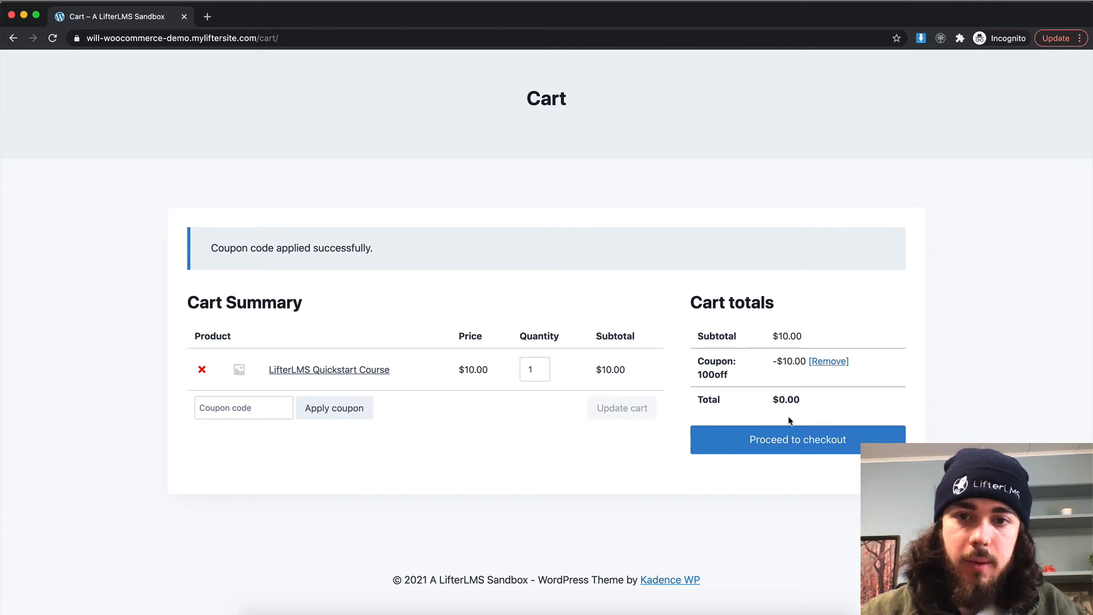
left_click(798, 439)
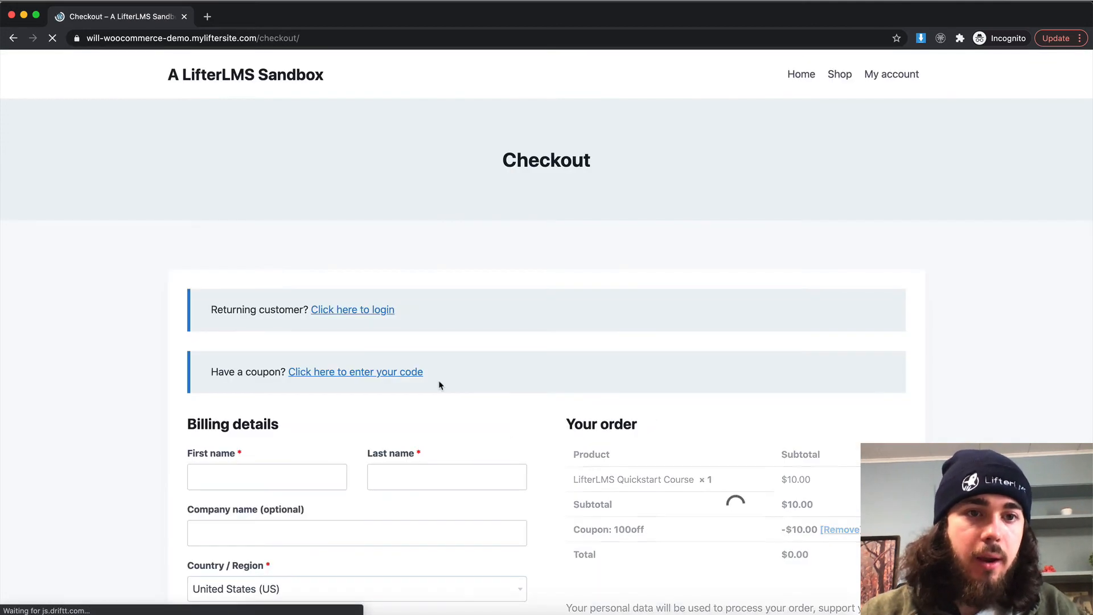
scroll("down", 3)
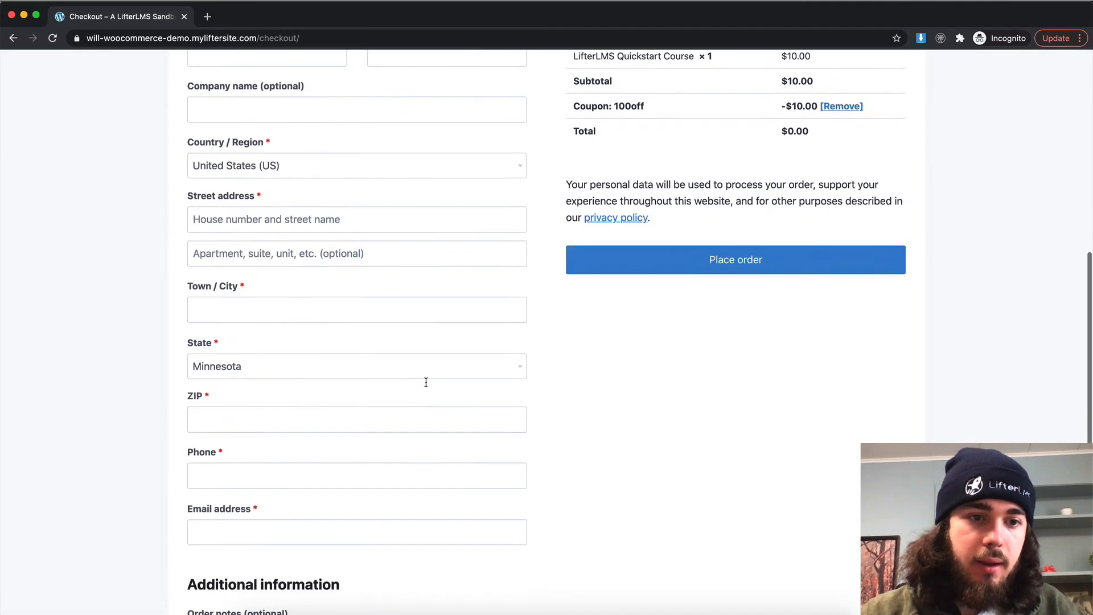
scroll("down", 3)
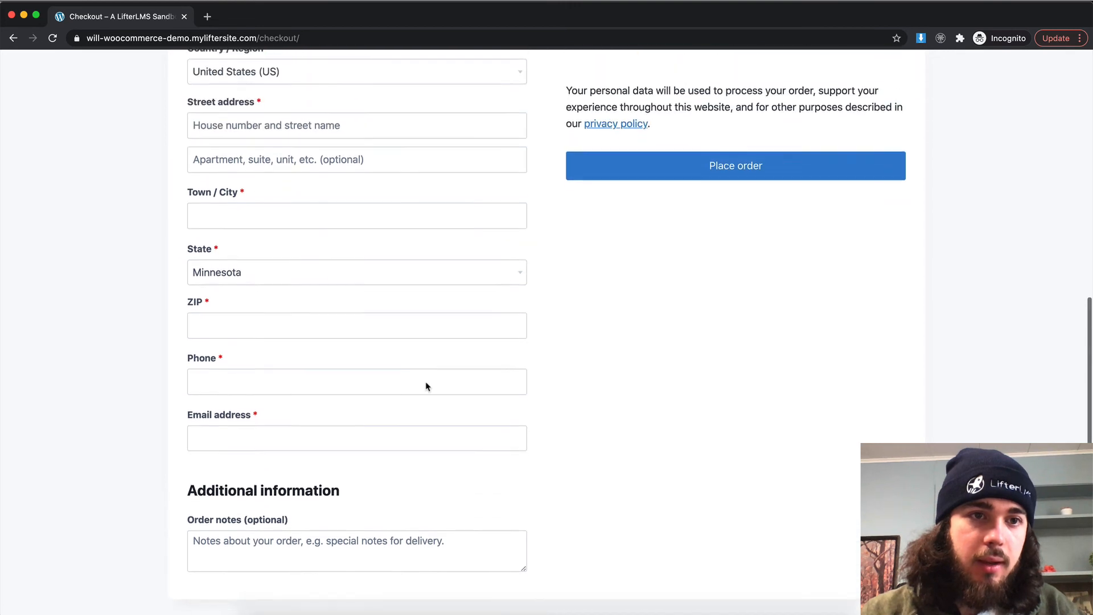
scroll("up", 3)
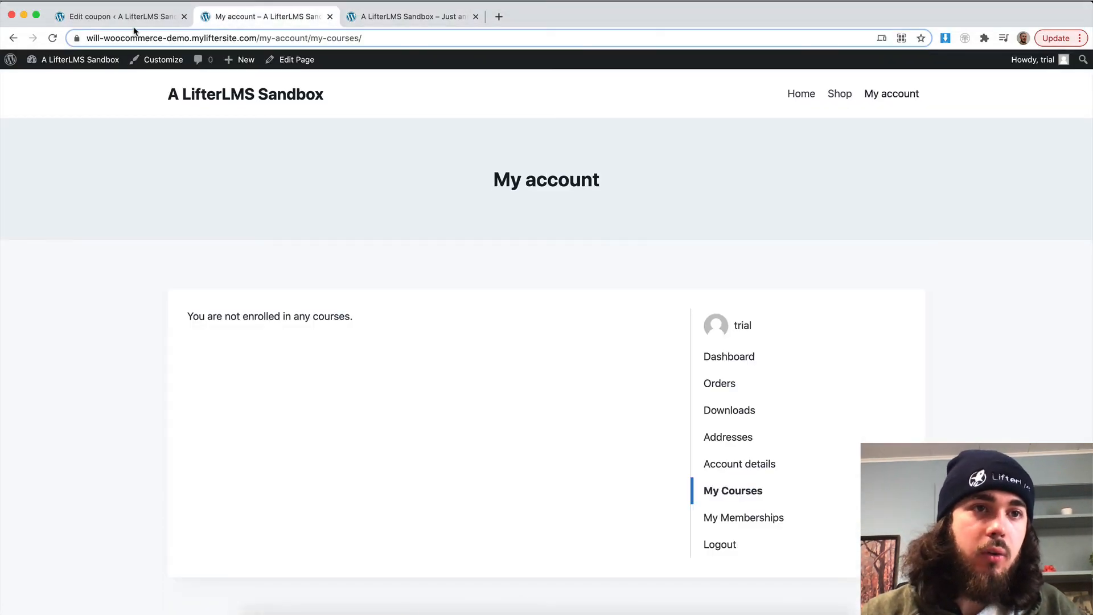
Uncheck automatic account password generation in WooCommerce Accounts & Privacy settings
left_click(118, 16)
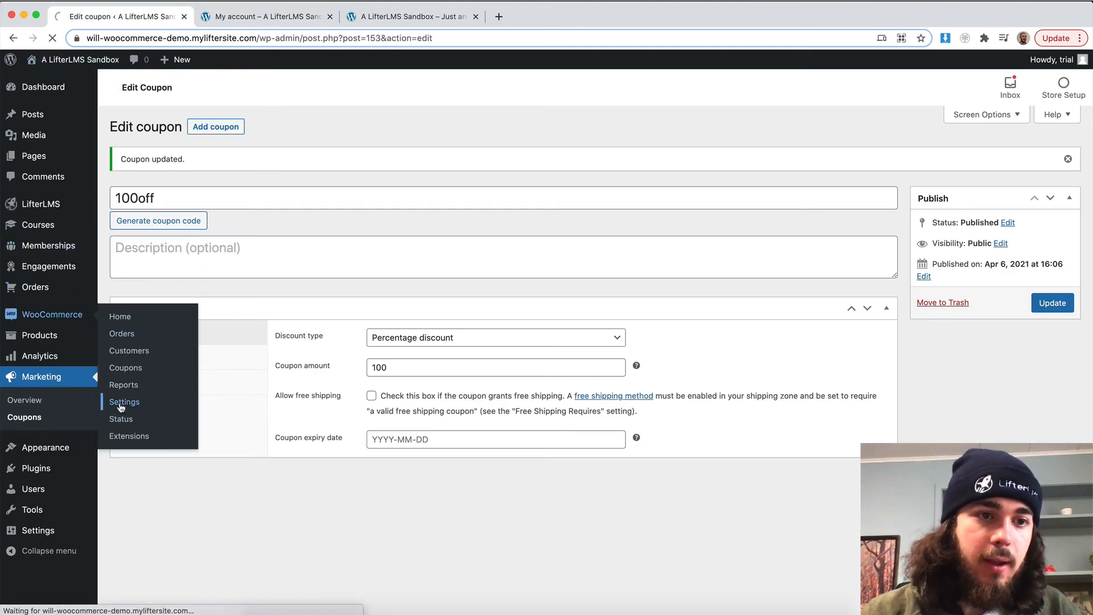
left_click(123, 401)
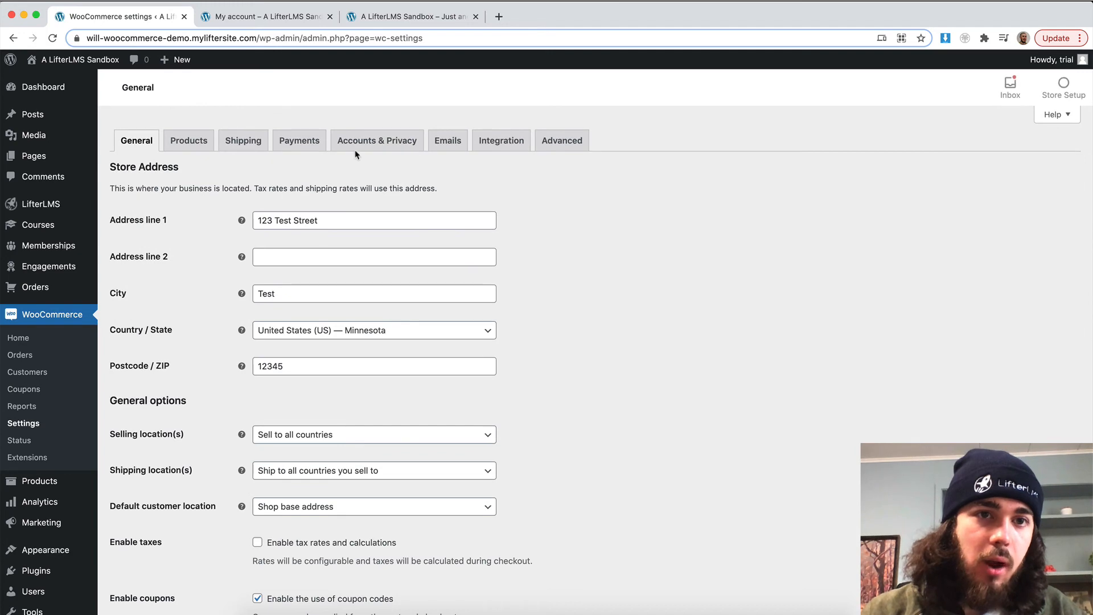
left_click(376, 140)
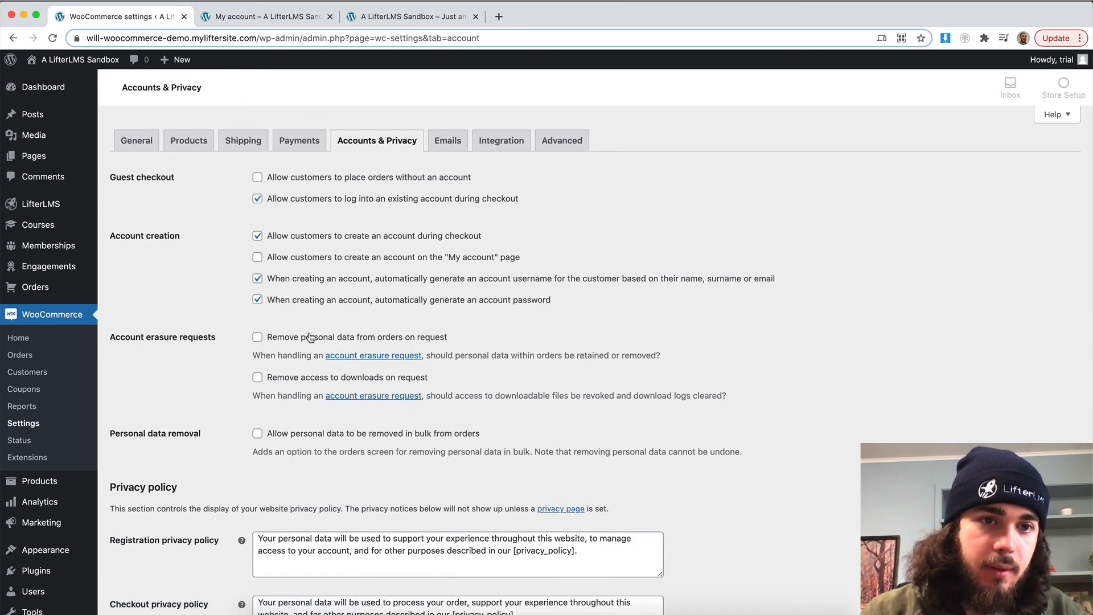
left_click(257, 299)
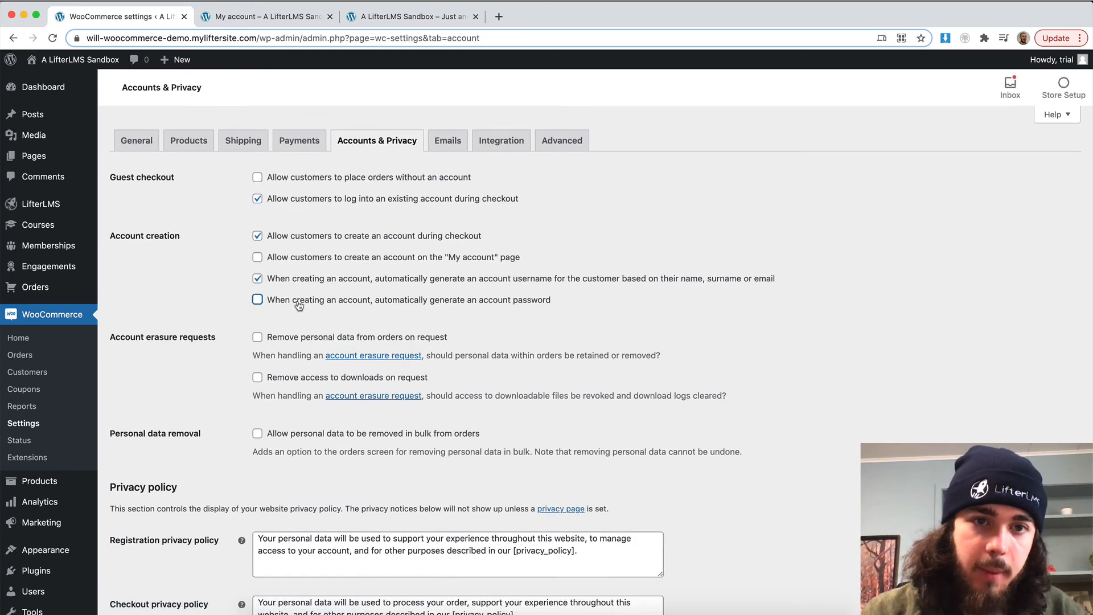
scroll("down", 3)
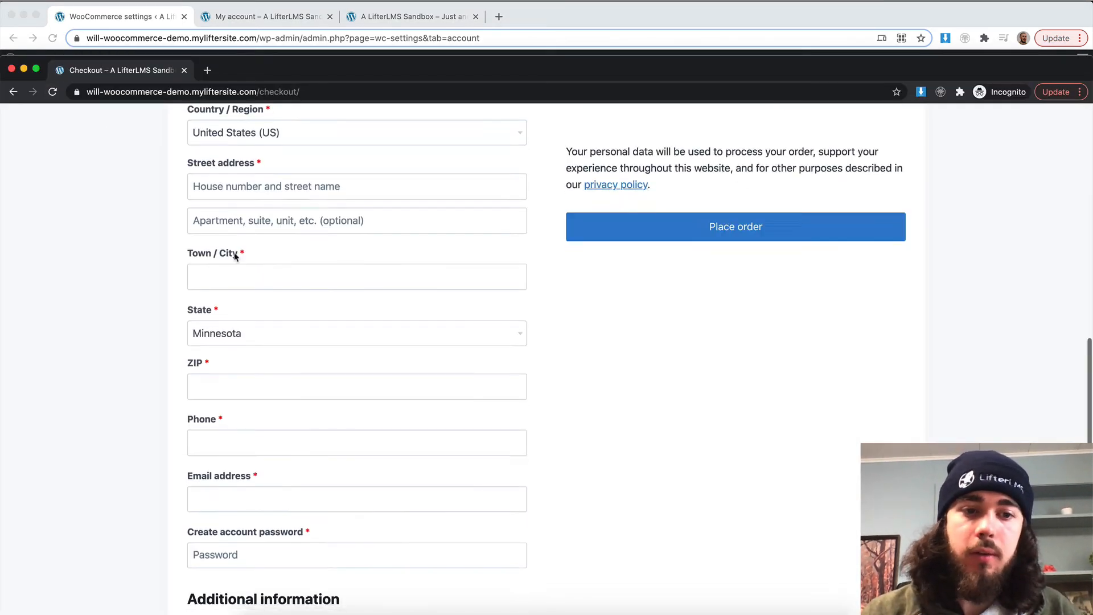
Fill the checkout billing details with Test names and the suggested will@ email
scroll("up", 3)
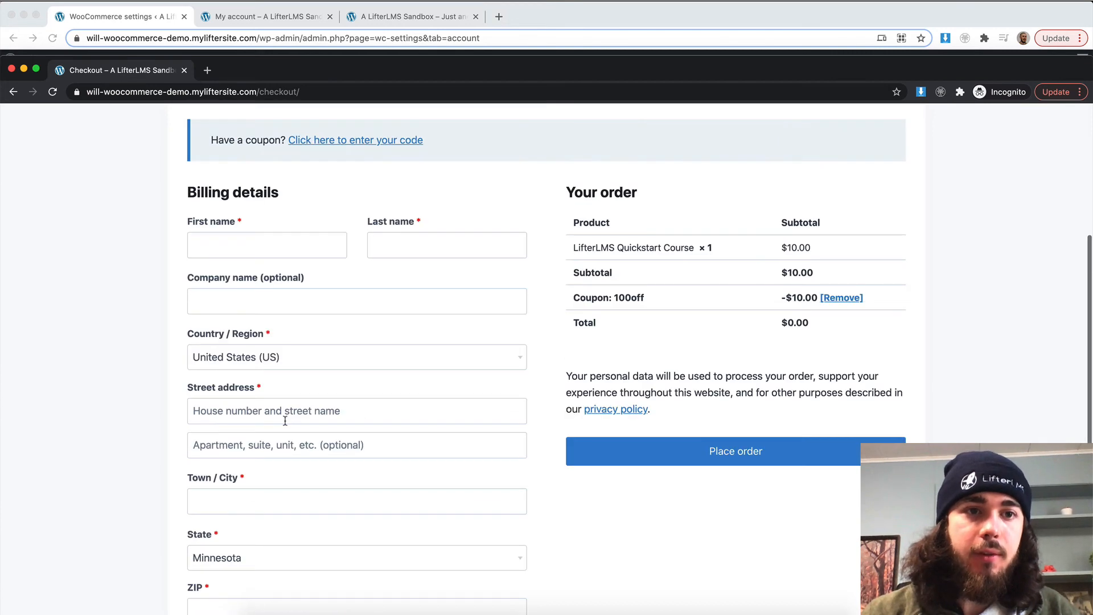
type("Test")
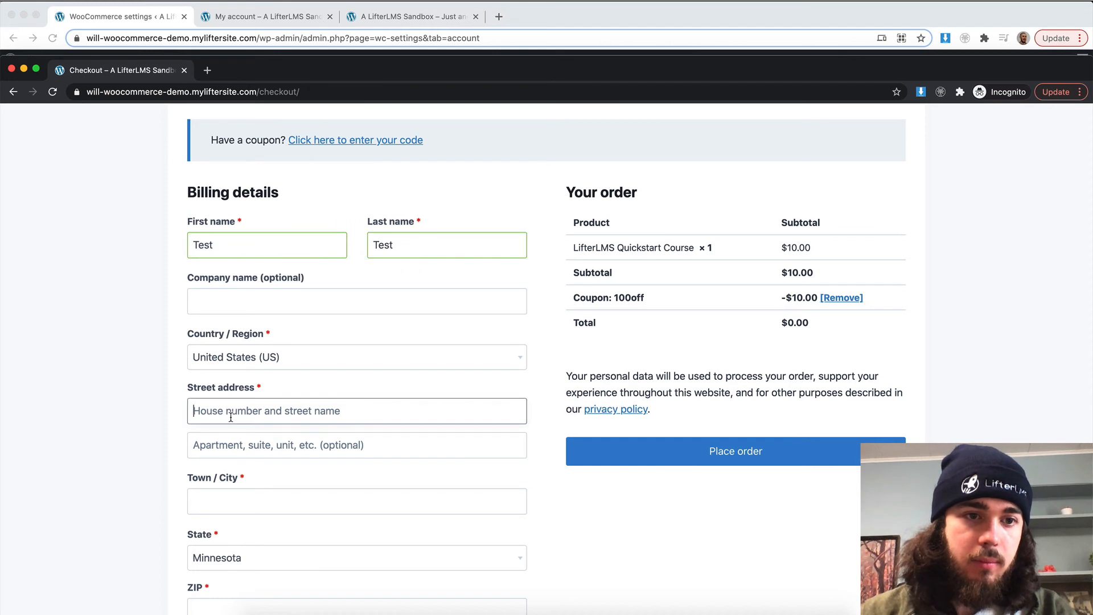
type("Test")
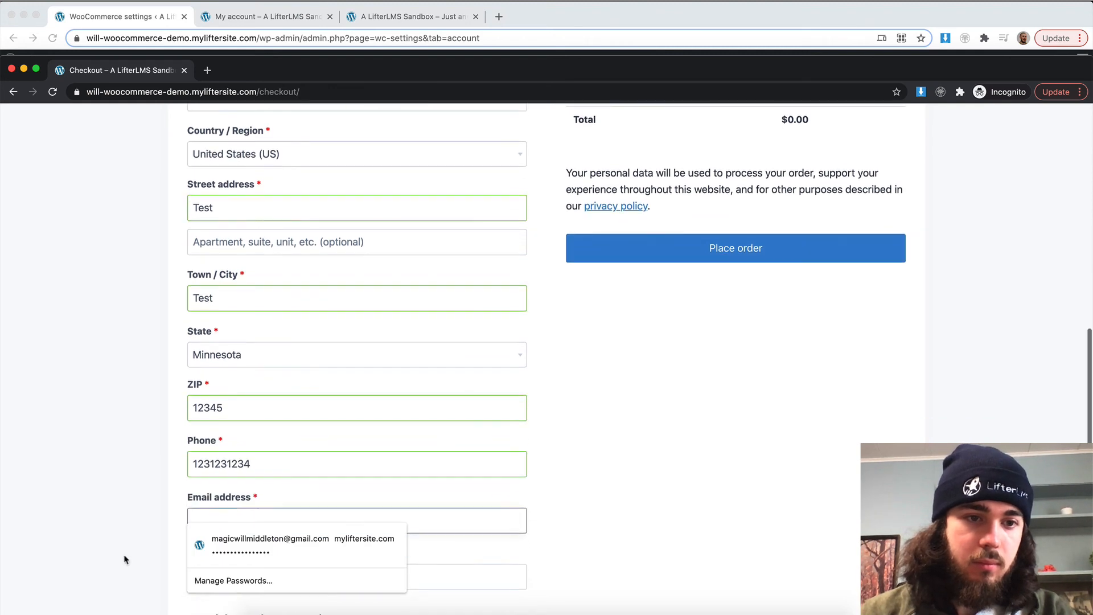
type("will@")
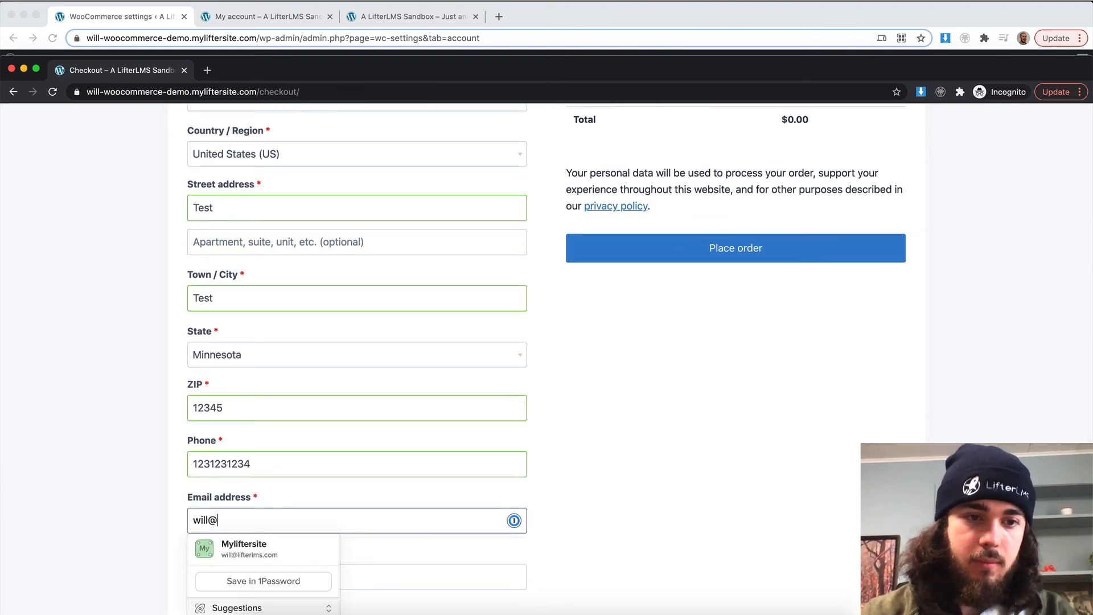
left_click(263, 549)
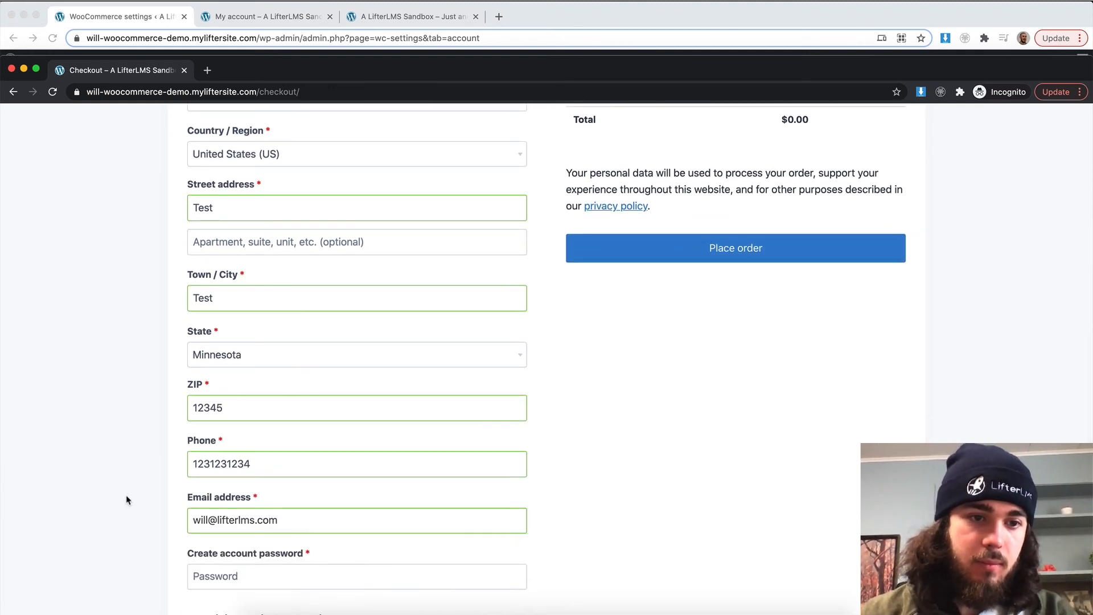
Place the $0.00 course order
scroll("down", 3)
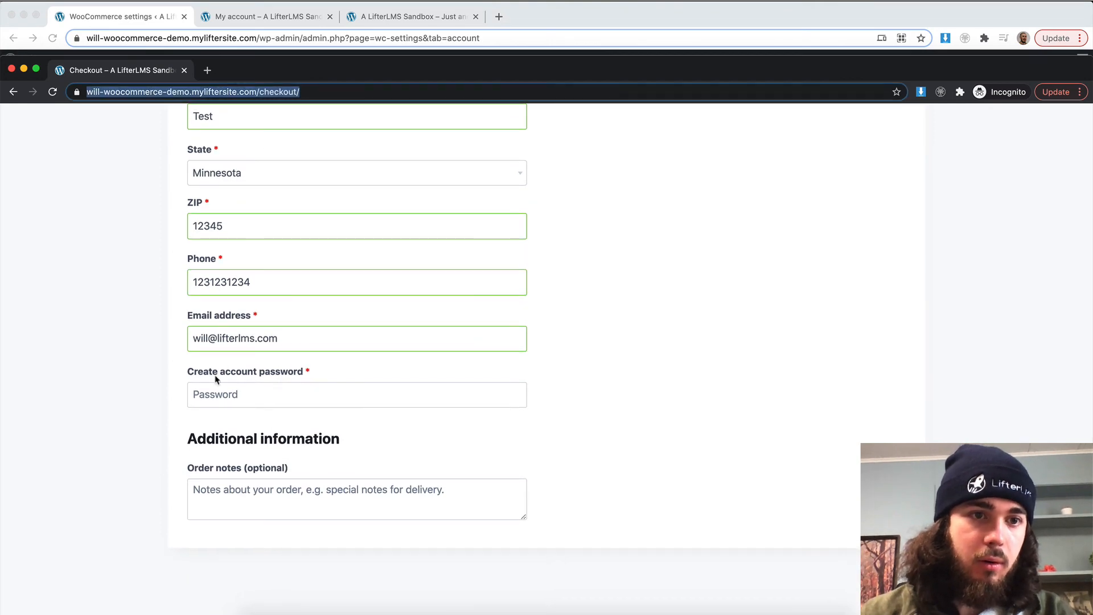
scroll("up", 3)
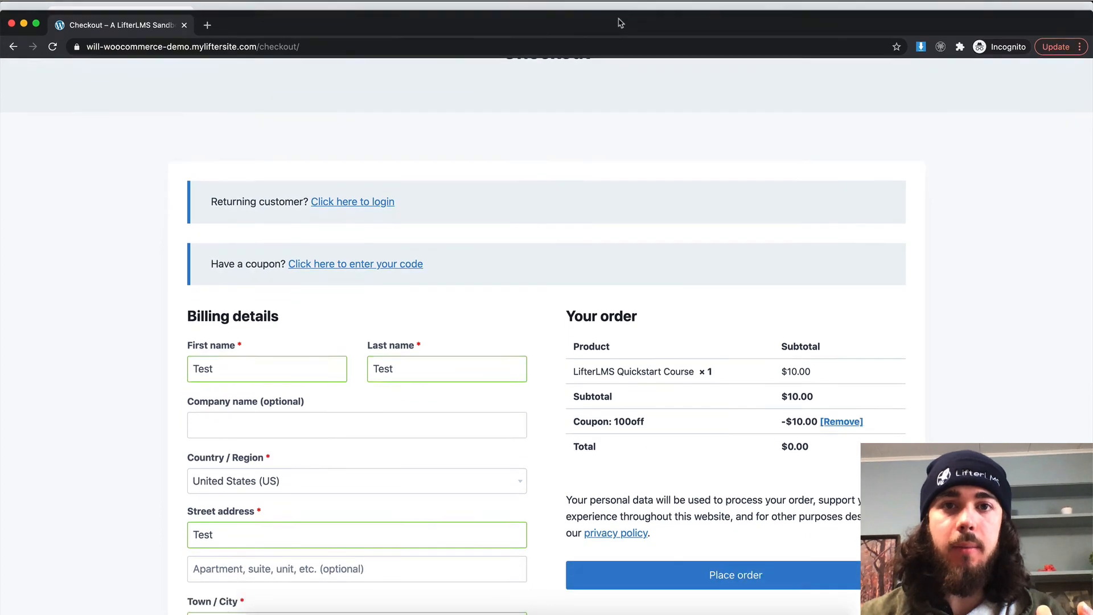
scroll("down", 3)
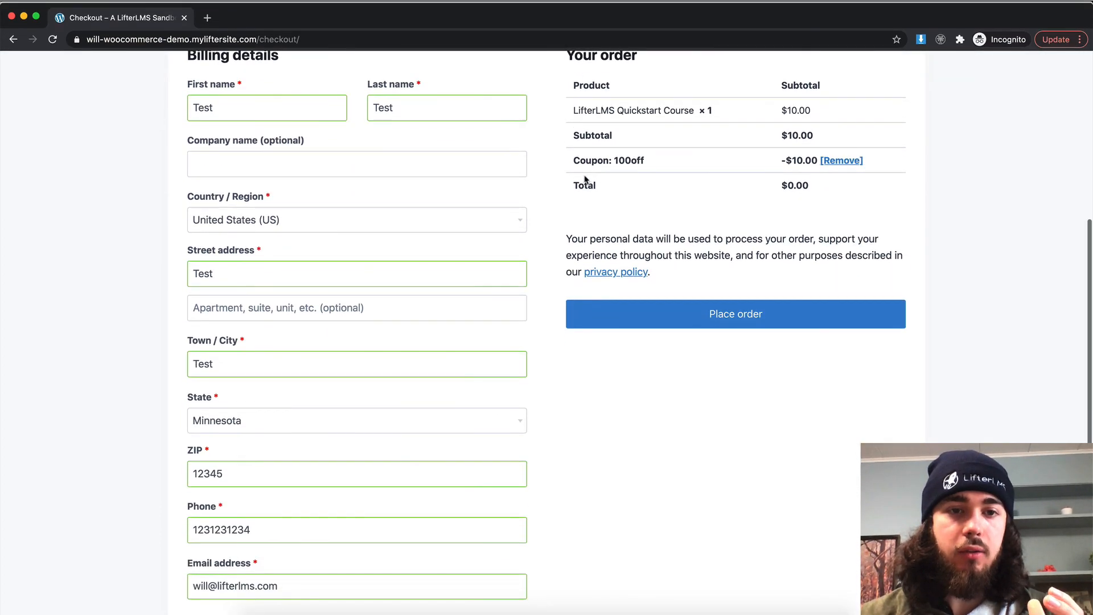
mouse_move(616, 198)
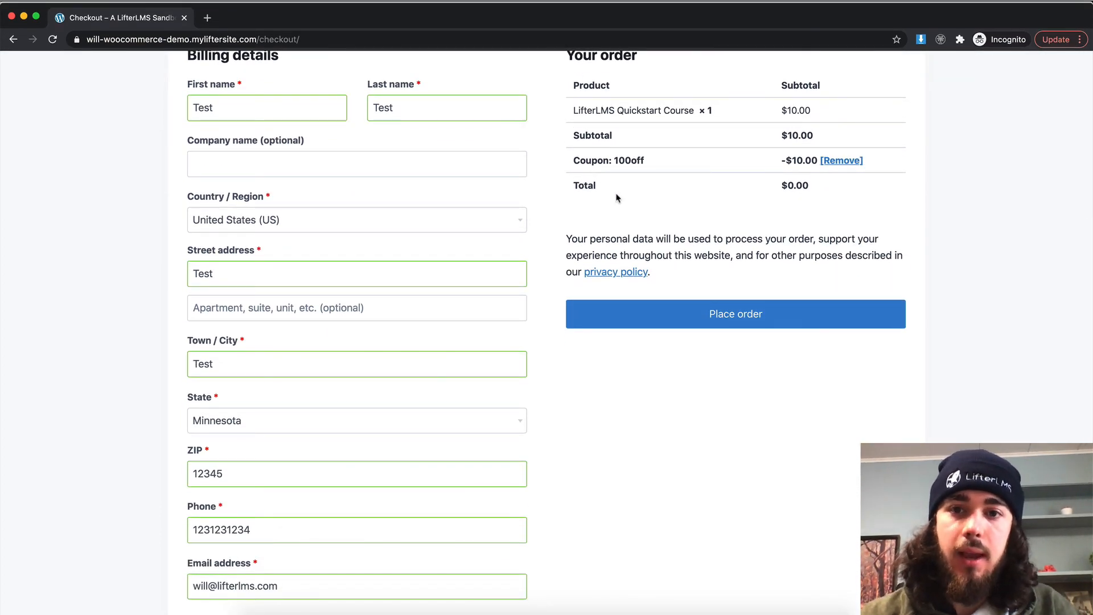
left_click(734, 314)
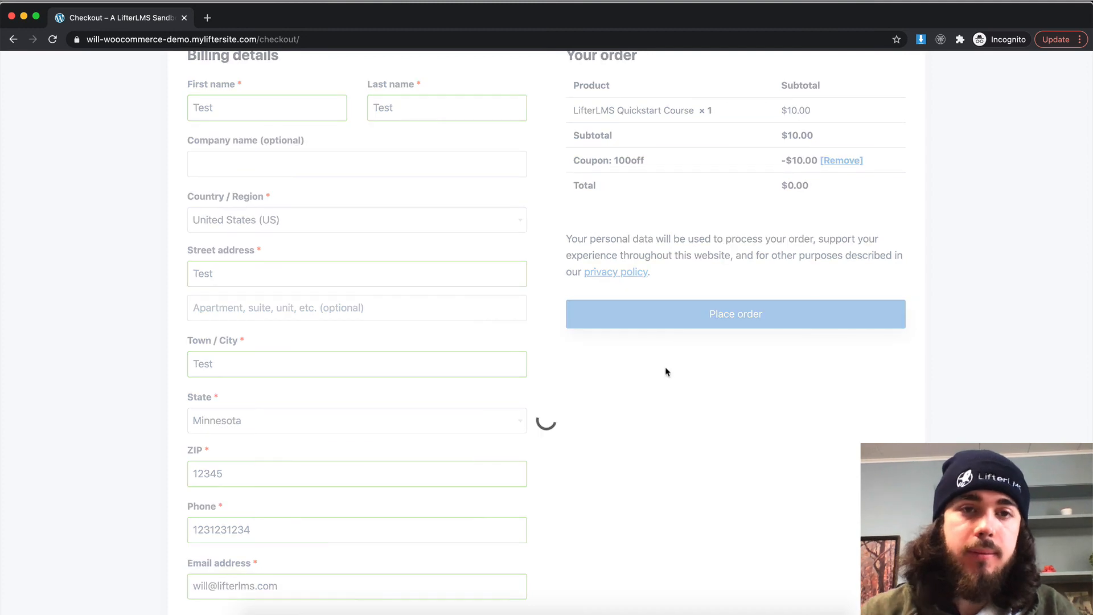
Review the order 154 received page and view the enrolled Quickstart Course under My Courses
left_click(736, 313)
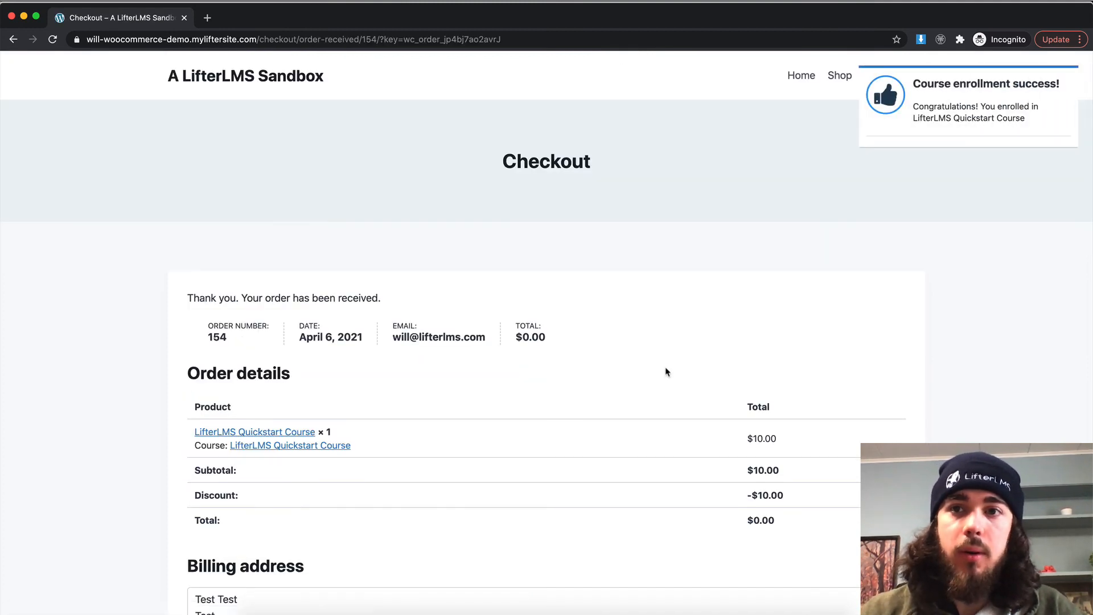
scroll("down", 3)
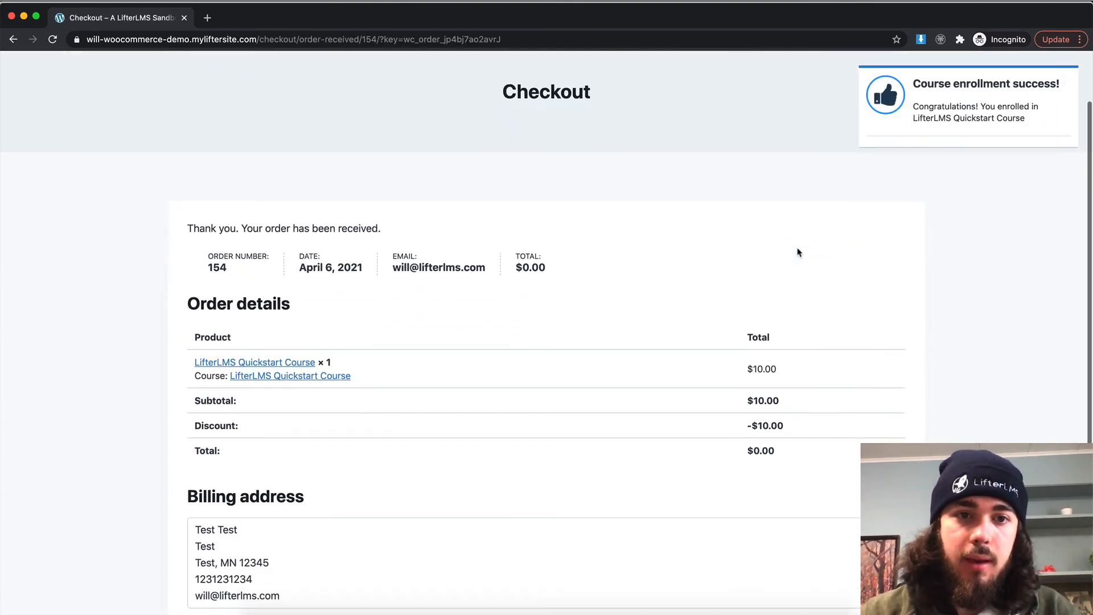
scroll("up", 3)
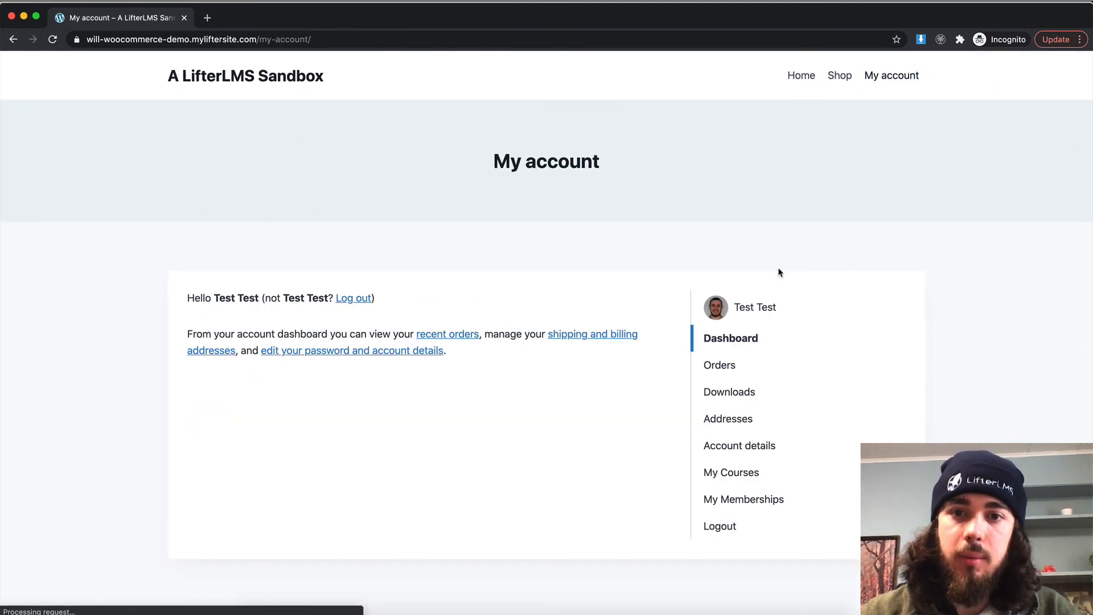
left_click(731, 473)
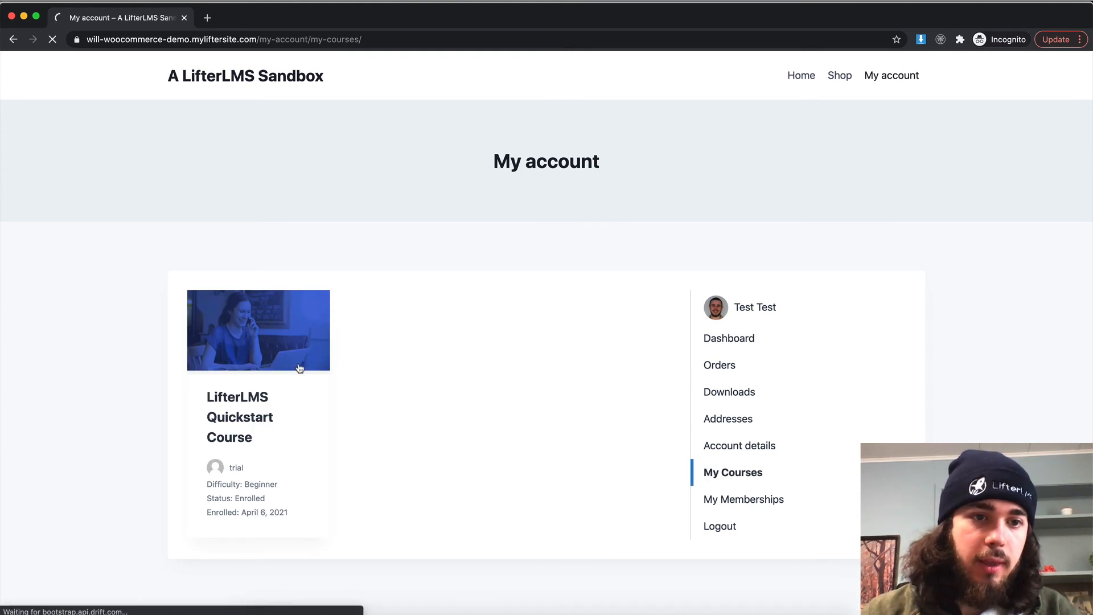
left_click(258, 329)
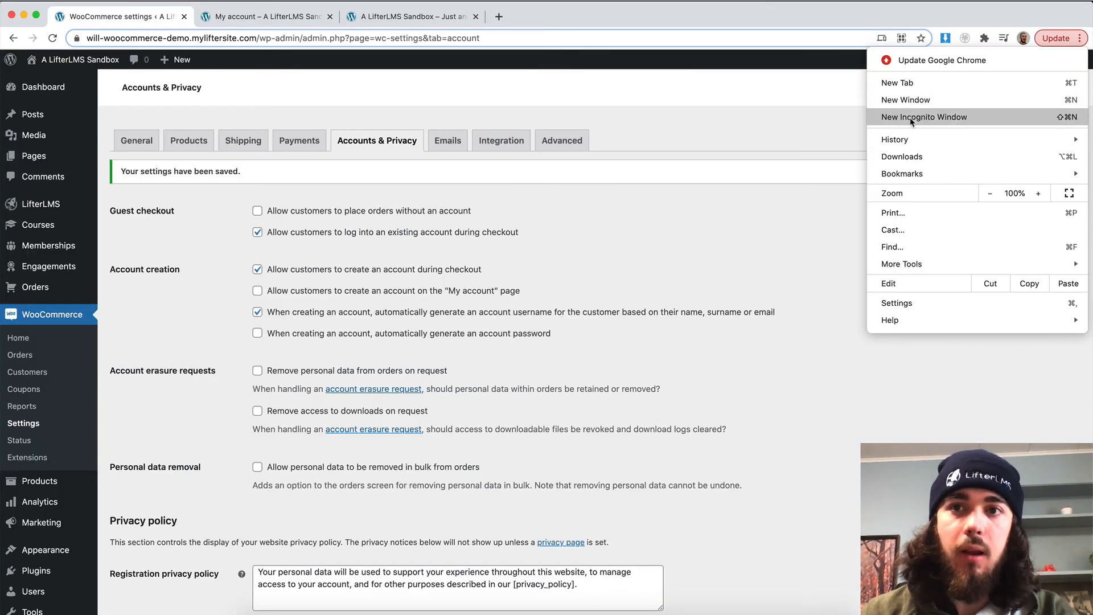
In a new private window, confirm My account shows a logged-out login, then return to the course page
left_click(925, 116)
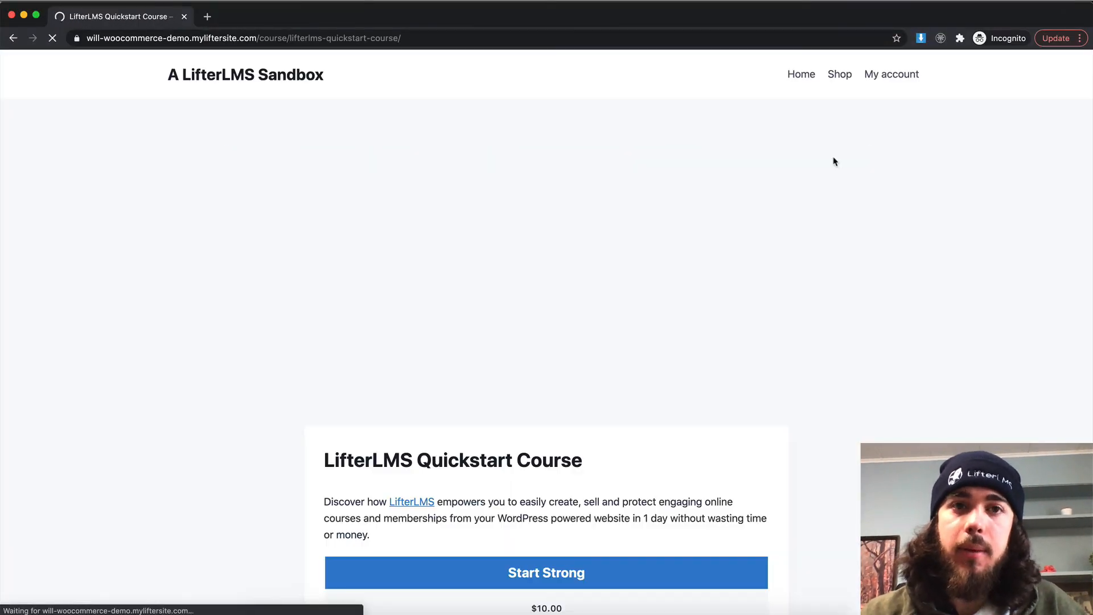
left_click(891, 74)
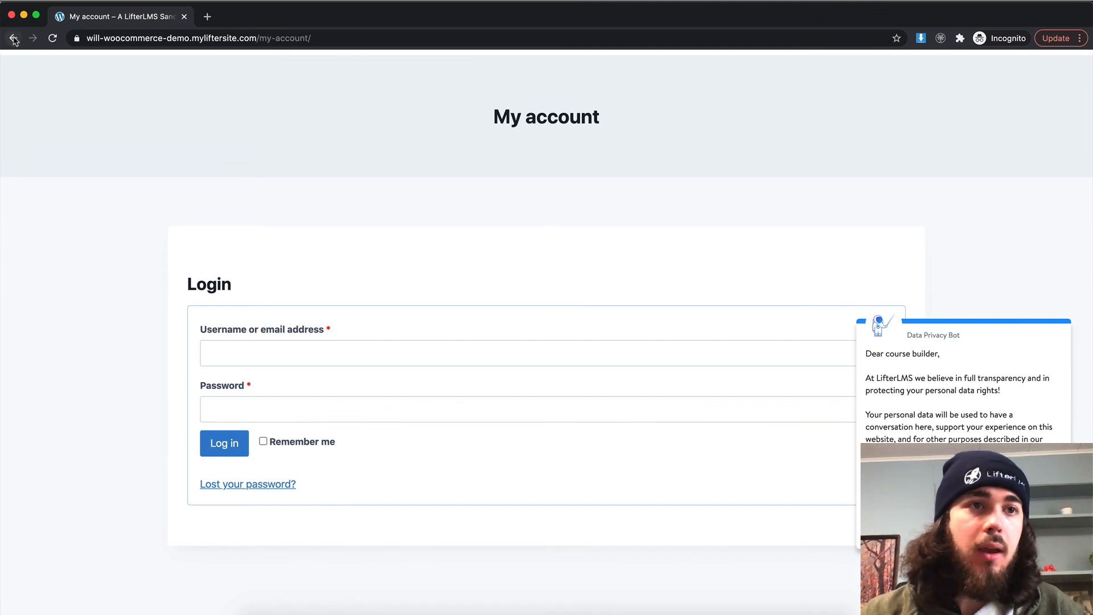
left_click(13, 38)
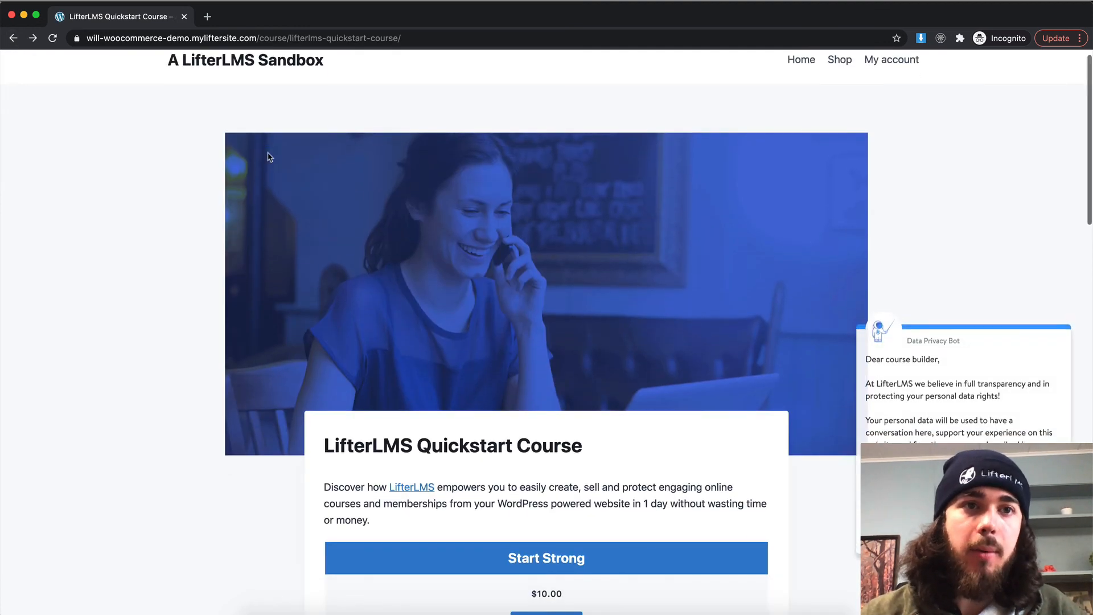
Sign up for LifterLMS Quickstart Course, check the $10.00 cart, then go to Shop
scroll("down", 3)
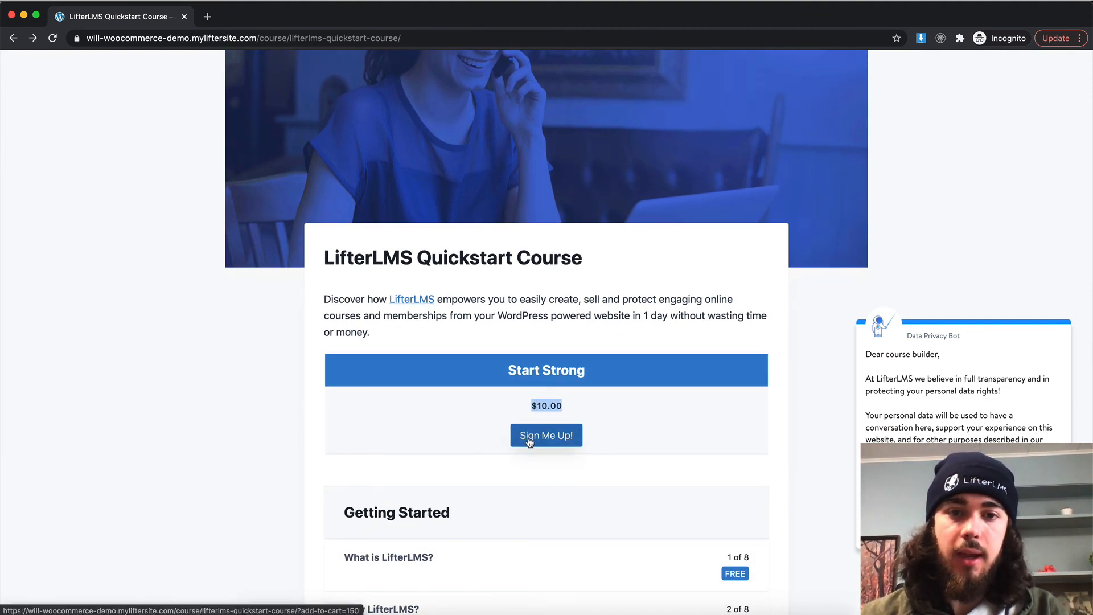
left_click(546, 435)
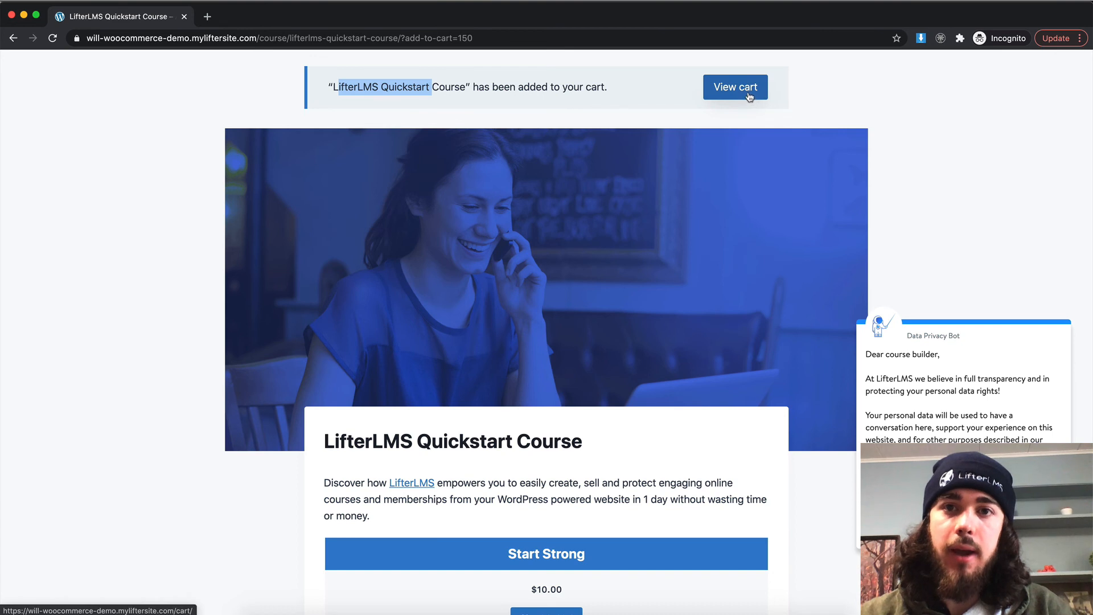
left_click(735, 86)
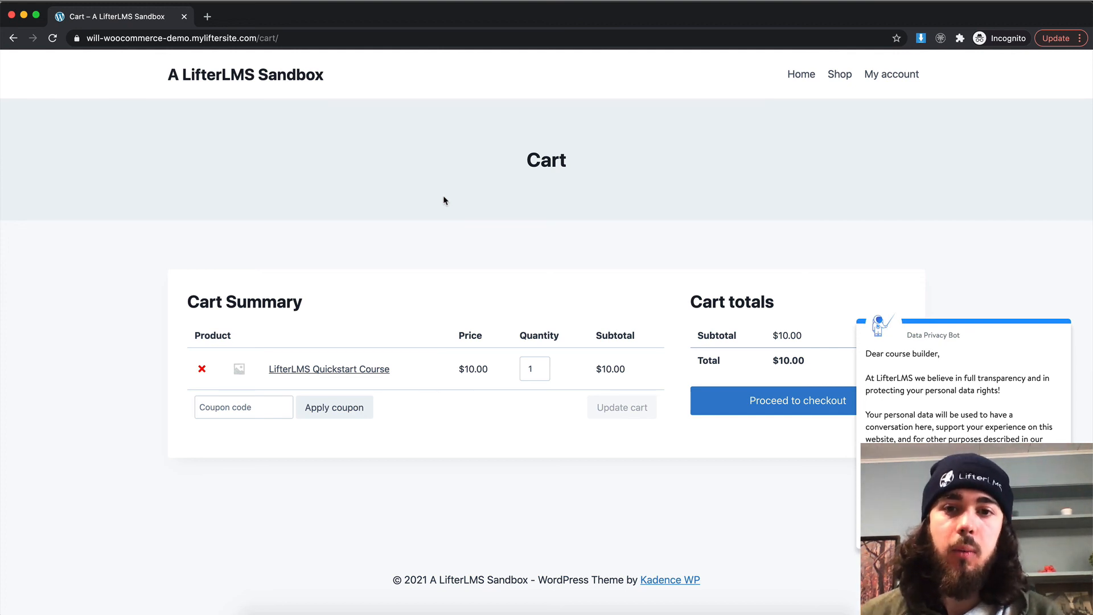
left_click(840, 75)
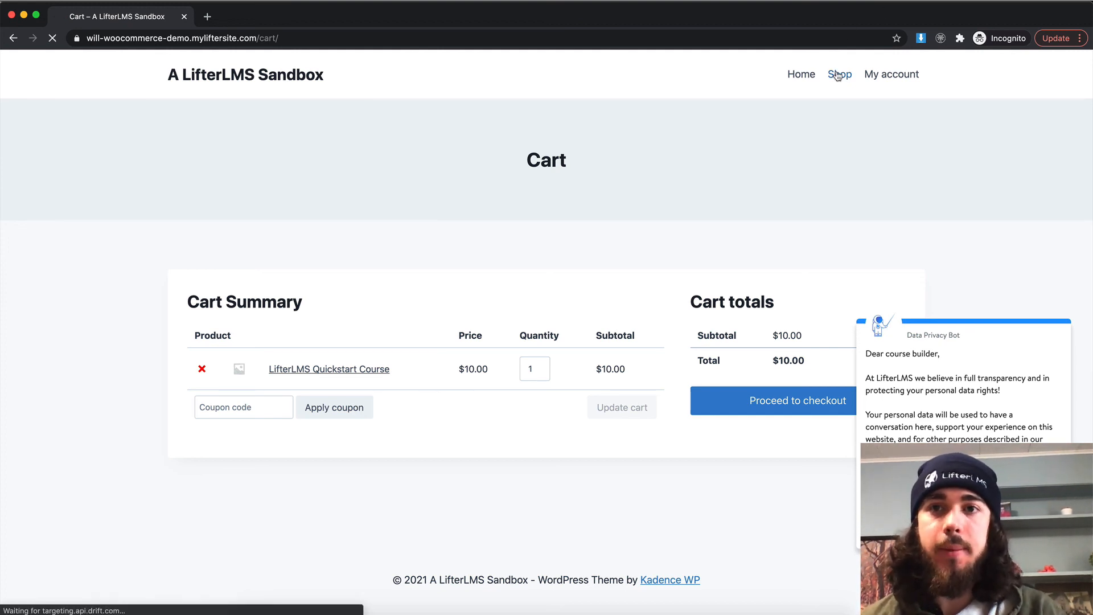
left_click(839, 74)
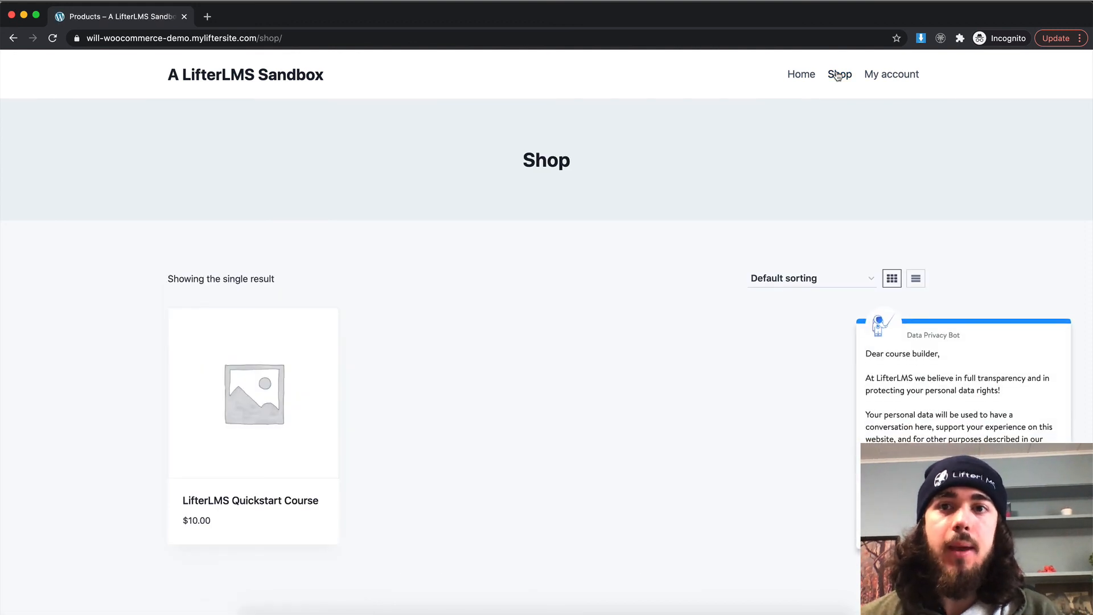